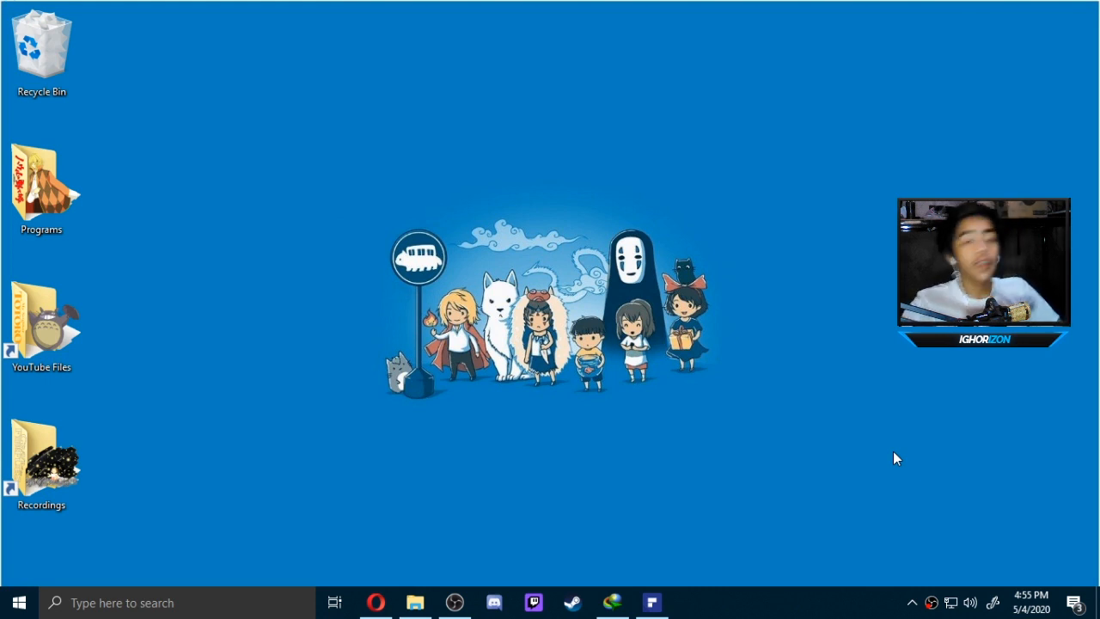
{"action": "mouse_move", "coordinate": [843, 395]}
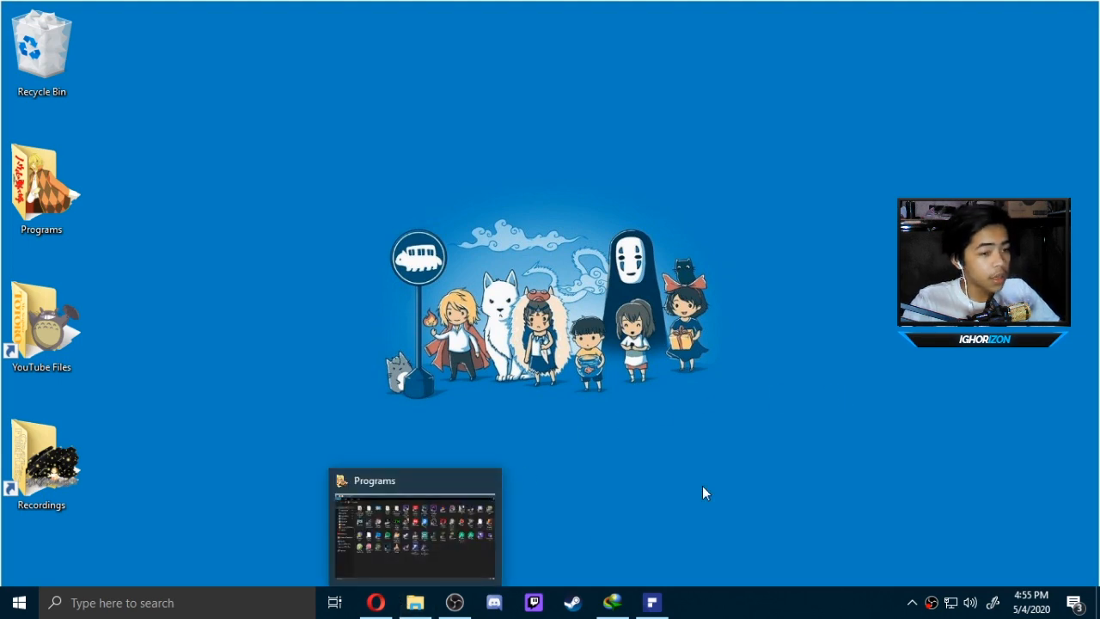
Bring the USB-cable Ipega tutorial to front in Opera and scroll through its viewer comments
{"action": "left_click", "coordinate": [375, 602]}
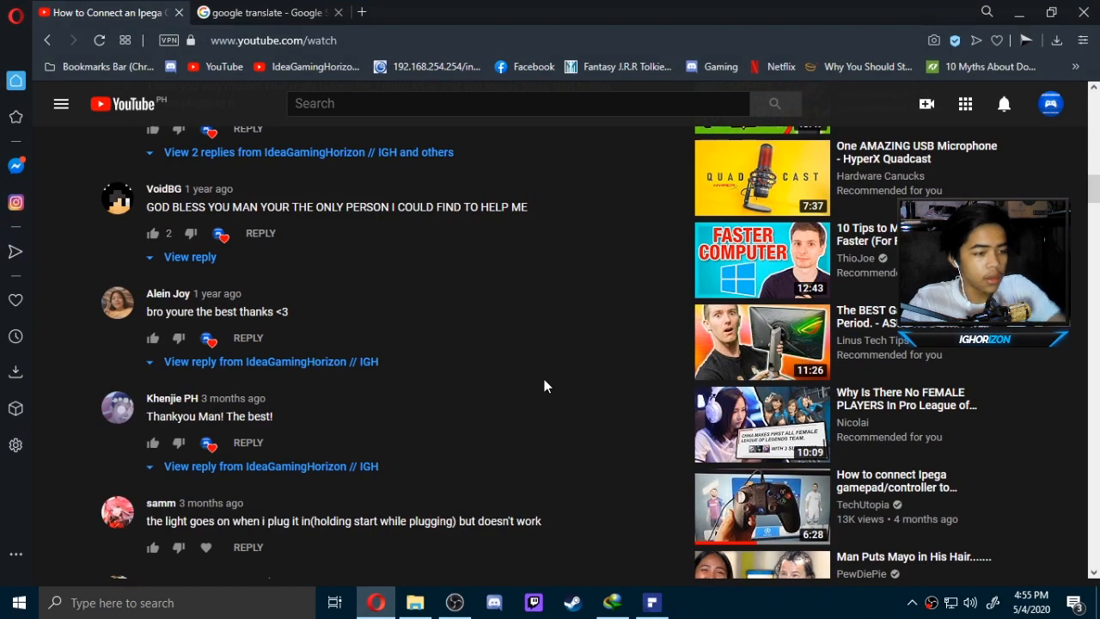
{"action": "scroll", "scroll_direction": "up", "scroll_amount": 3}
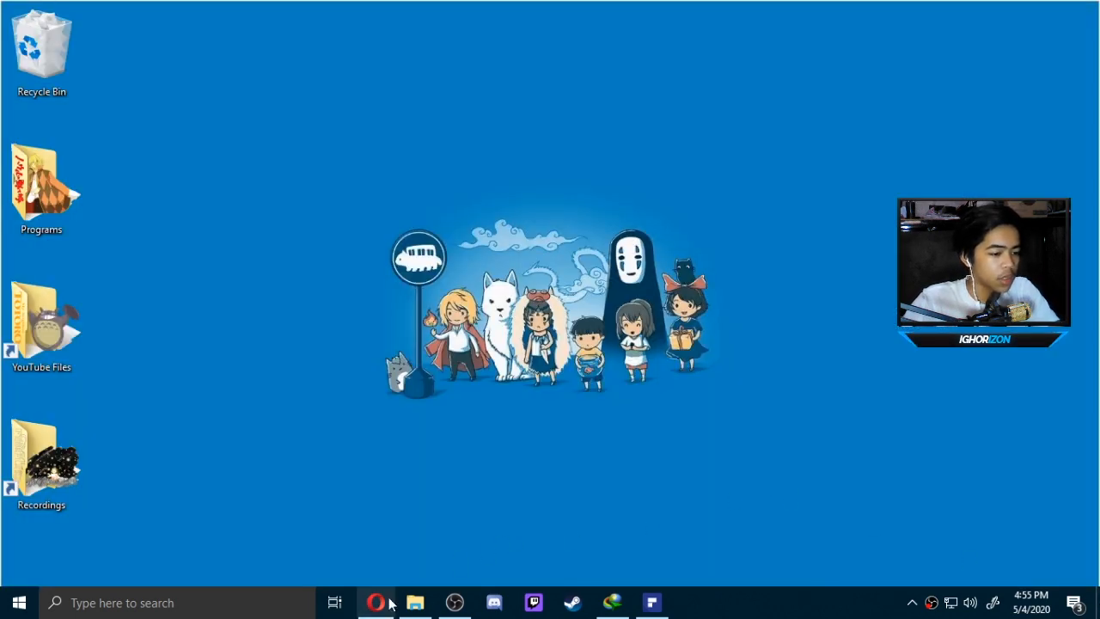
{"action": "mouse_move", "coordinate": [375, 602]}
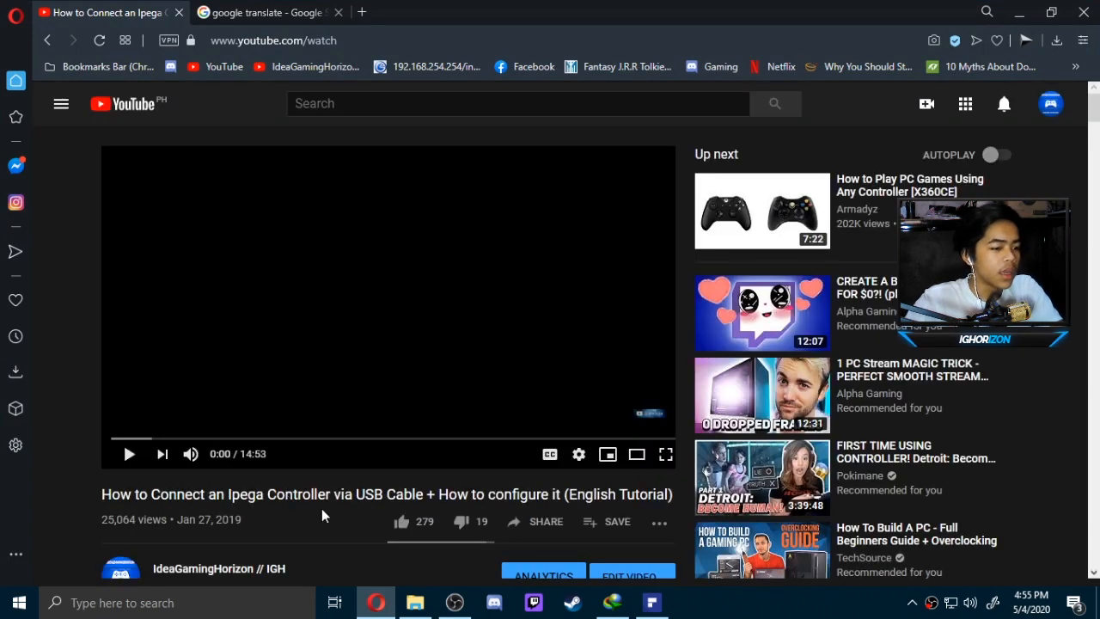
{"action": "scroll", "scroll_direction": "down", "scroll_amount": 3}
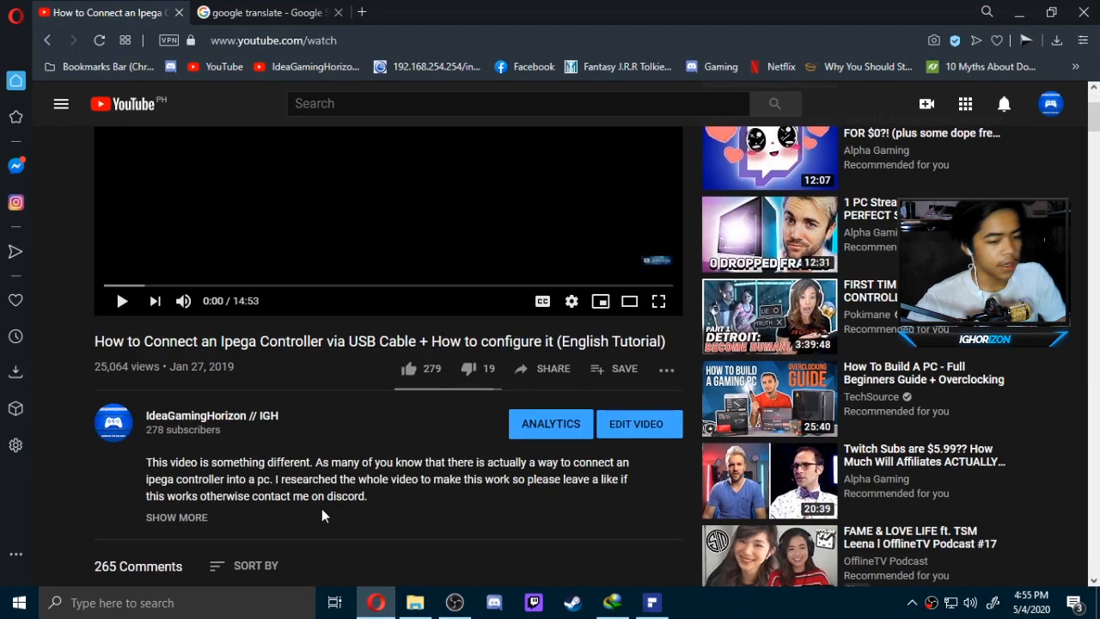
{"action": "scroll", "scroll_direction": "down", "scroll_amount": 3}
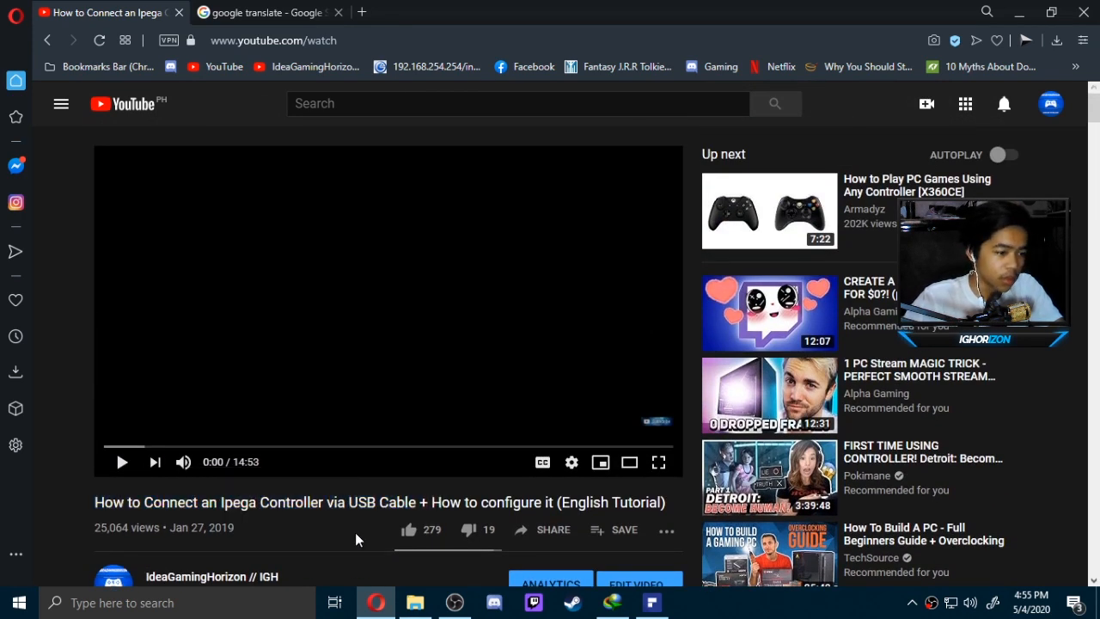
{"action": "mouse_move", "coordinate": [265, 524]}
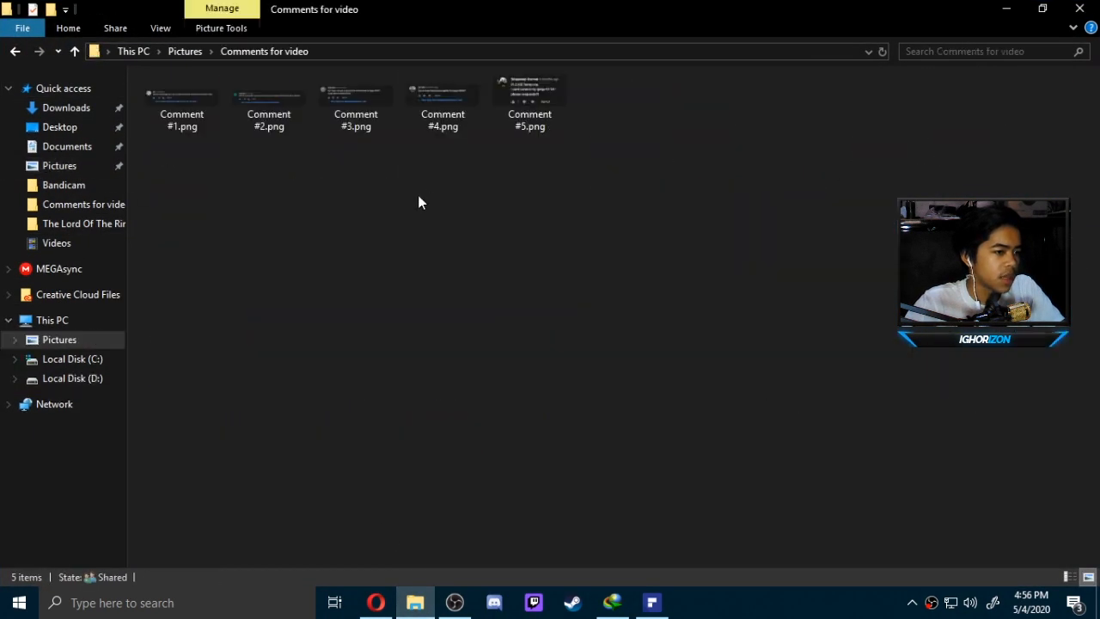
Open Comment #1.png, the 9090 Ipega not-working comment, in Windows Photo Viewer
{"action": "left_click", "coordinate": [182, 94]}
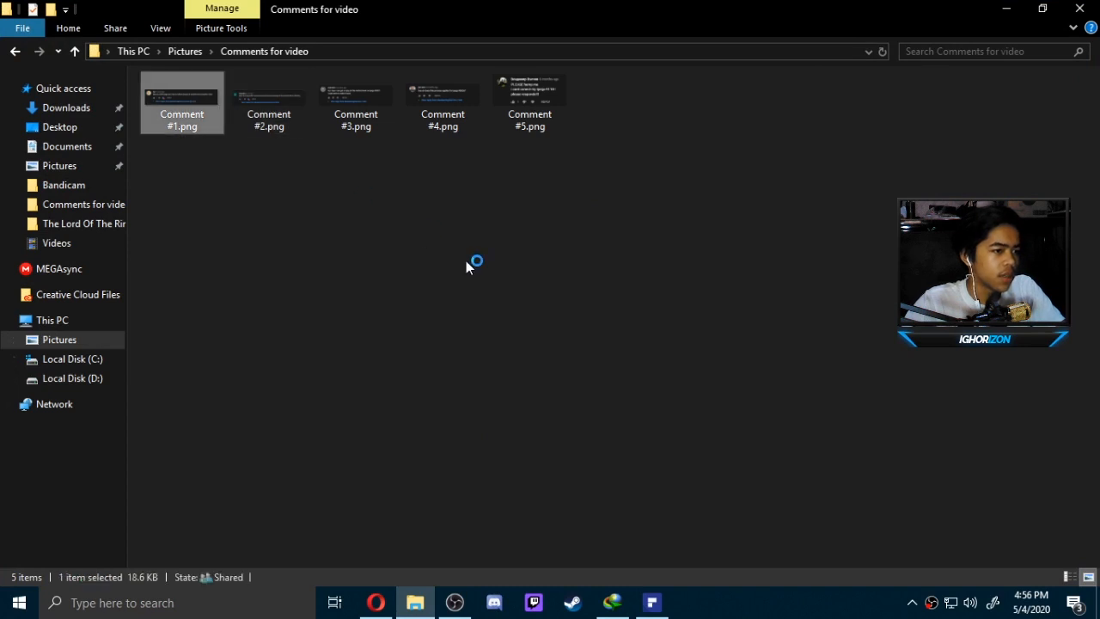
{"action": "double_click", "coordinate": [182, 93]}
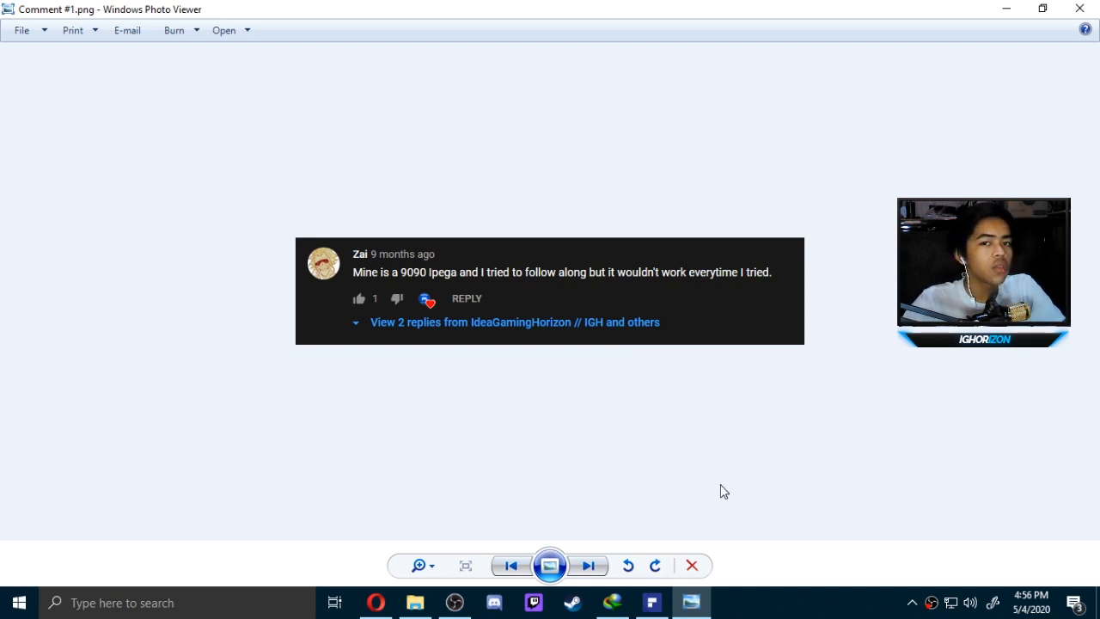
{"action": "mouse_move", "coordinate": [651, 602]}
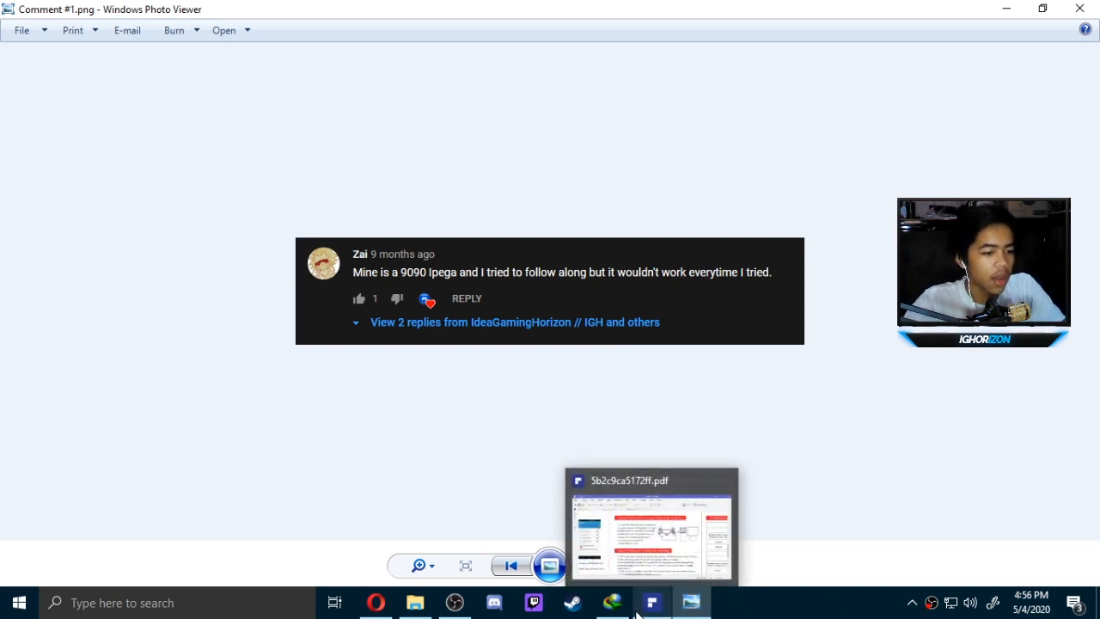
Open the downloaded manual 5cd0f97cdd0ad.pdf from IDM in PDFelement, then return to the tutorial
{"action": "left_click", "coordinate": [612, 602]}
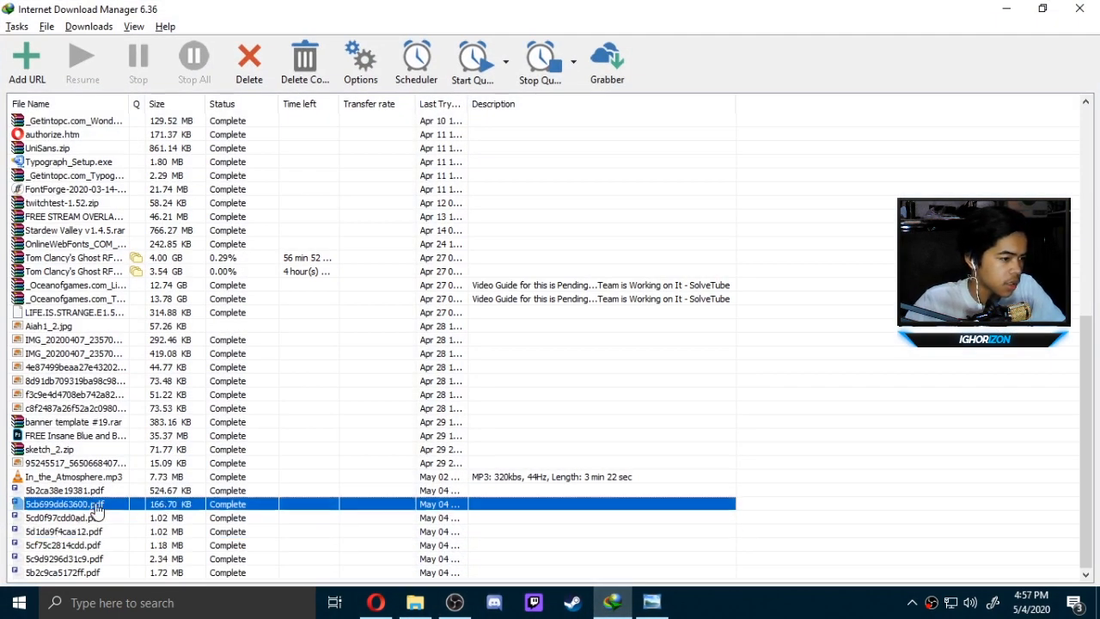
{"action": "left_click", "coordinate": [65, 518]}
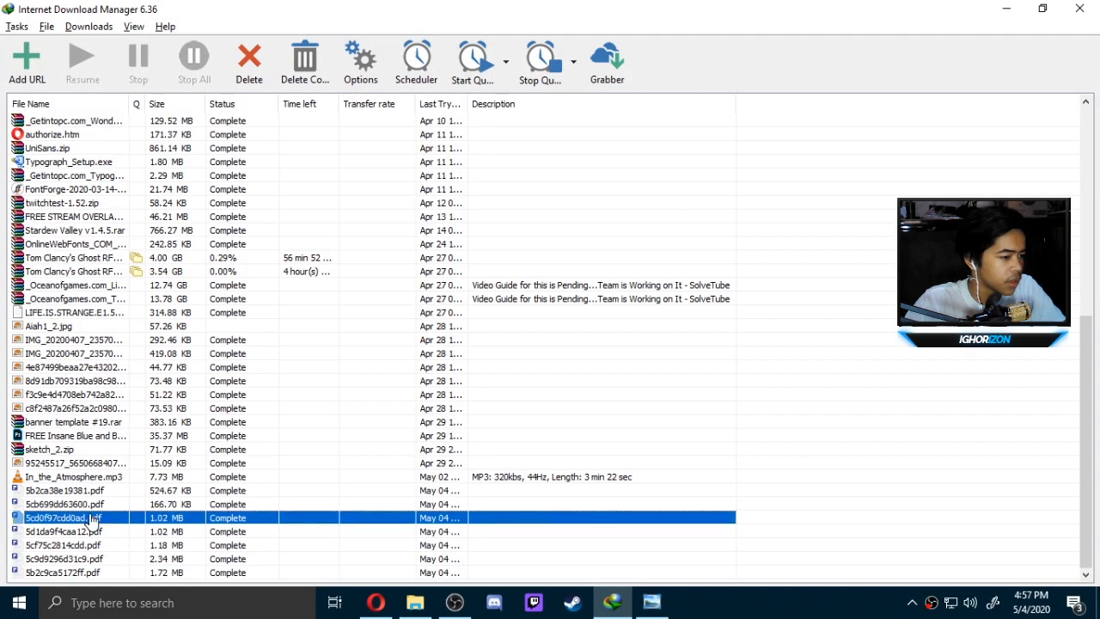
{"action": "double_click", "coordinate": [65, 517]}
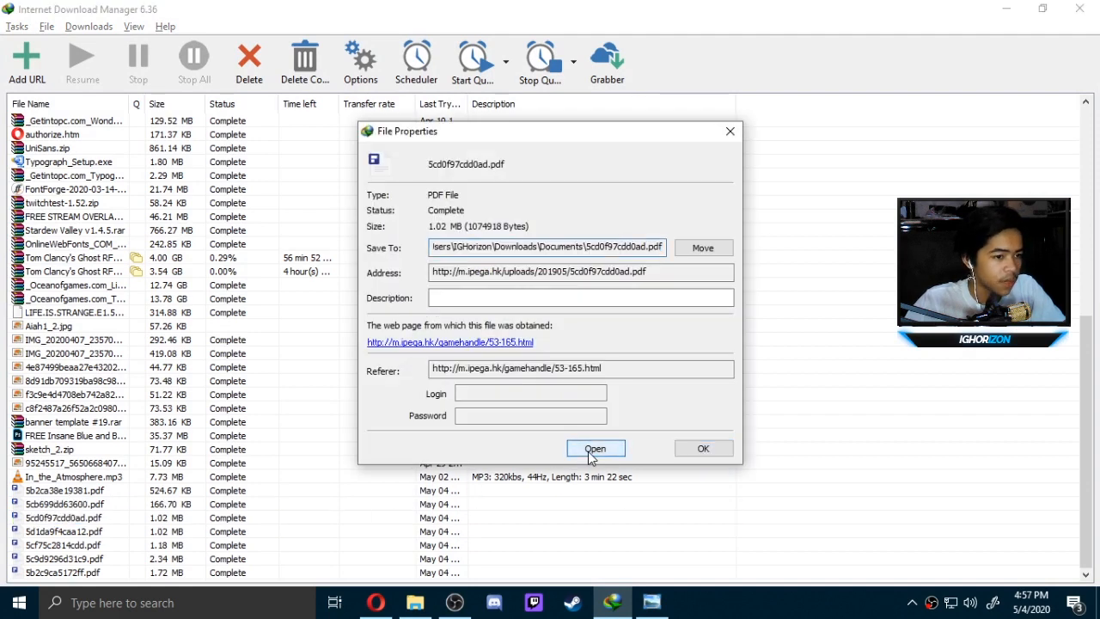
{"action": "left_click", "coordinate": [595, 447]}
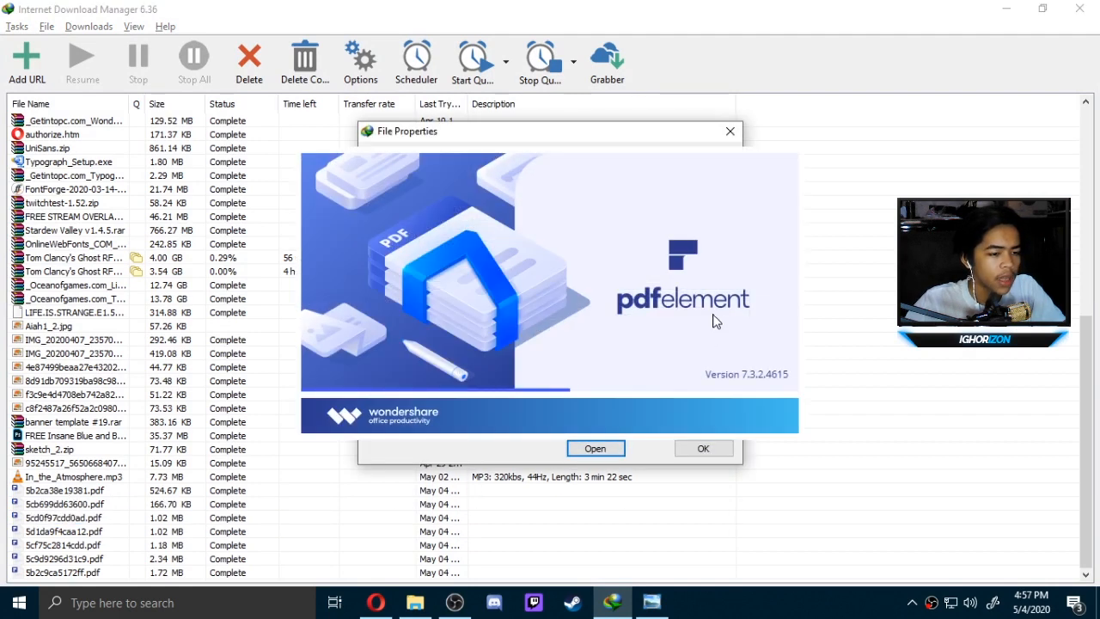
{"action": "left_click", "coordinate": [595, 447]}
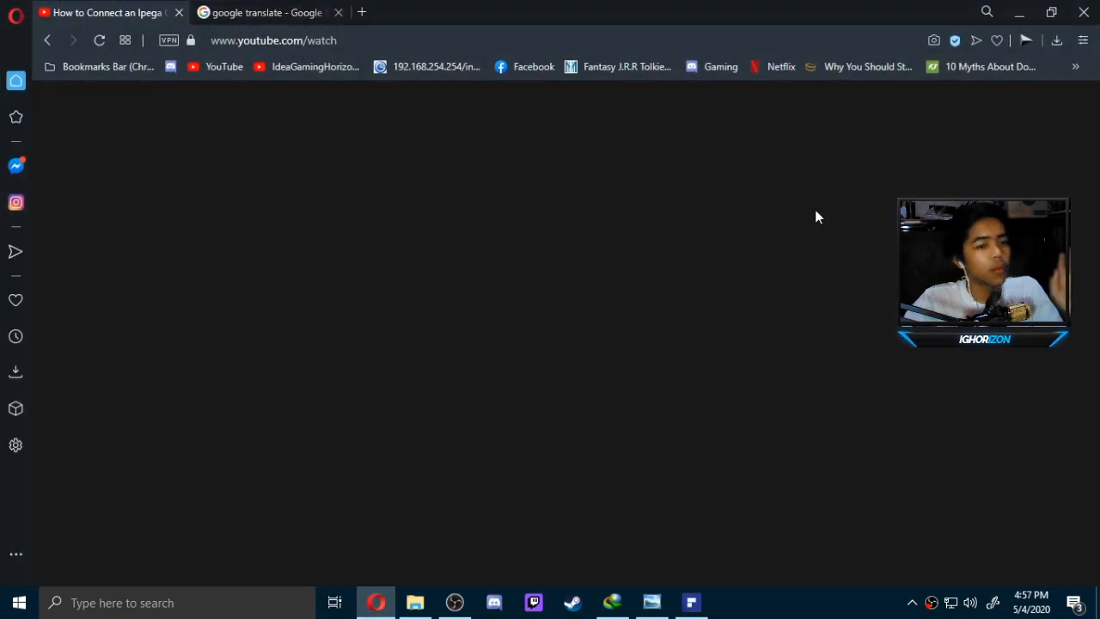
{"action": "mouse_move", "coordinate": [649, 602]}
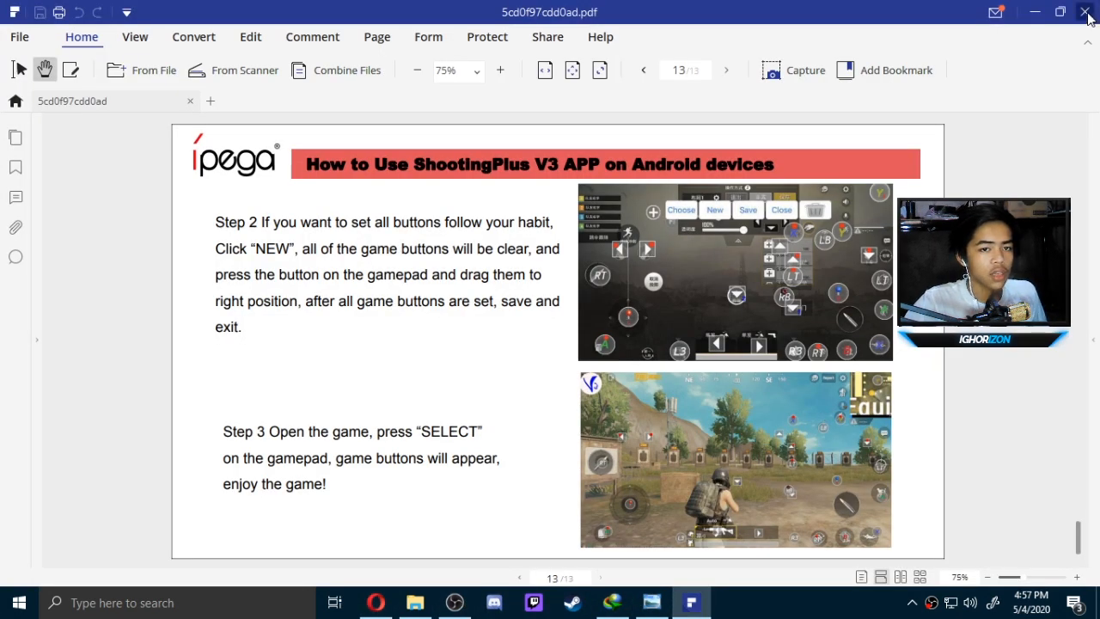
{"action": "left_click", "coordinate": [454, 602]}
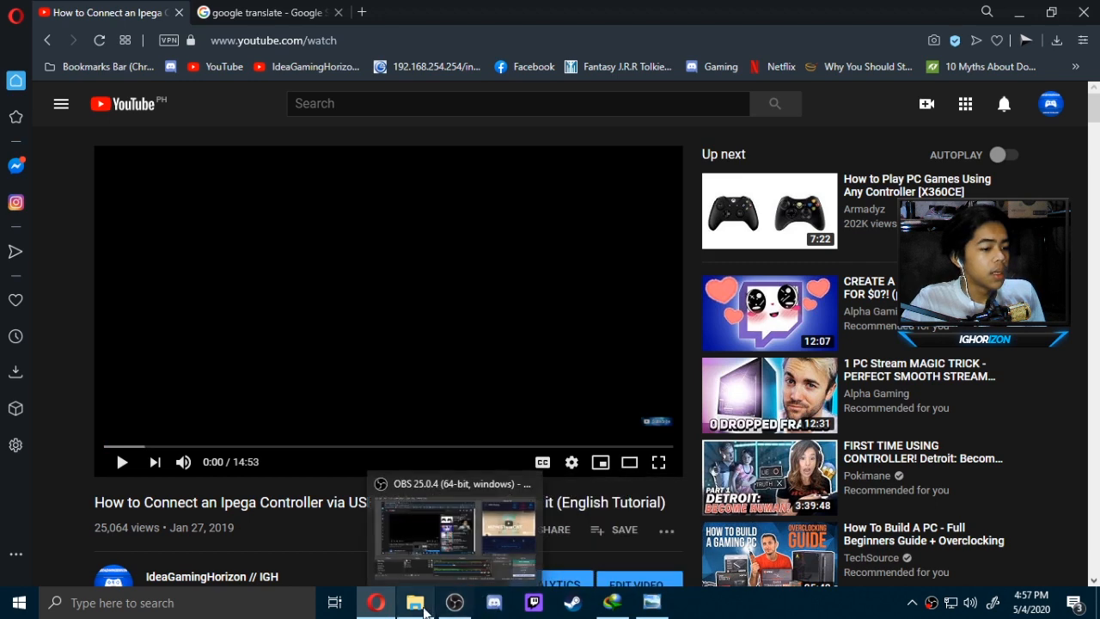
Open the second downloaded manual 5cb699dd63600.pdf from IDM in PDFelement
{"action": "left_click", "coordinate": [416, 601]}
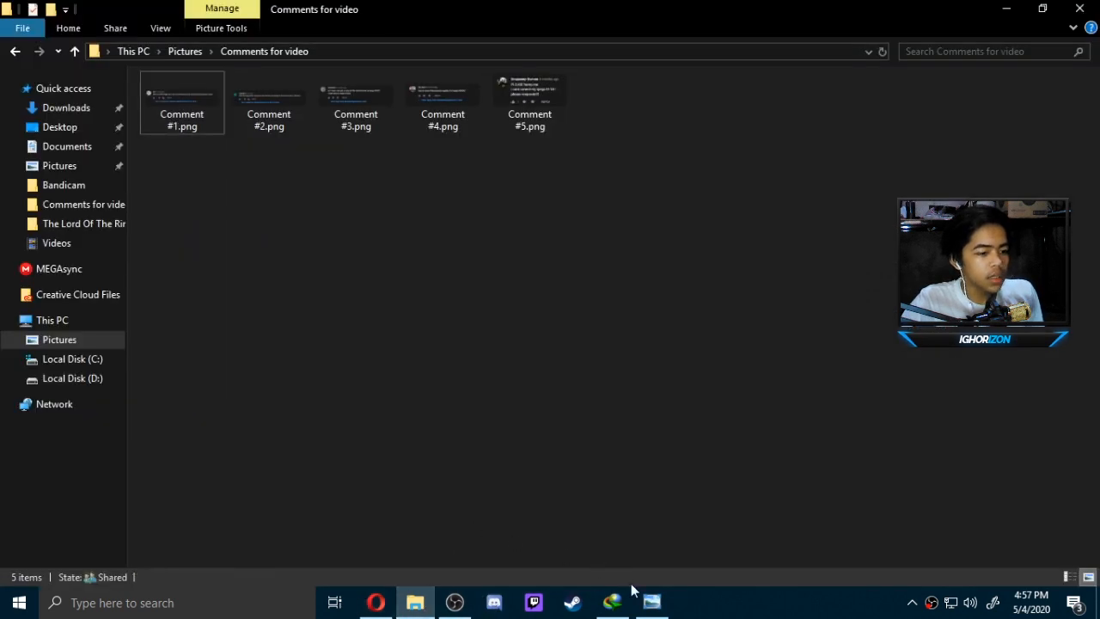
{"action": "left_click", "coordinate": [612, 602]}
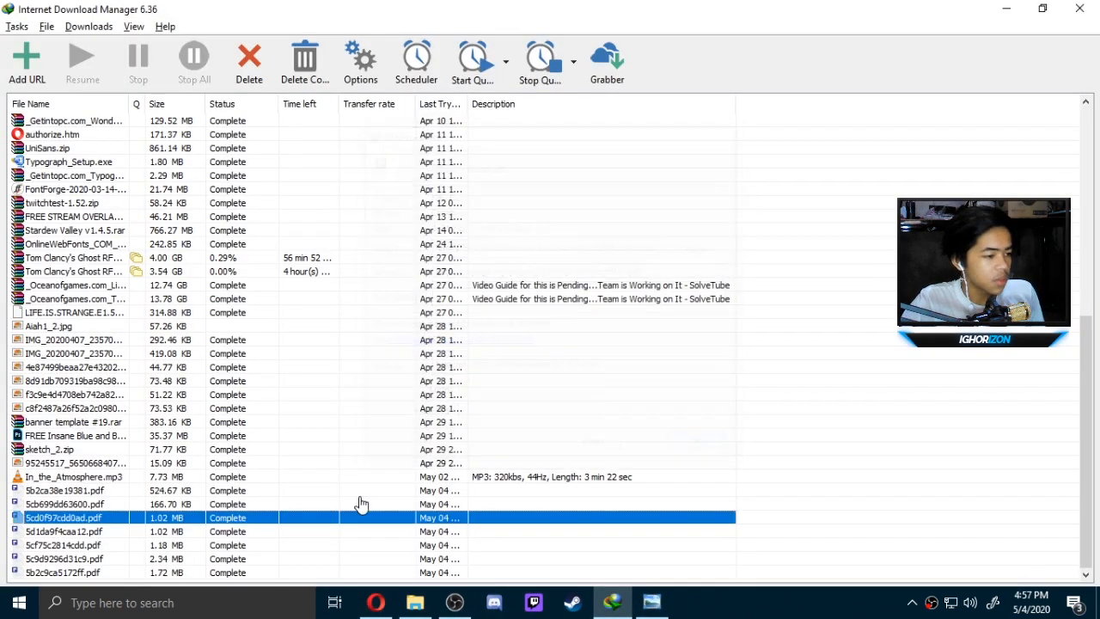
{"action": "double_click", "coordinate": [66, 503]}
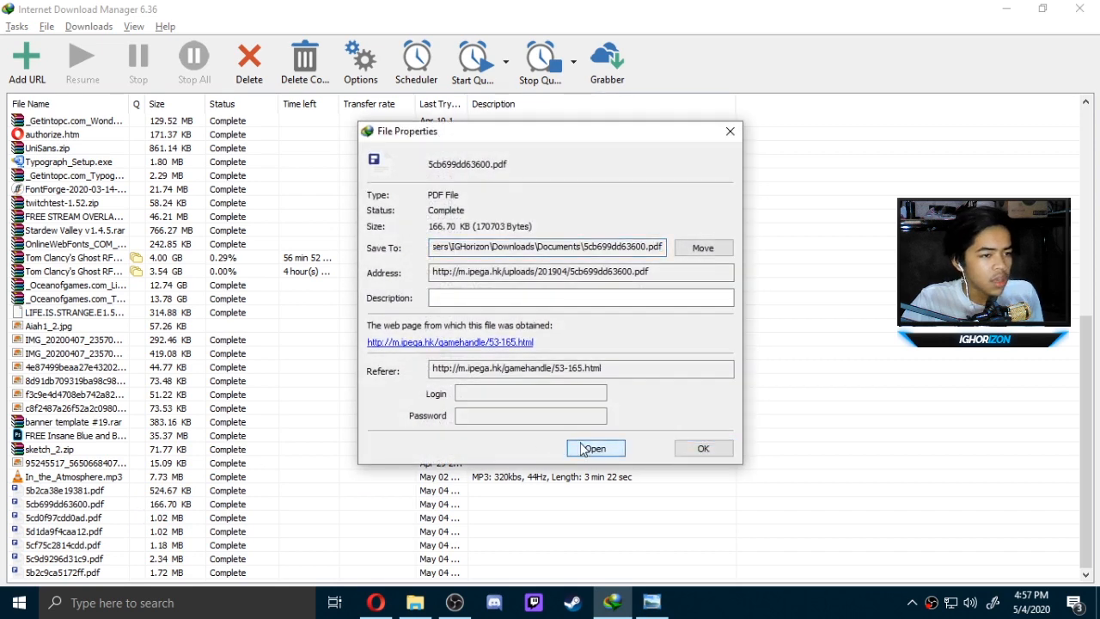
{"action": "left_click", "coordinate": [594, 447]}
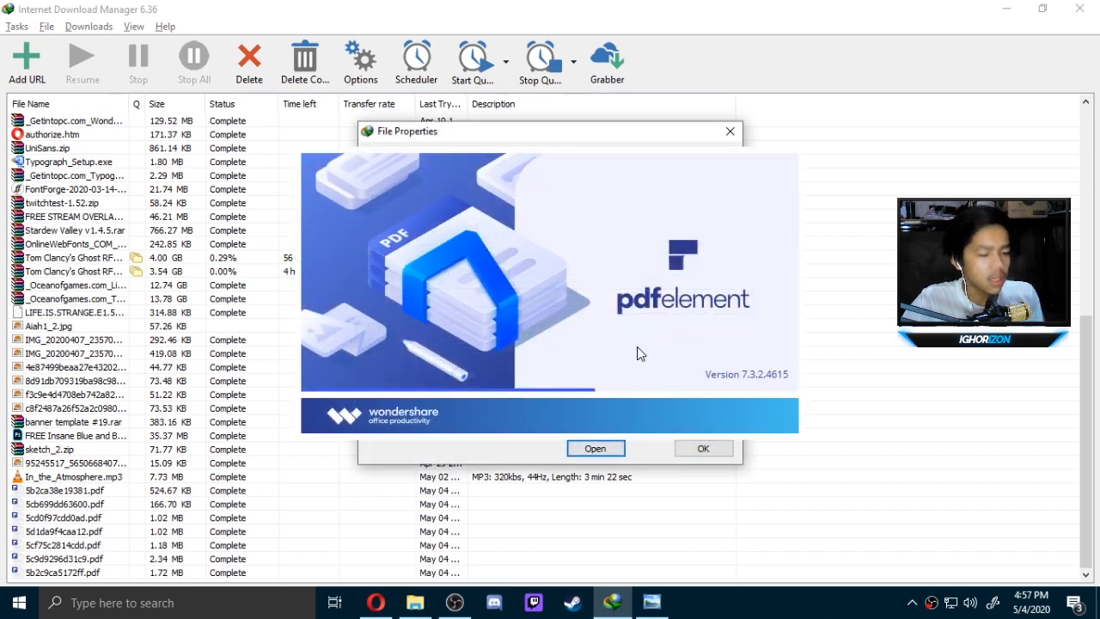
{"action": "left_click", "coordinate": [594, 447]}
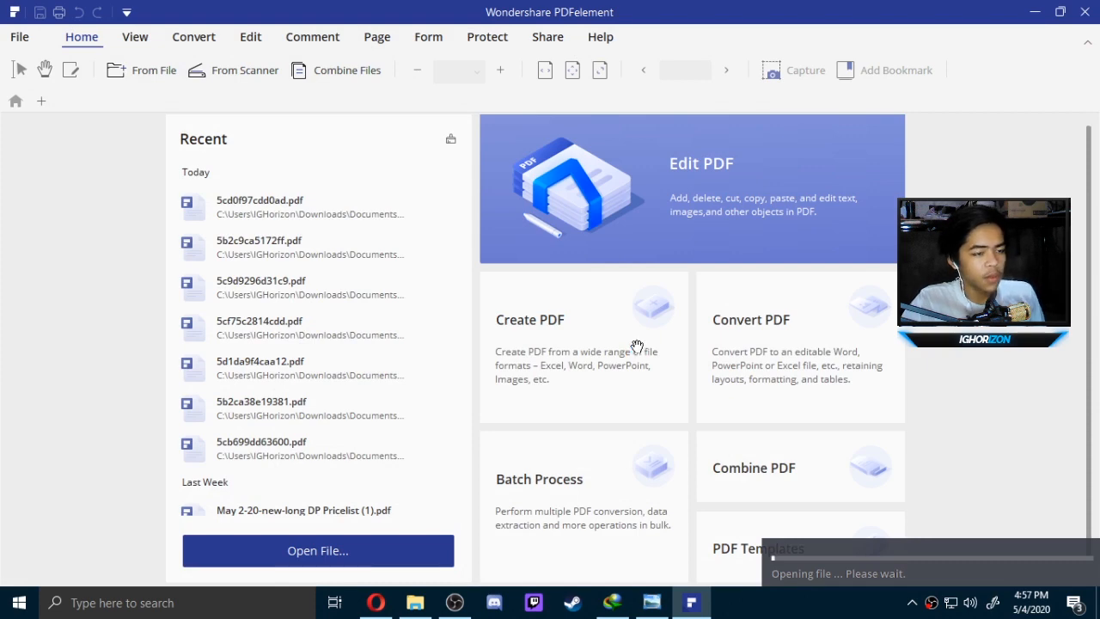
Scroll through the manual's usage-mode pages, including the 2.4G mode instructions
{"action": "left_click", "coordinate": [261, 442]}
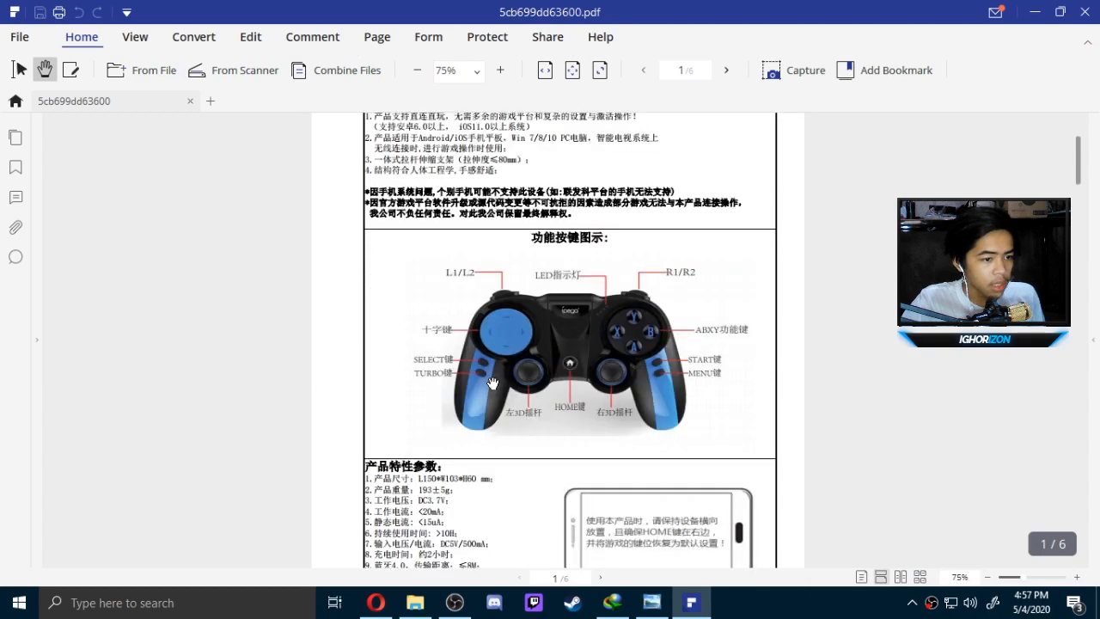
{"action": "scroll", "scroll_direction": "down", "scroll_amount": 3}
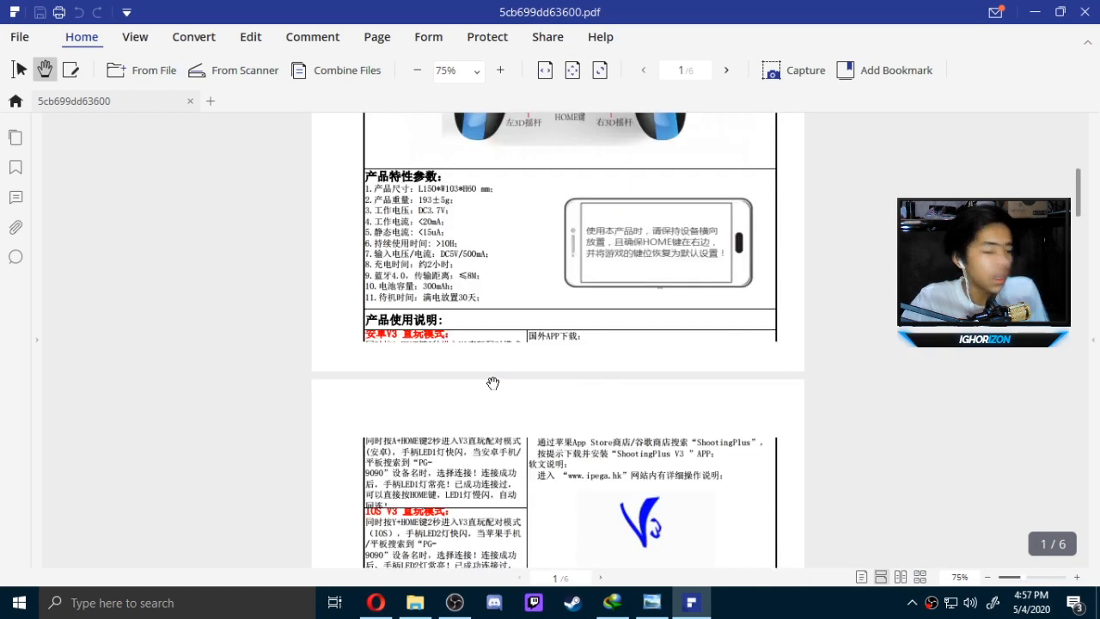
{"action": "scroll", "scroll_direction": "down", "scroll_amount": 3}
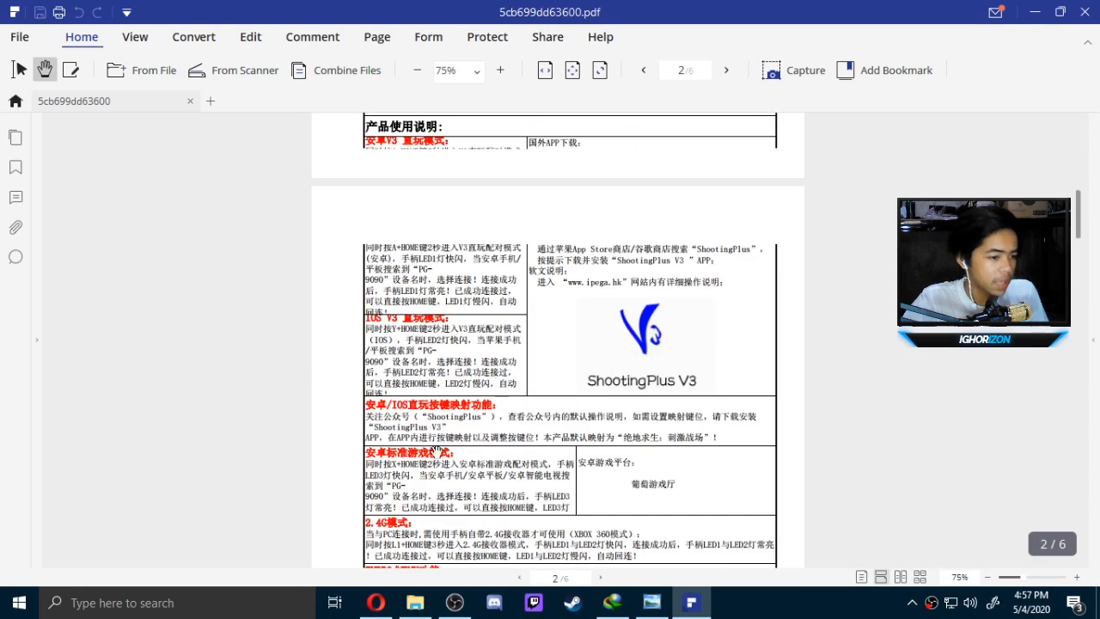
{"action": "scroll", "scroll_direction": "down", "scroll_amount": 3}
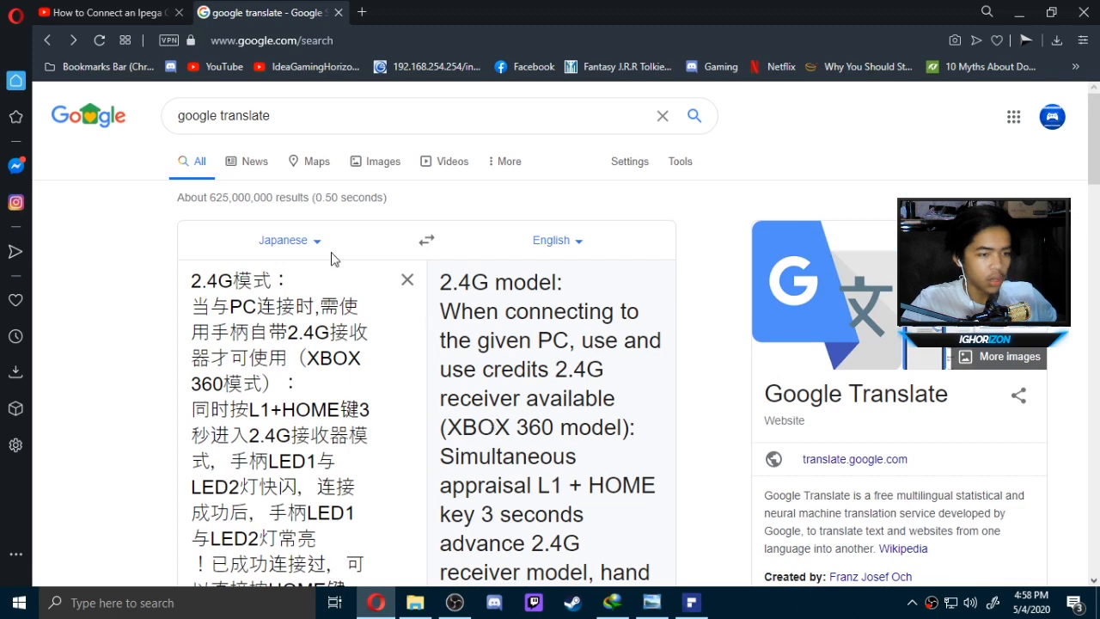
Search Google in a new tab for the ipega controller model
{"action": "left_click", "coordinate": [361, 11]}
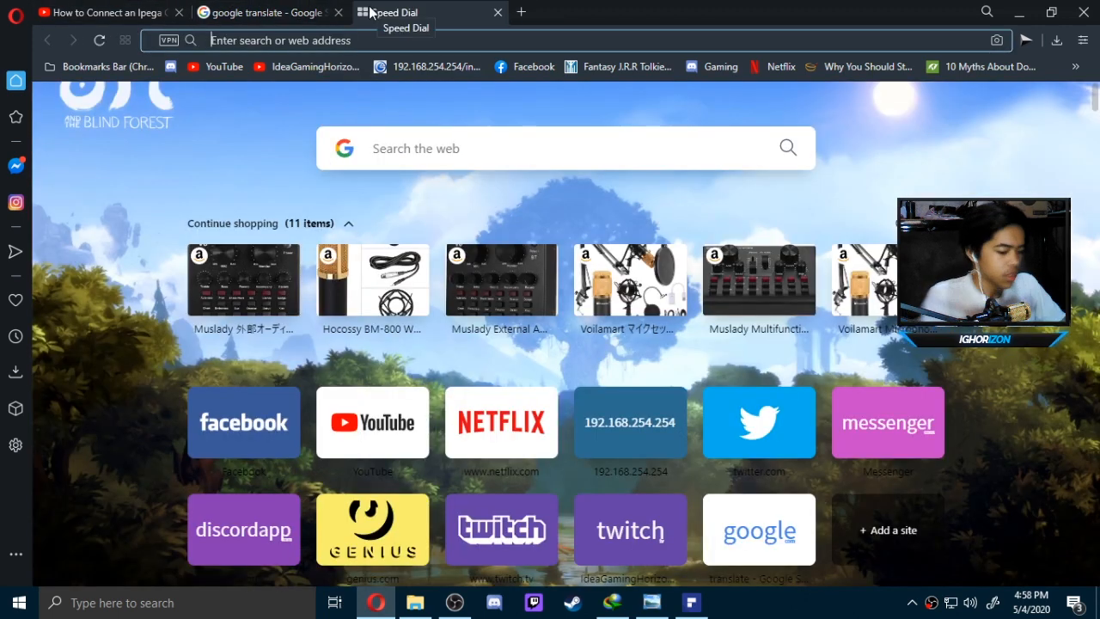
{"action": "type", "text": "ipega 9023"}
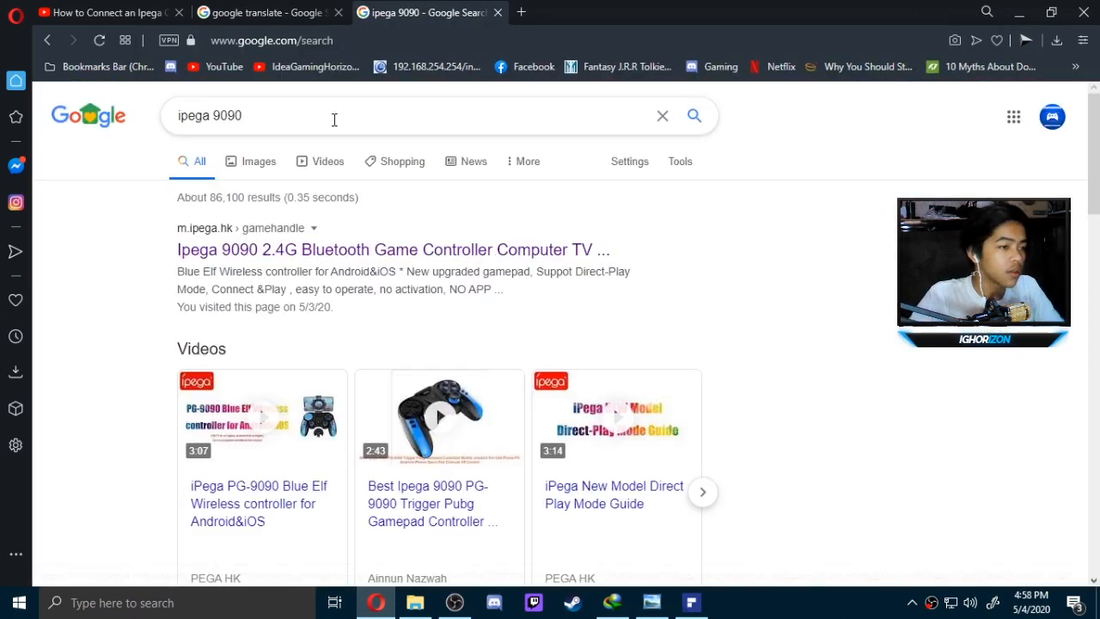
{"action": "mouse_move", "coordinate": [861, 257]}
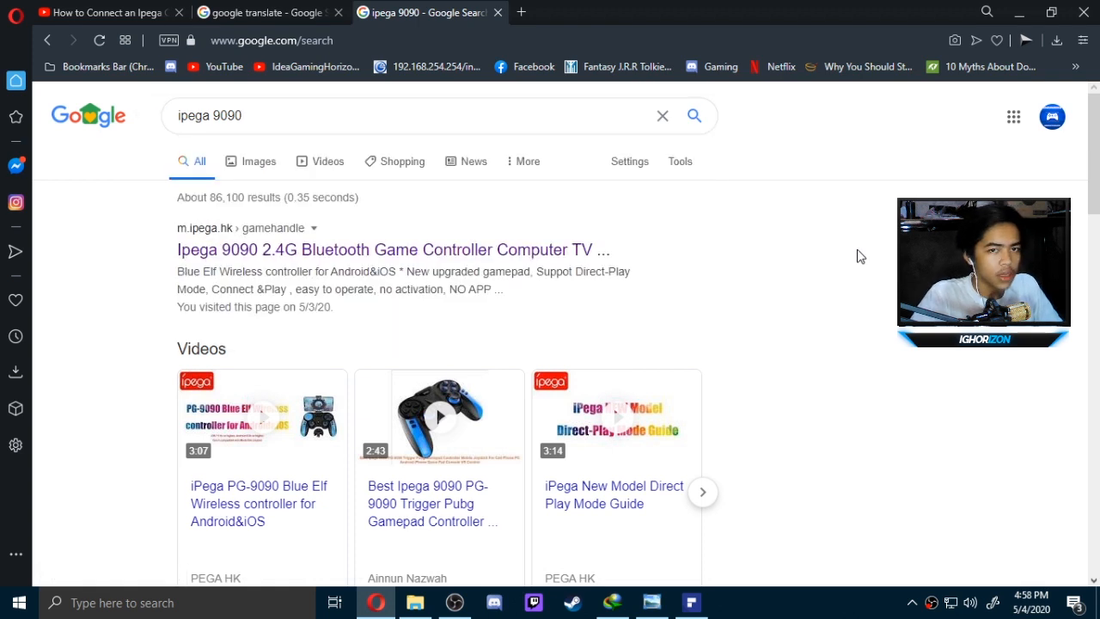
{"action": "mouse_move", "coordinate": [567, 258]}
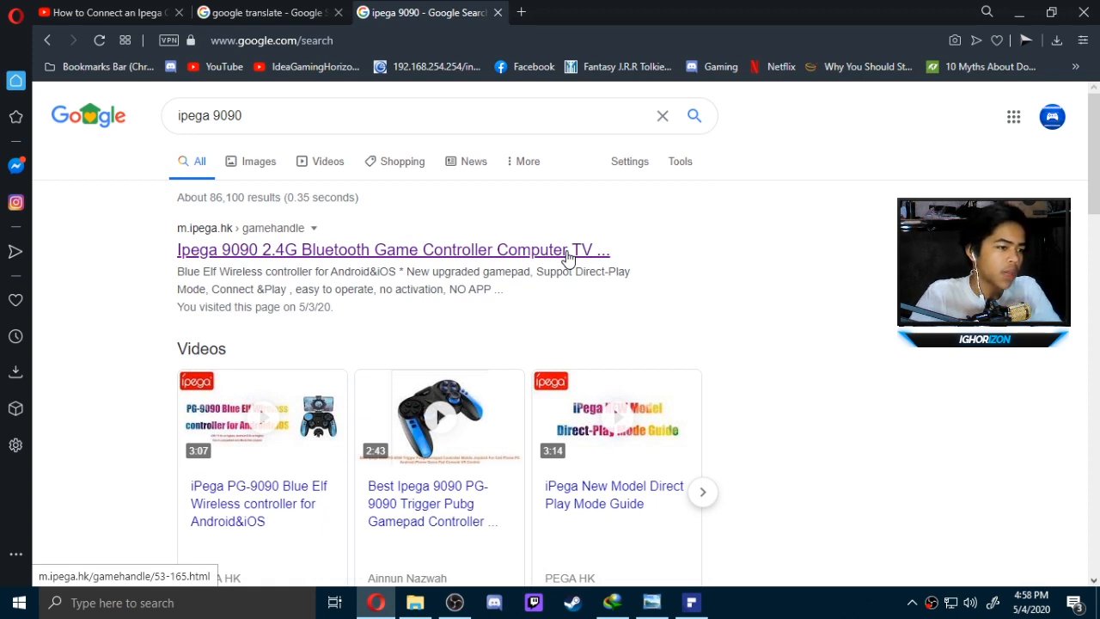
Open the m.ipega.hk iPega 9090 product page and browse its product photos
{"action": "left_click", "coordinate": [392, 249]}
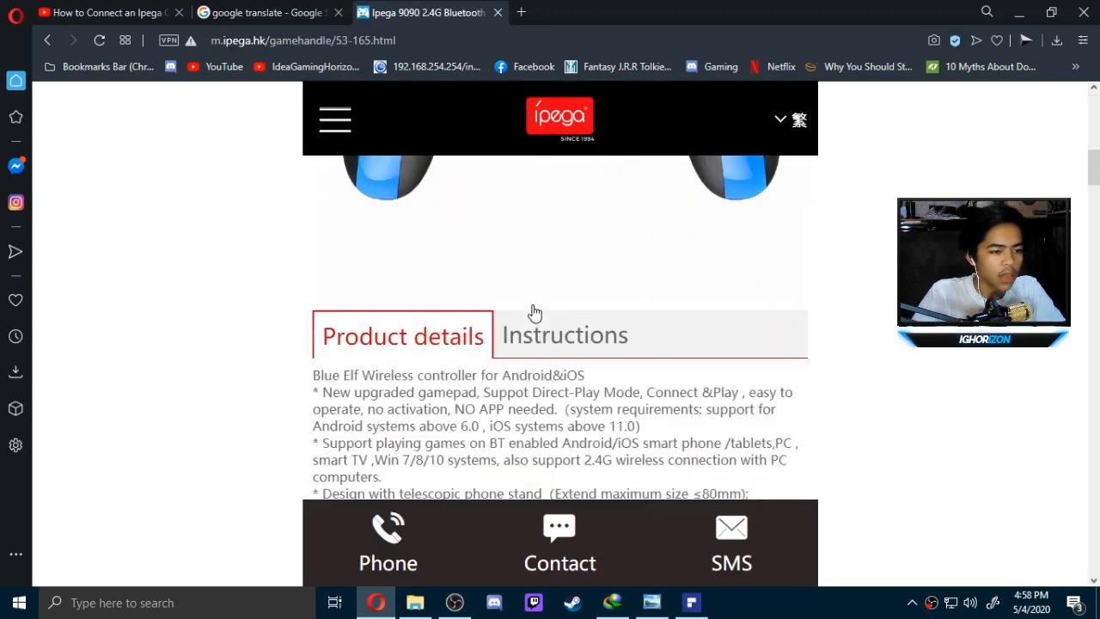
{"action": "scroll", "scroll_direction": "down", "scroll_amount": 3}
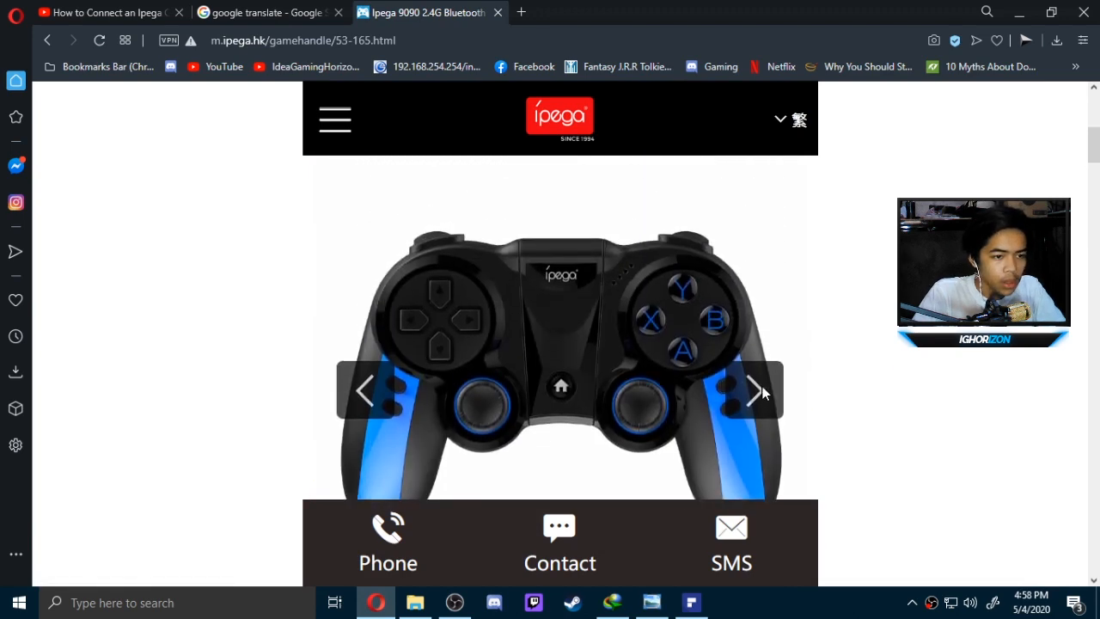
{"action": "left_click", "coordinate": [753, 388]}
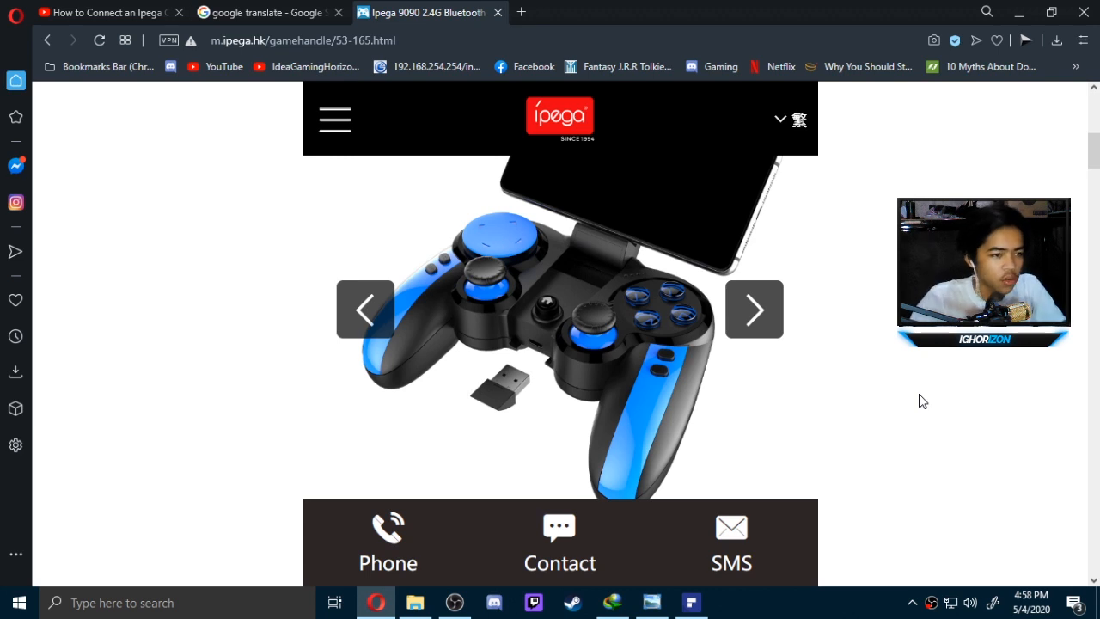
{"action": "scroll", "scroll_direction": "down", "scroll_amount": 3}
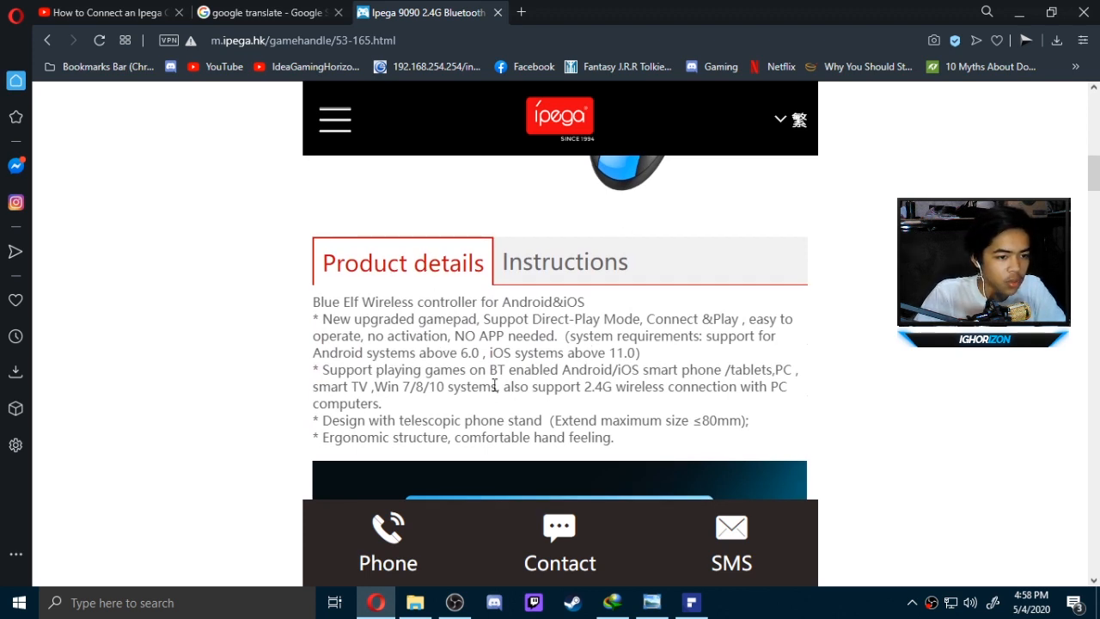
{"action": "double_click", "coordinate": [392, 387]}
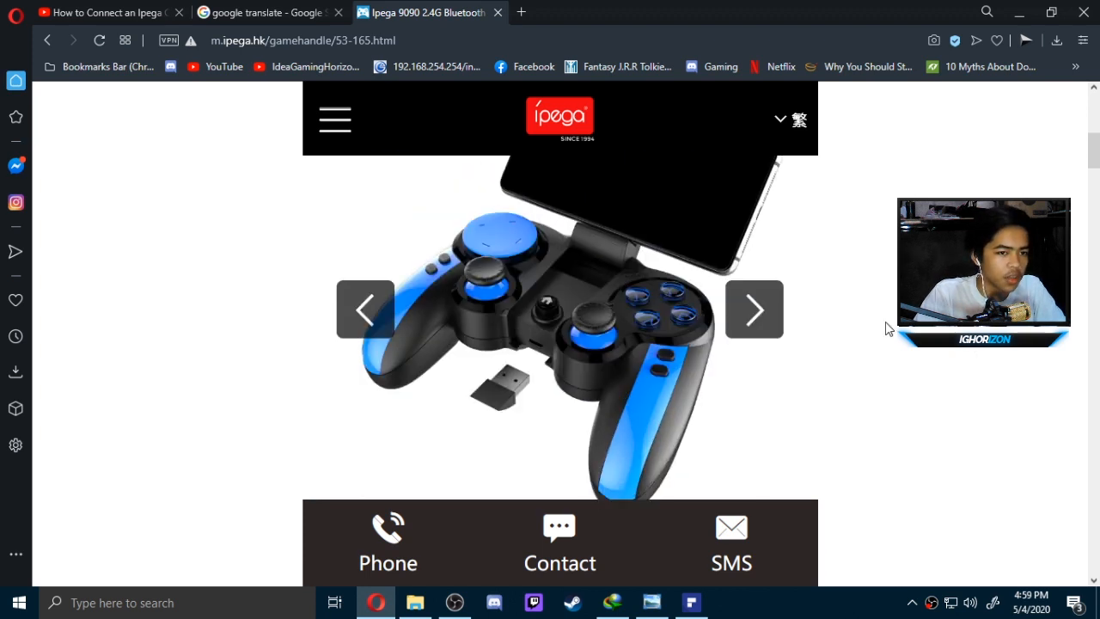
Scroll the product details and show the Instructions section listing the PG-9090 manuals
{"action": "scroll", "scroll_direction": "down", "scroll_amount": 3}
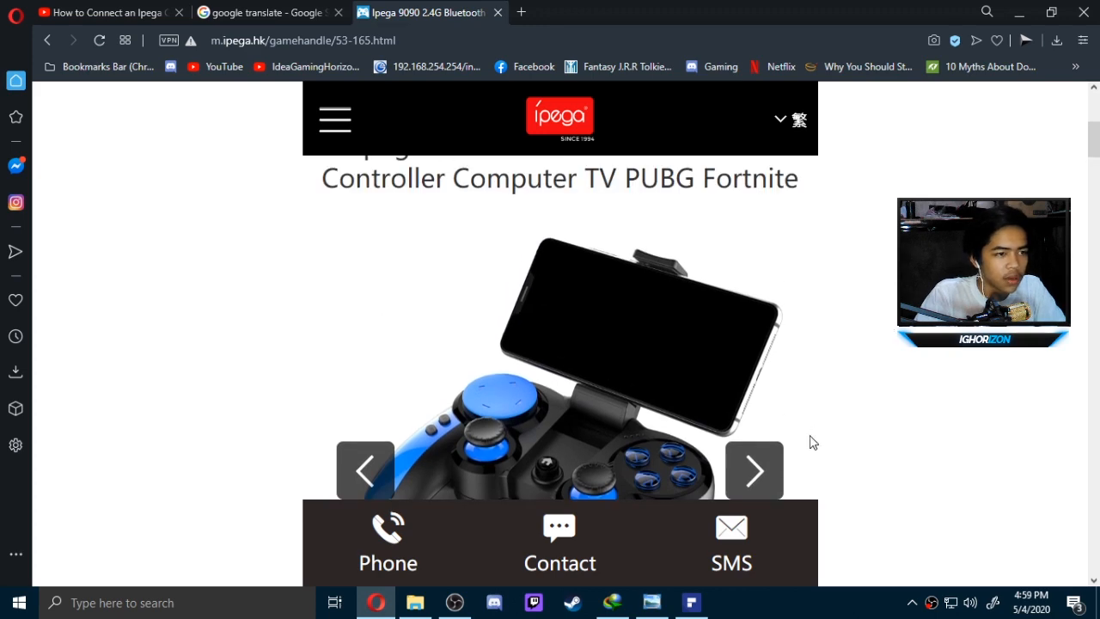
{"action": "scroll", "scroll_direction": "down", "scroll_amount": 3}
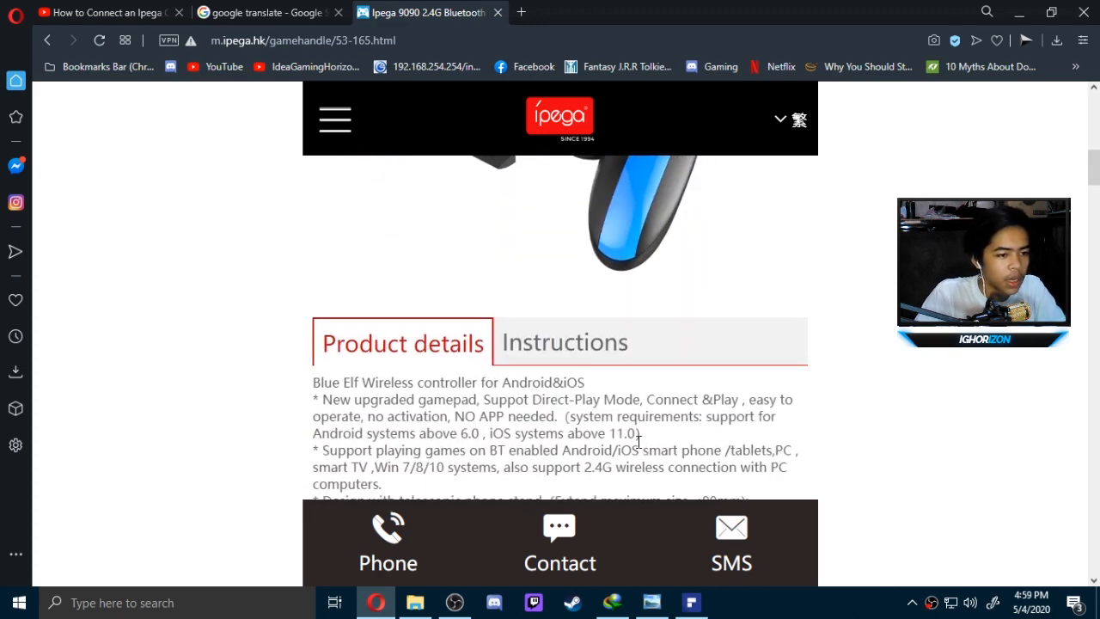
{"action": "left_click", "coordinate": [563, 342]}
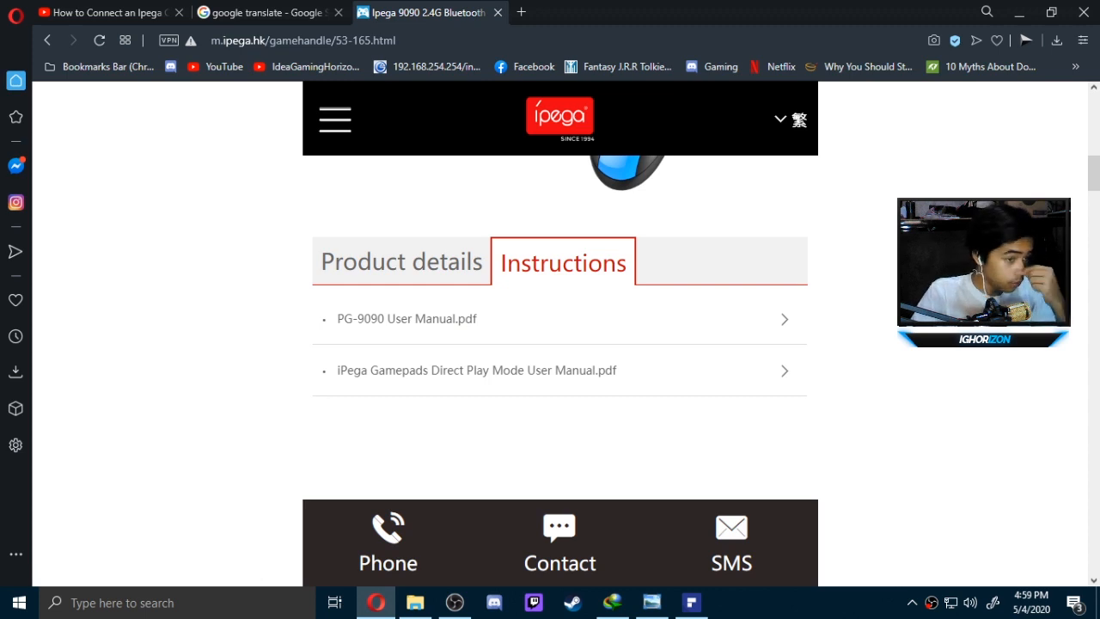
{"action": "mouse_move", "coordinate": [446, 344]}
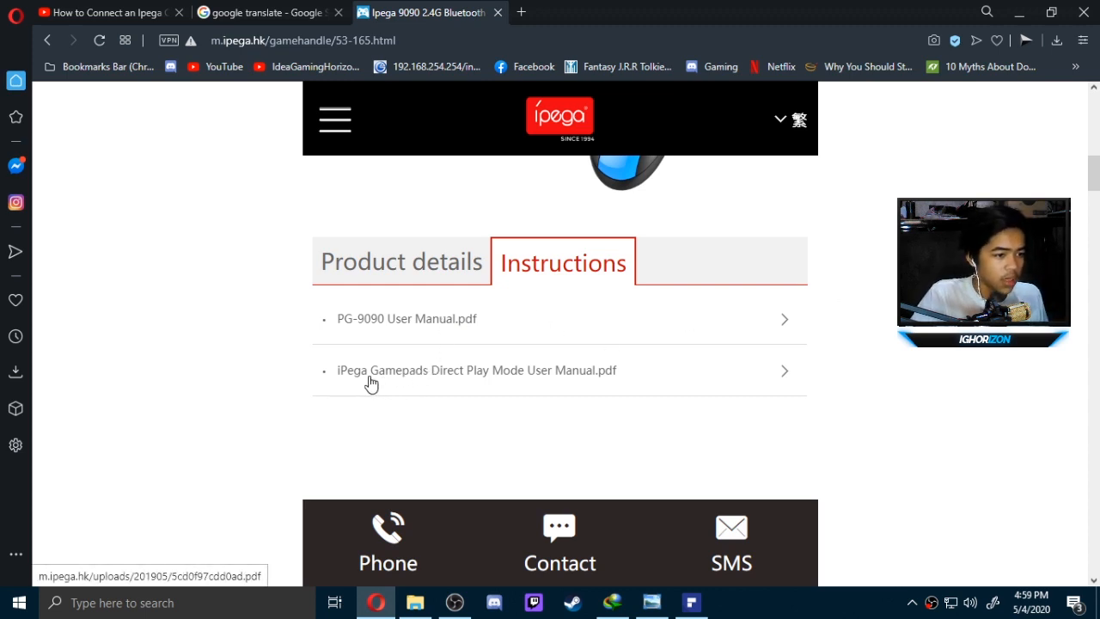
{"action": "mouse_move", "coordinate": [561, 380]}
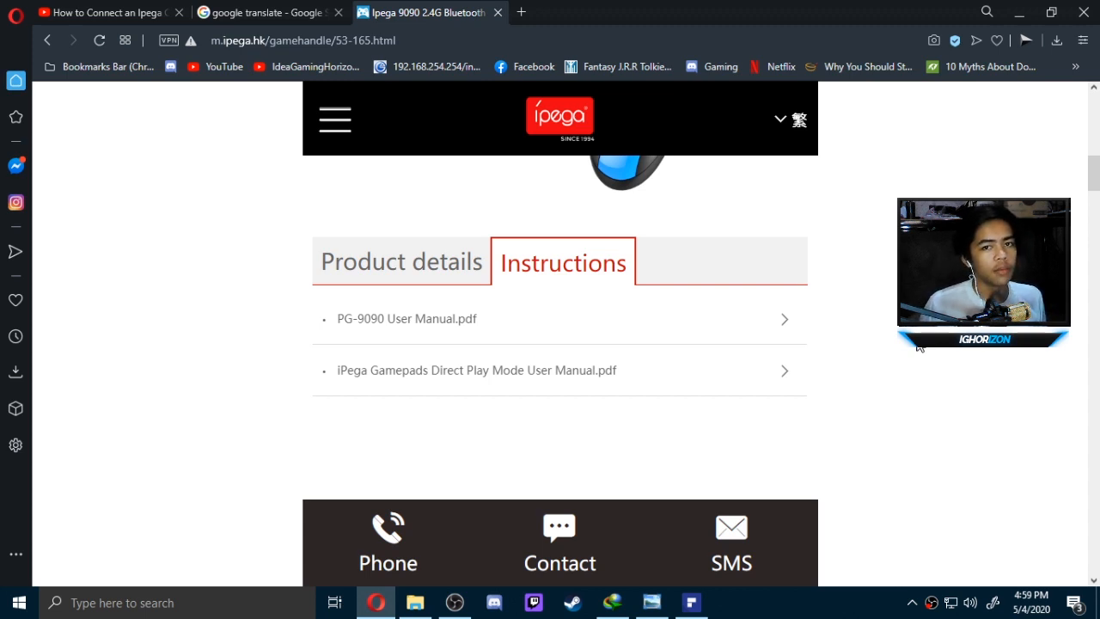
{"action": "mouse_move", "coordinate": [724, 7]}
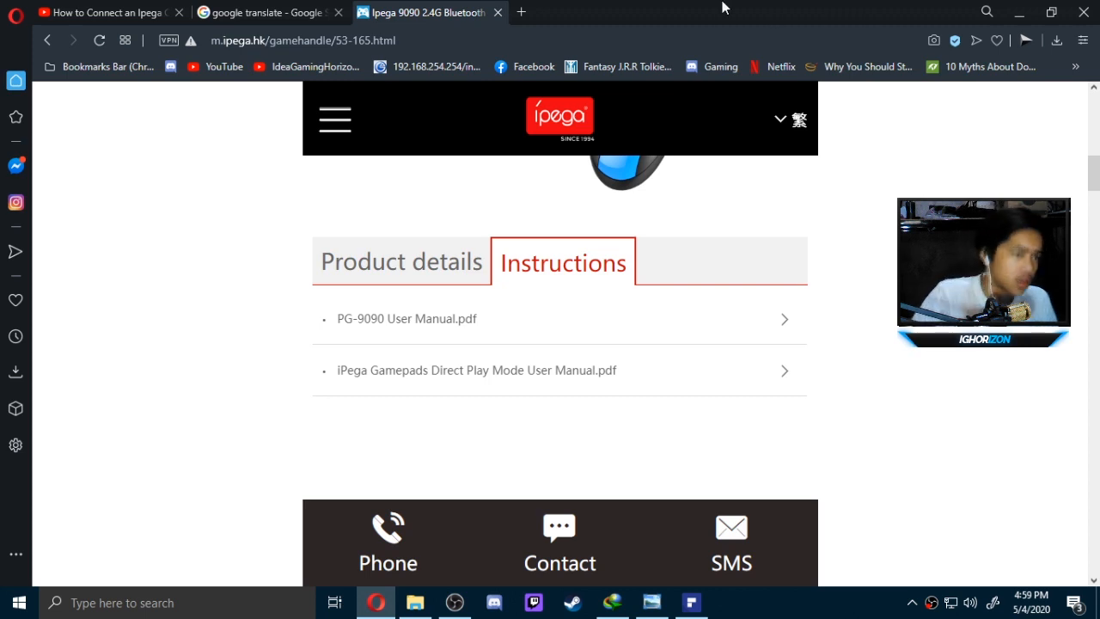
Compare the iPega 9090 manuals page with the Google Translate English text of the 2.4G instructions
{"action": "left_click", "coordinate": [267, 12]}
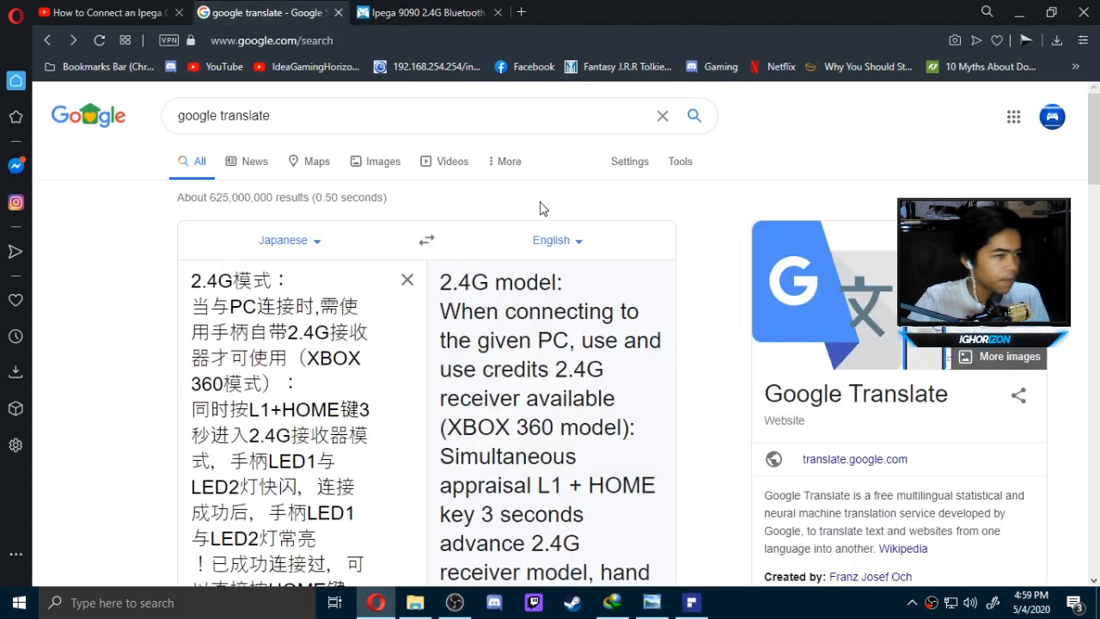
{"action": "left_click", "coordinate": [421, 12]}
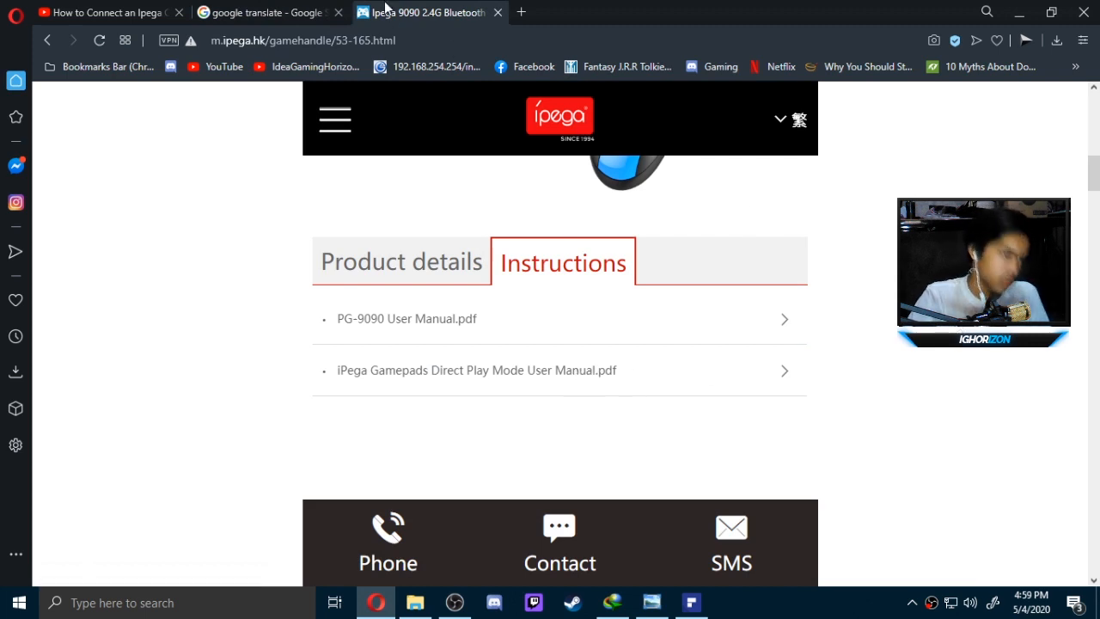
{"action": "left_click", "coordinate": [266, 12]}
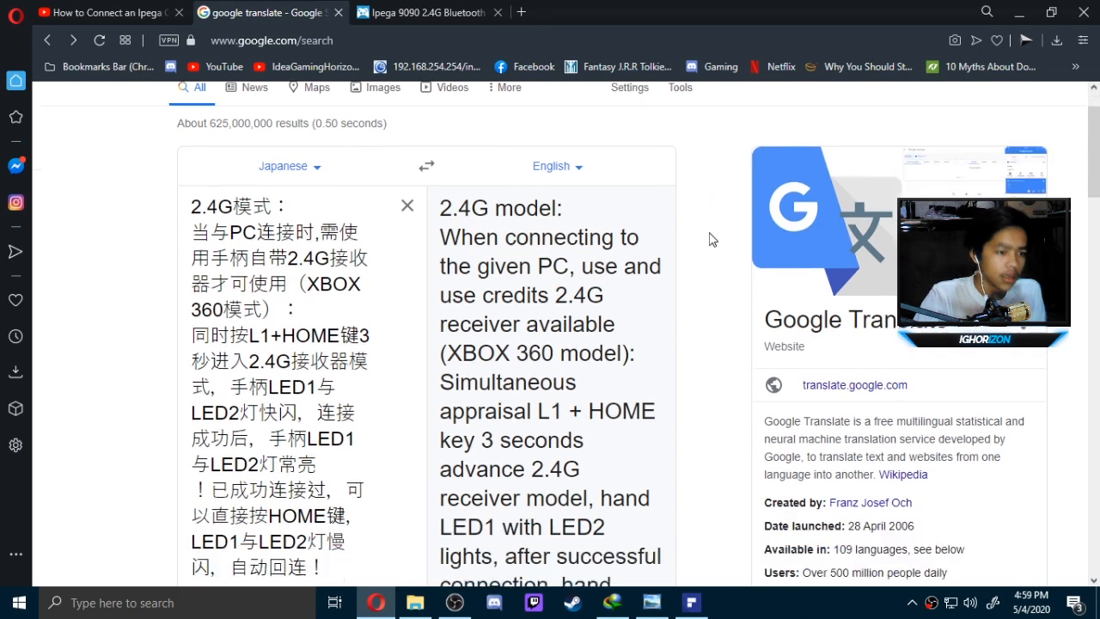
{"action": "scroll", "scroll_direction": "down", "scroll_amount": 3}
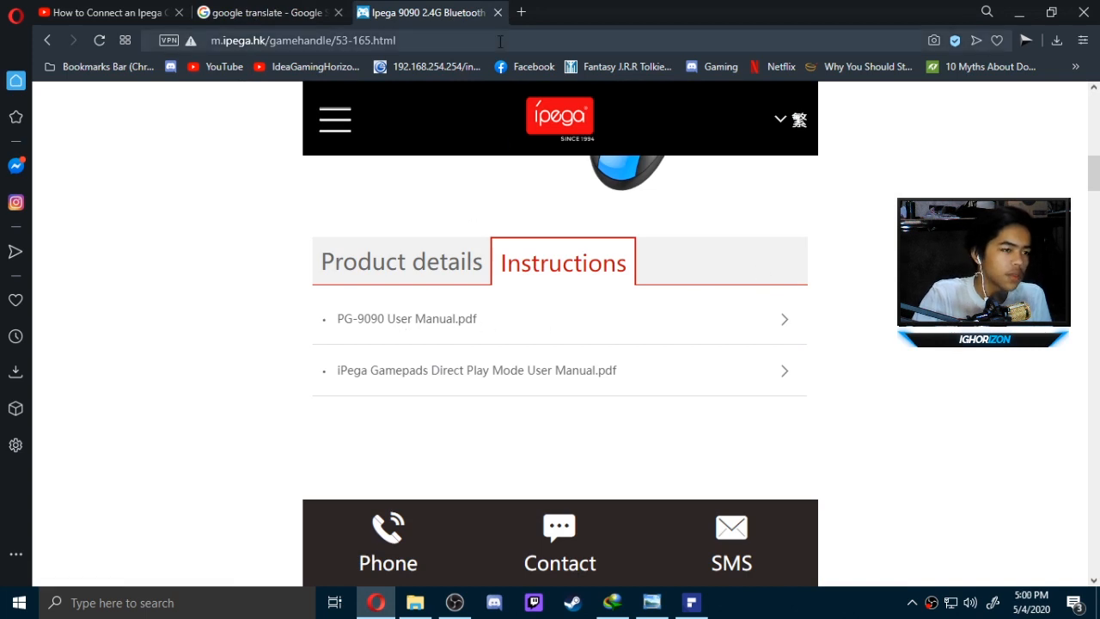
{"action": "mouse_move", "coordinate": [719, 610]}
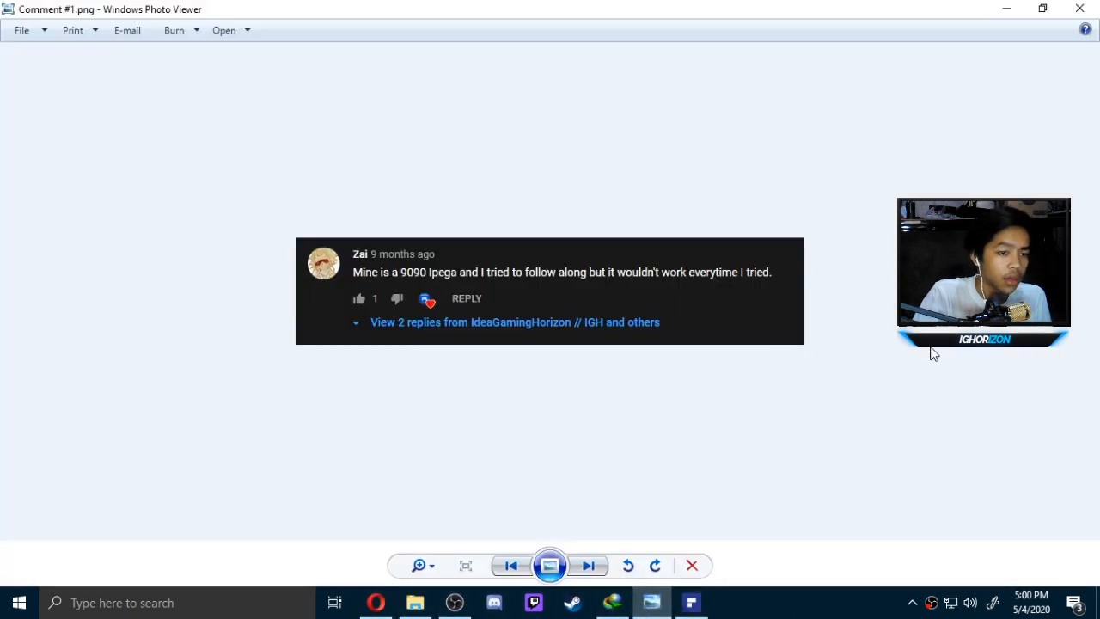
Step through comment screenshots #2 to #4, ending on the ipega 9083s question
{"action": "left_click", "coordinate": [588, 565]}
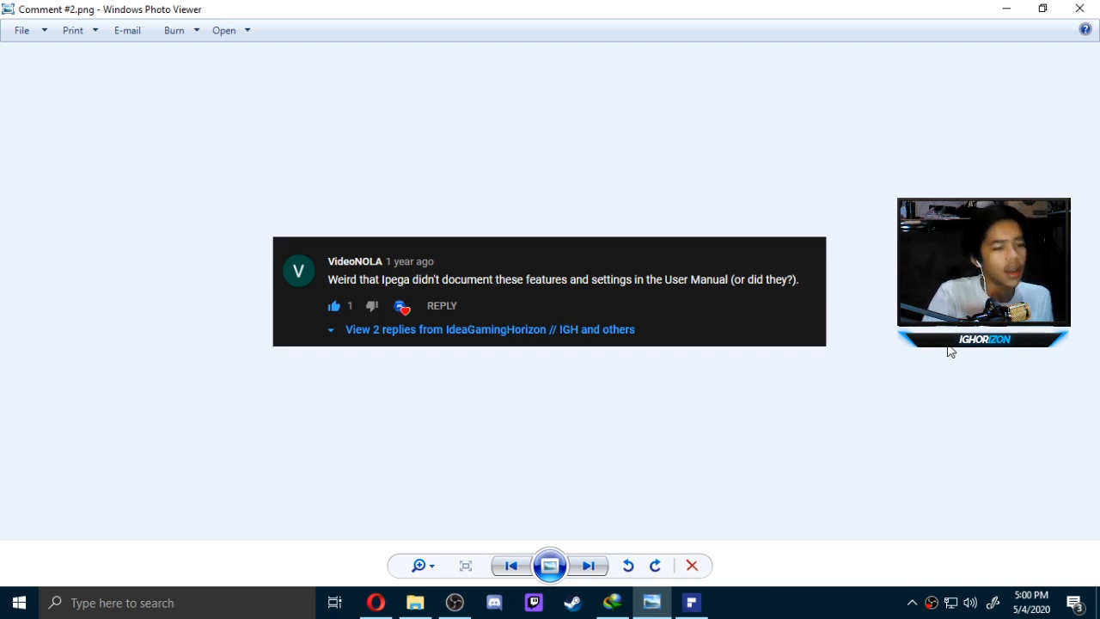
{"action": "left_click", "coordinate": [588, 565]}
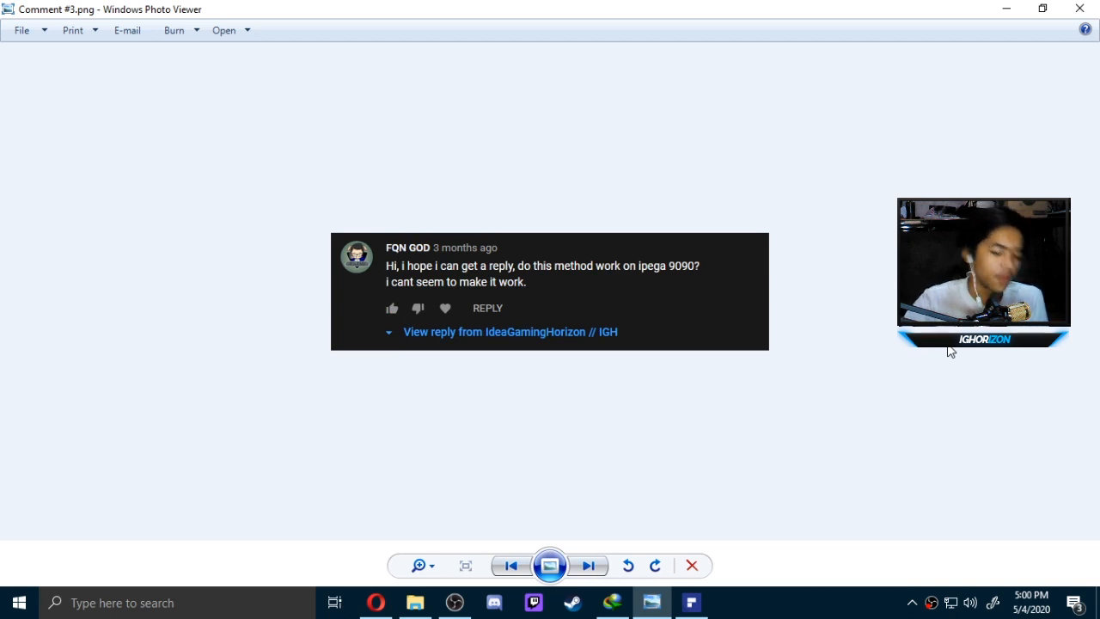
{"action": "left_click", "coordinate": [588, 566]}
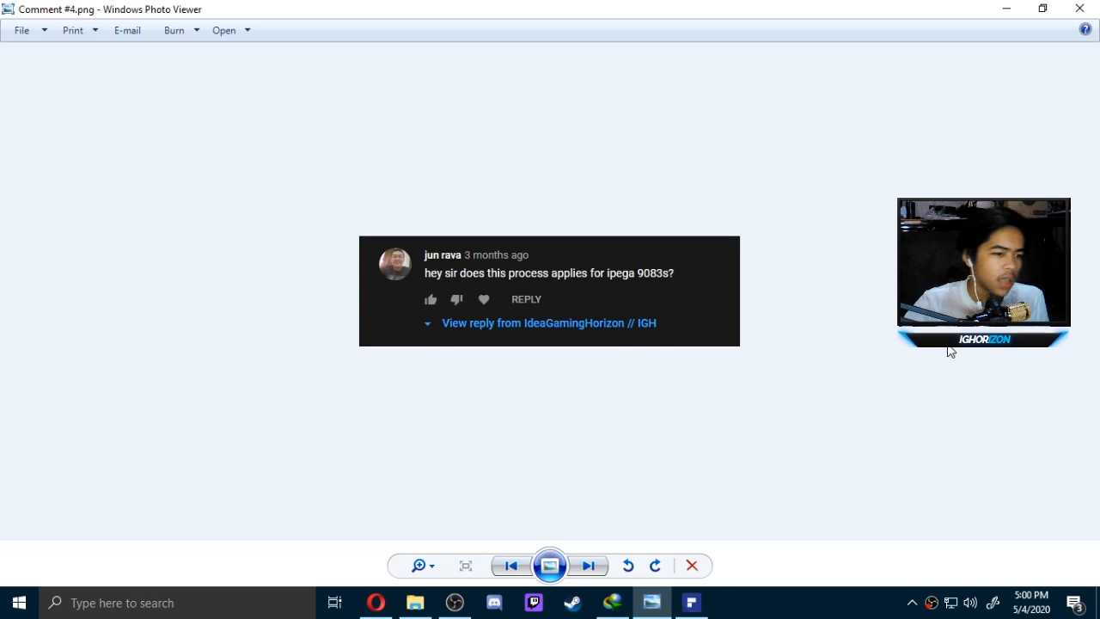
{"action": "mouse_move", "coordinate": [932, 393]}
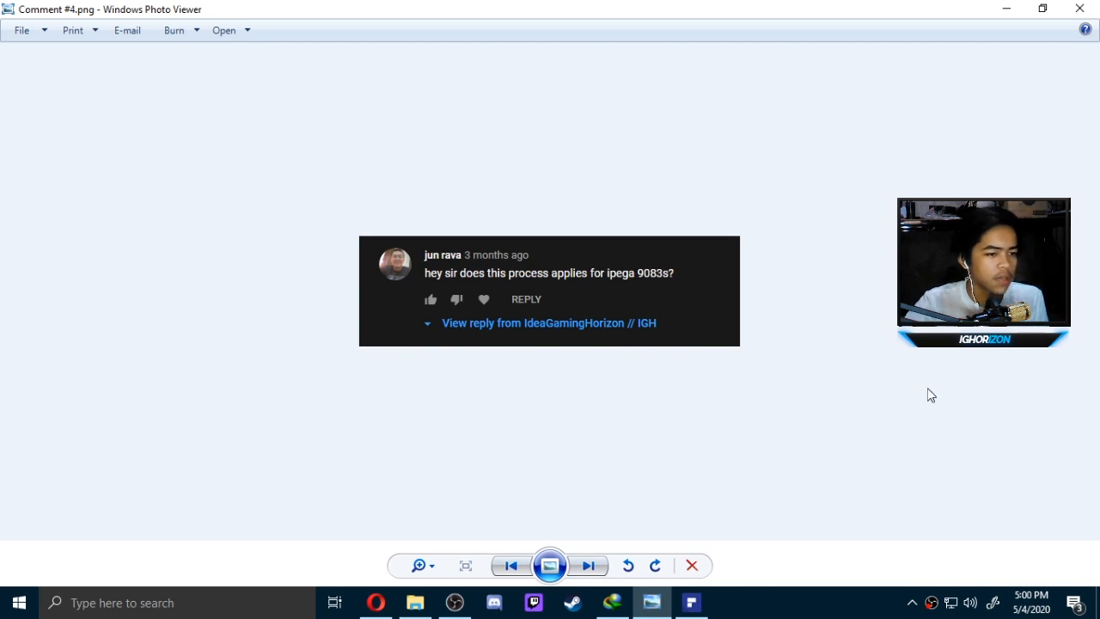
{"action": "mouse_move", "coordinate": [705, 474]}
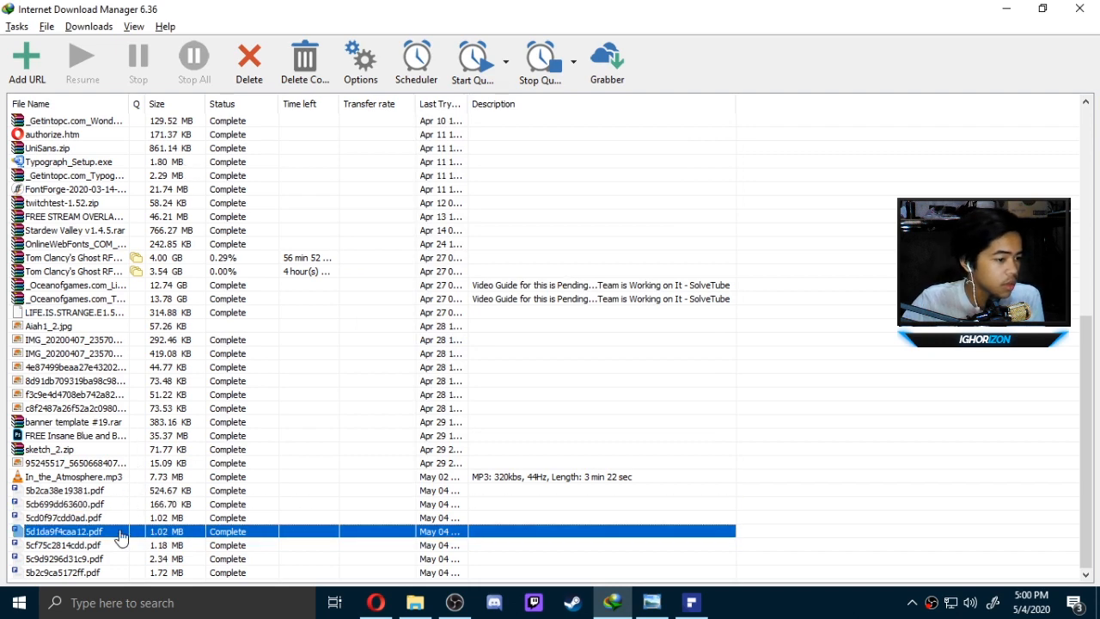
{"action": "mouse_move", "coordinate": [421, 261]}
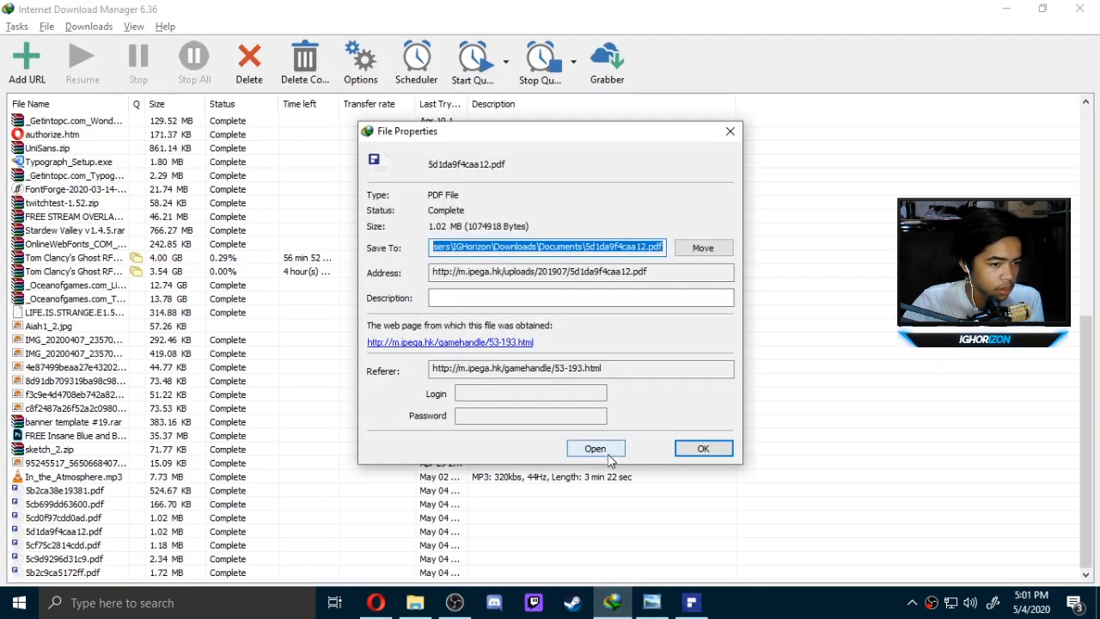
Close the first download's properties and open 5cf75c2814cdd.pdf from the IDM list
{"action": "left_click", "coordinate": [595, 447]}
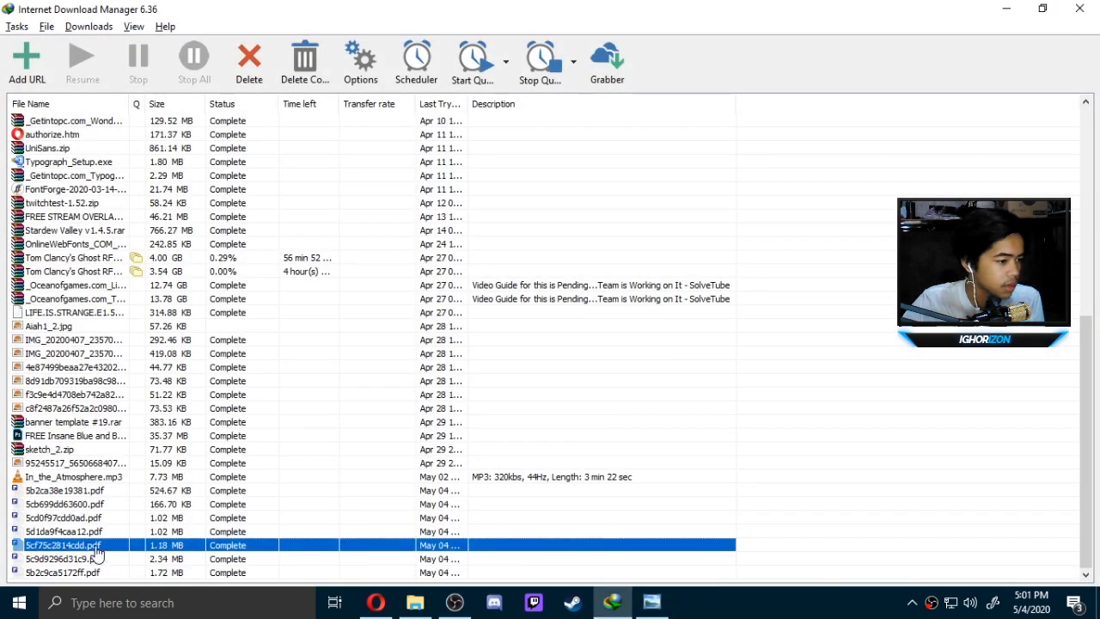
{"action": "double_click", "coordinate": [63, 545]}
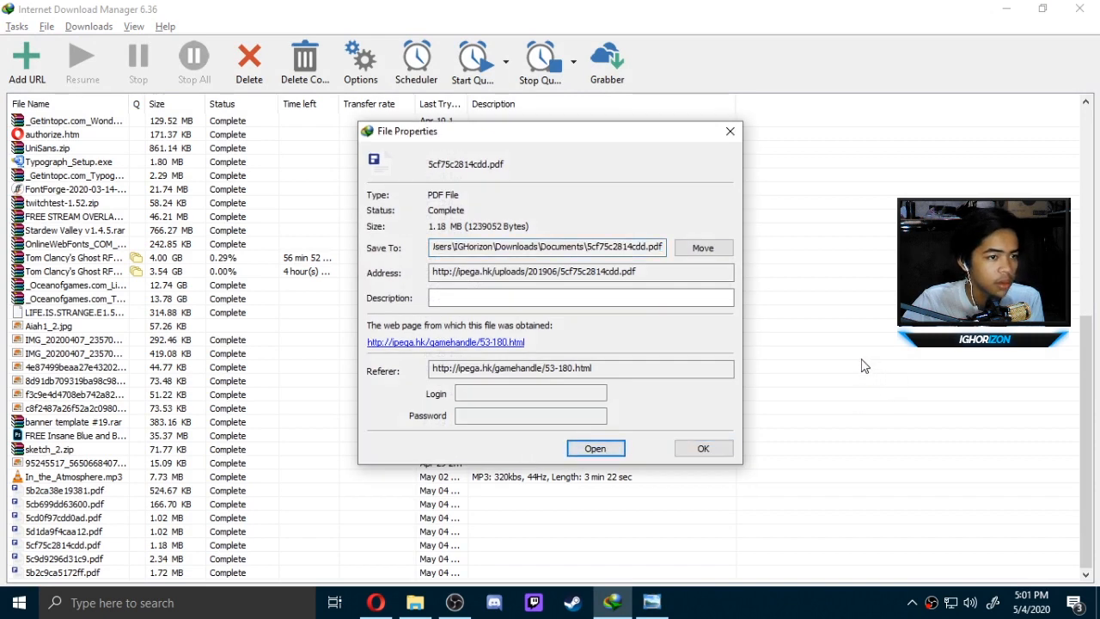
{"action": "left_click", "coordinate": [595, 447]}
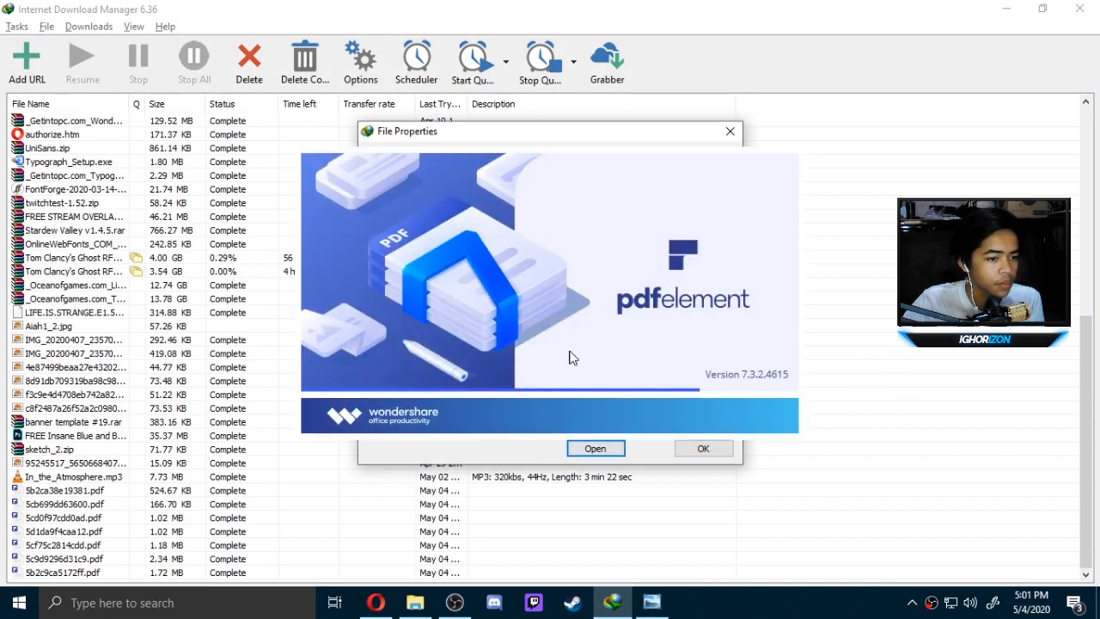
Load the PG-9083S manual in PDFelement and zoom between 100% and 125% on the connection instructions
{"action": "left_click", "coordinate": [595, 447]}
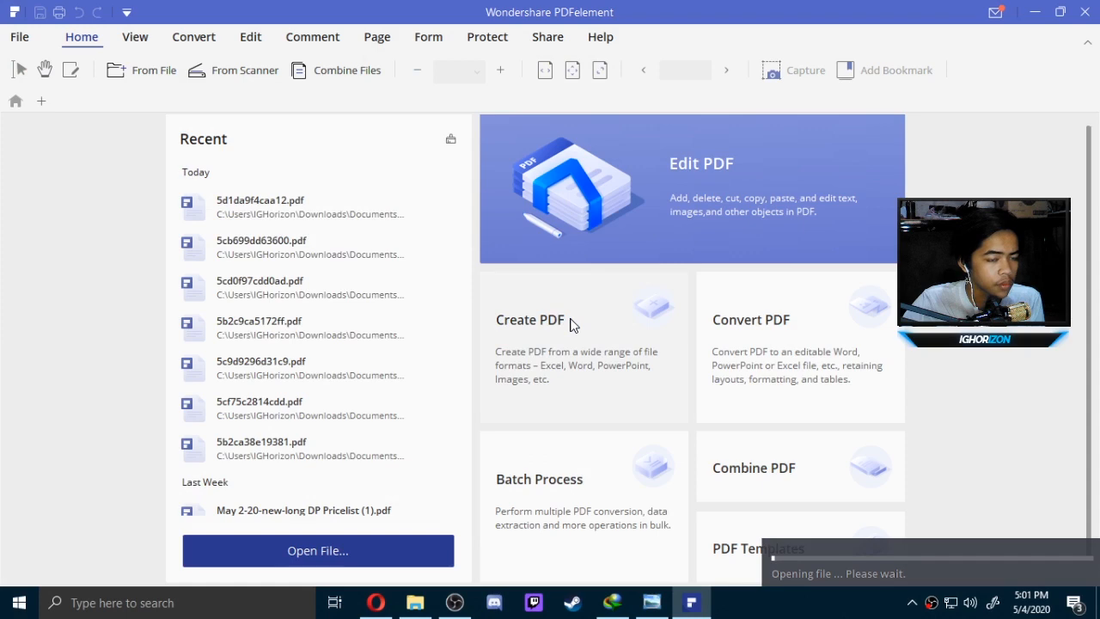
{"action": "double_click", "coordinate": [260, 402]}
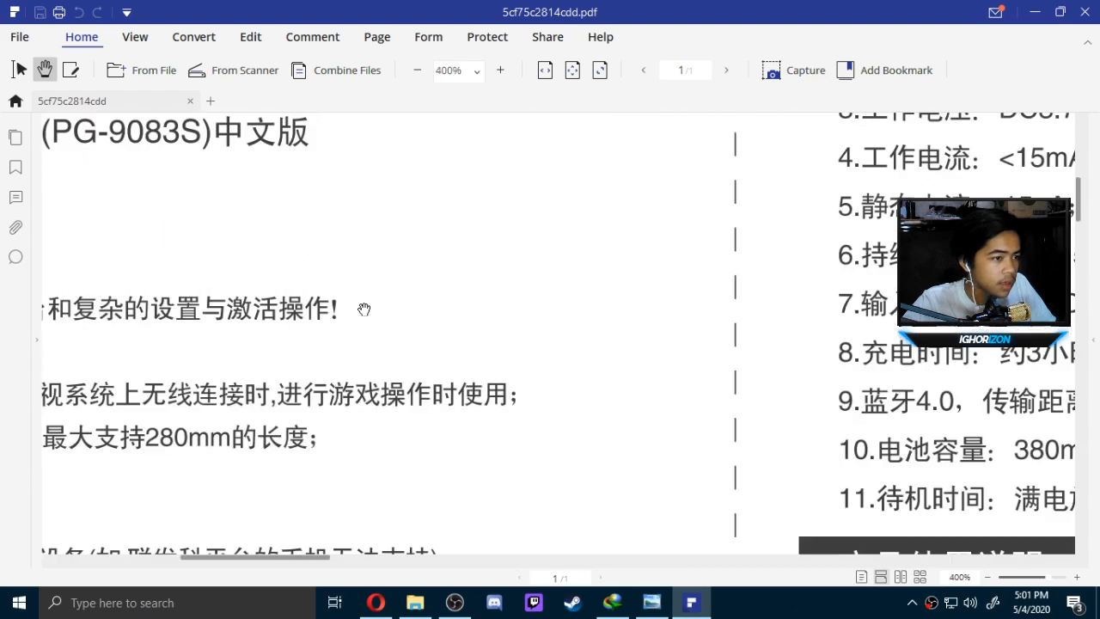
{"action": "left_click", "coordinate": [418, 69]}
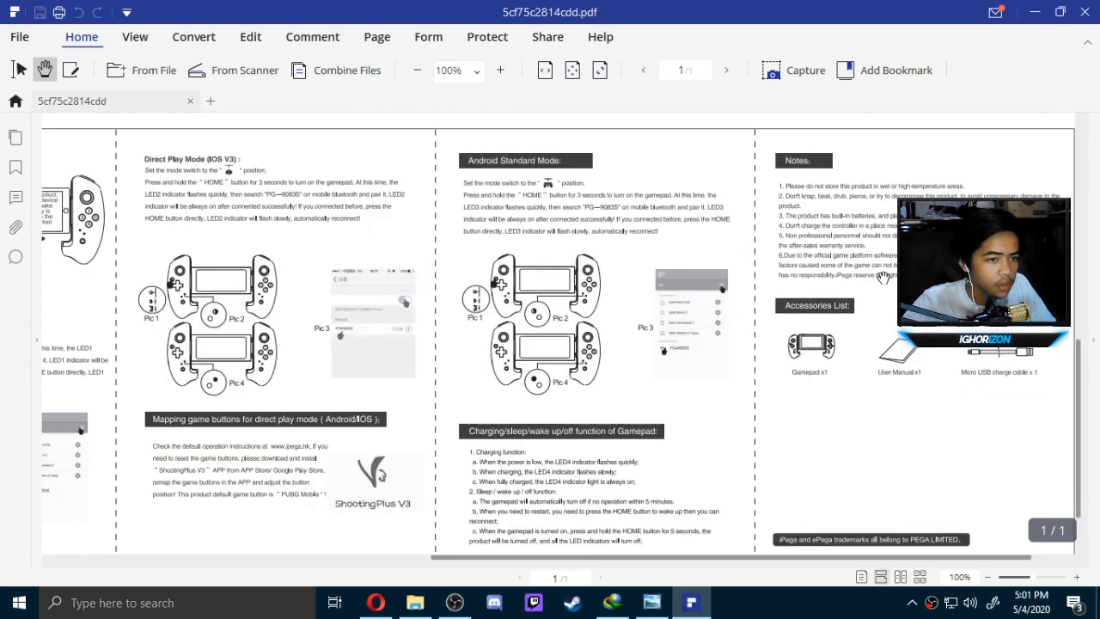
{"action": "left_click", "coordinate": [500, 71]}
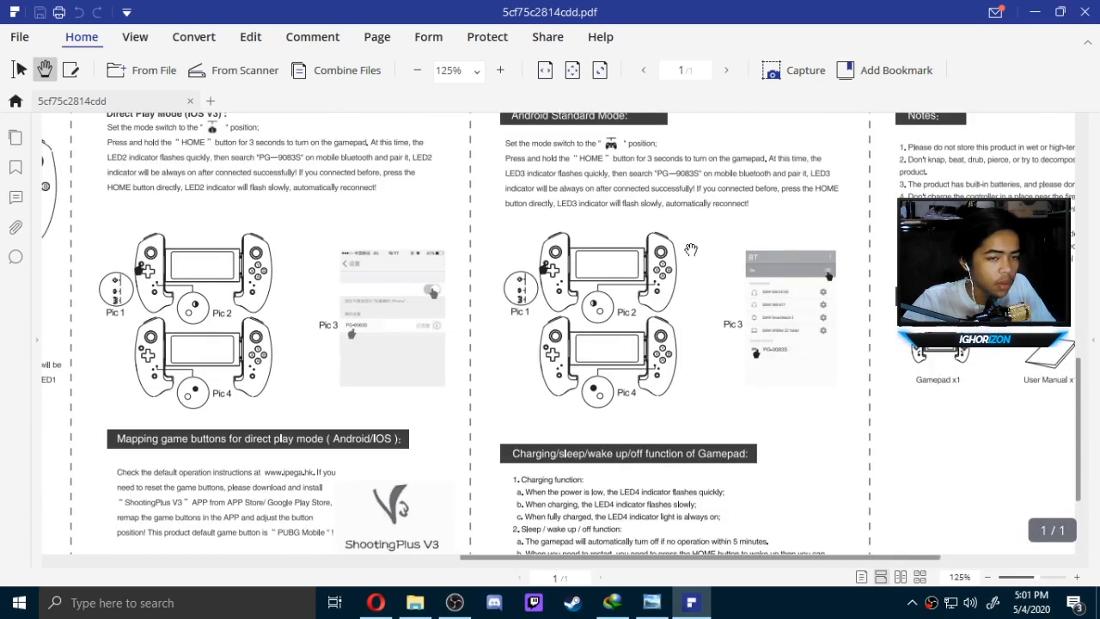
{"action": "scroll", "scroll_direction": "right", "scroll_amount": 3}
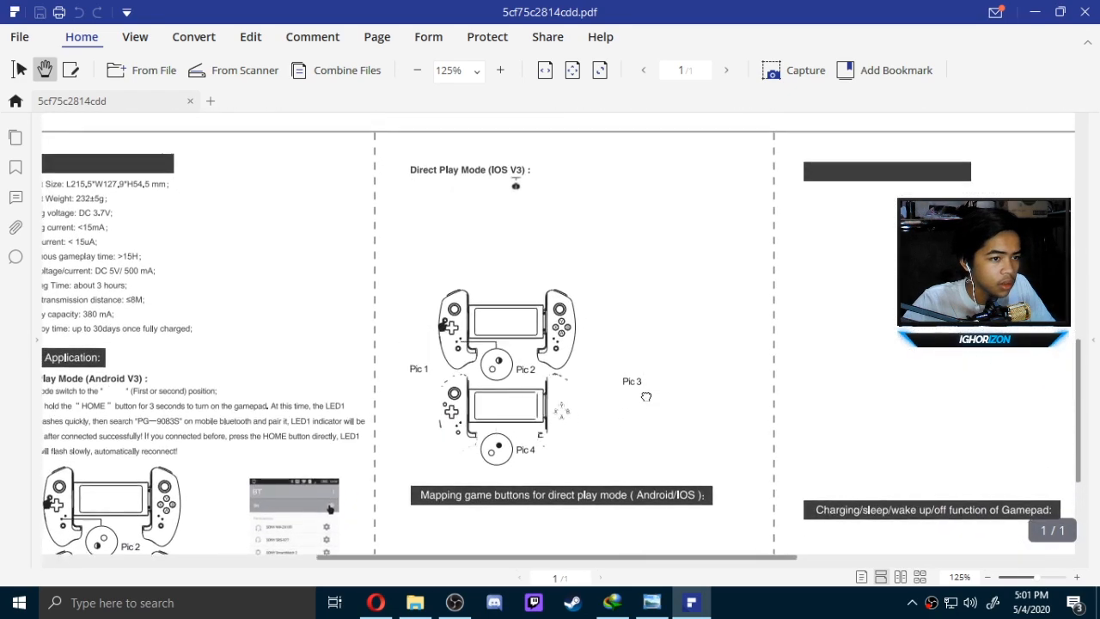
Zoom in on the Direct Play Mode (IOS V3) steps and the English user manual heading
{"action": "left_click", "coordinate": [501, 70]}
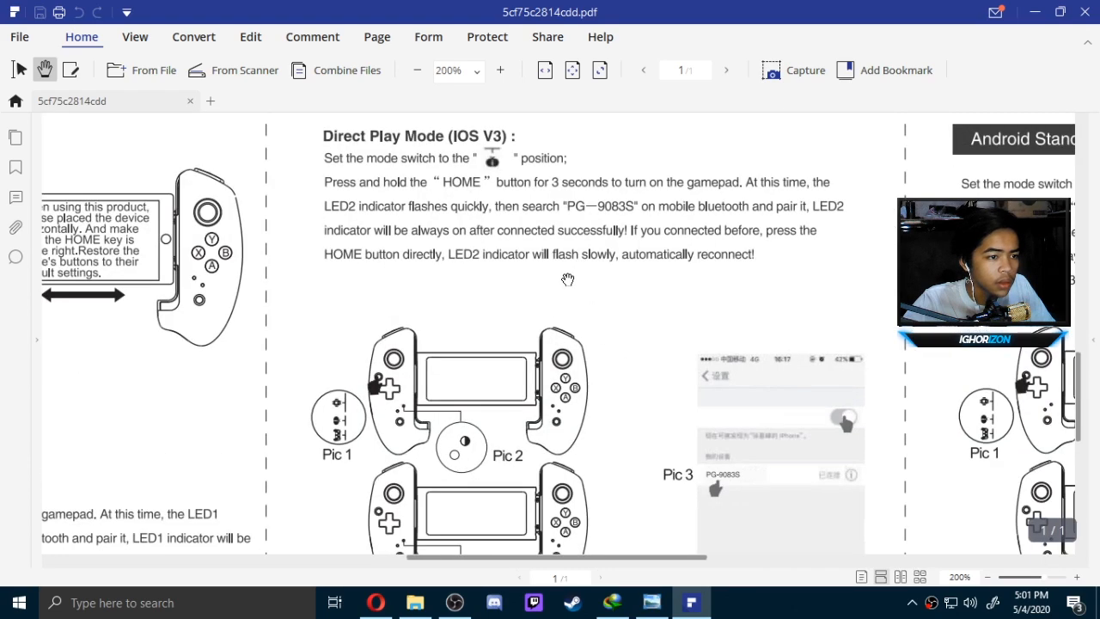
{"action": "left_click", "coordinate": [418, 70]}
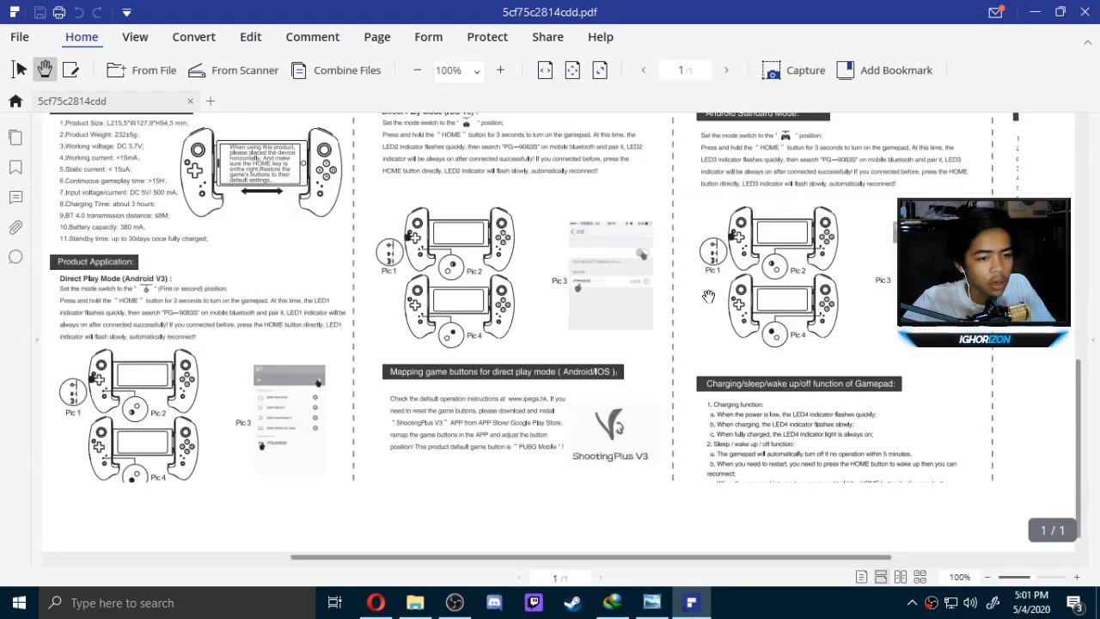
{"action": "left_click", "coordinate": [418, 71]}
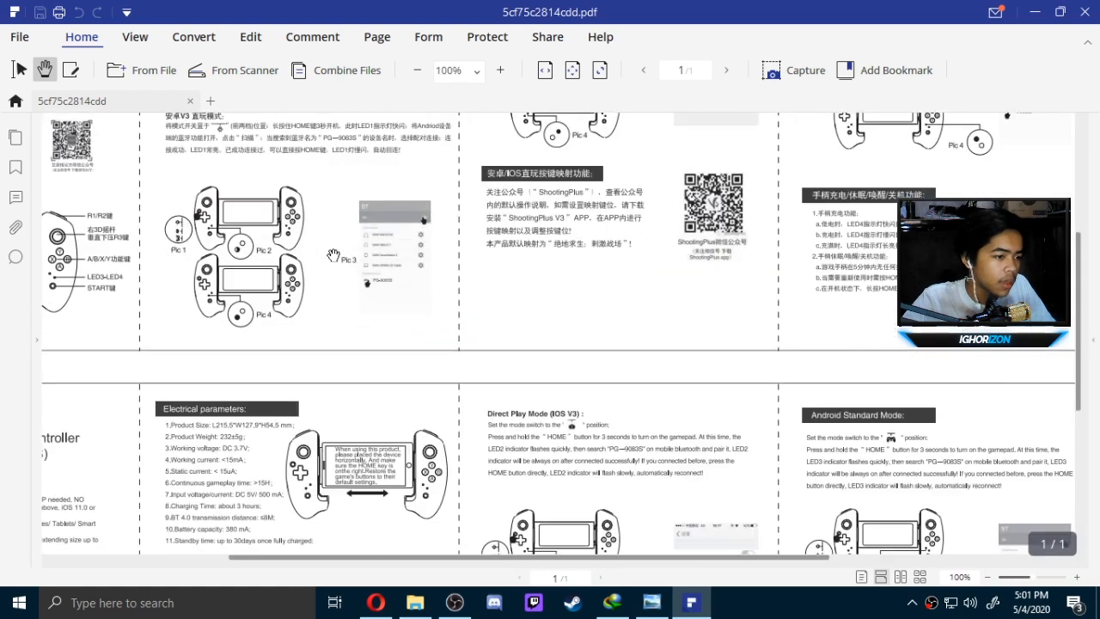
{"action": "left_click", "coordinate": [500, 69]}
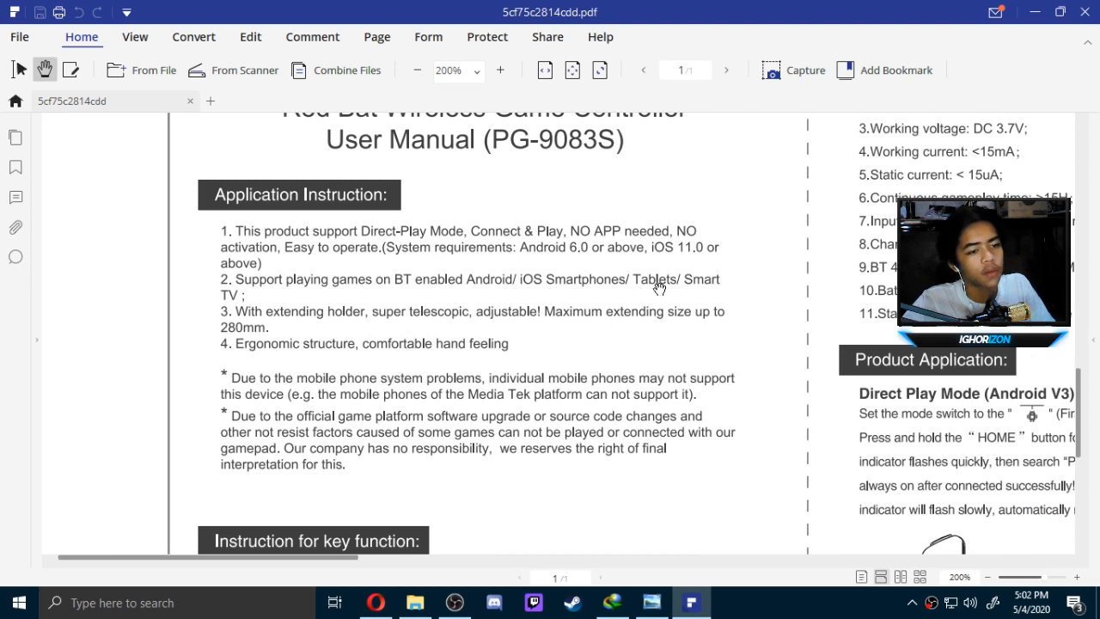
{"action": "mouse_move", "coordinate": [664, 244]}
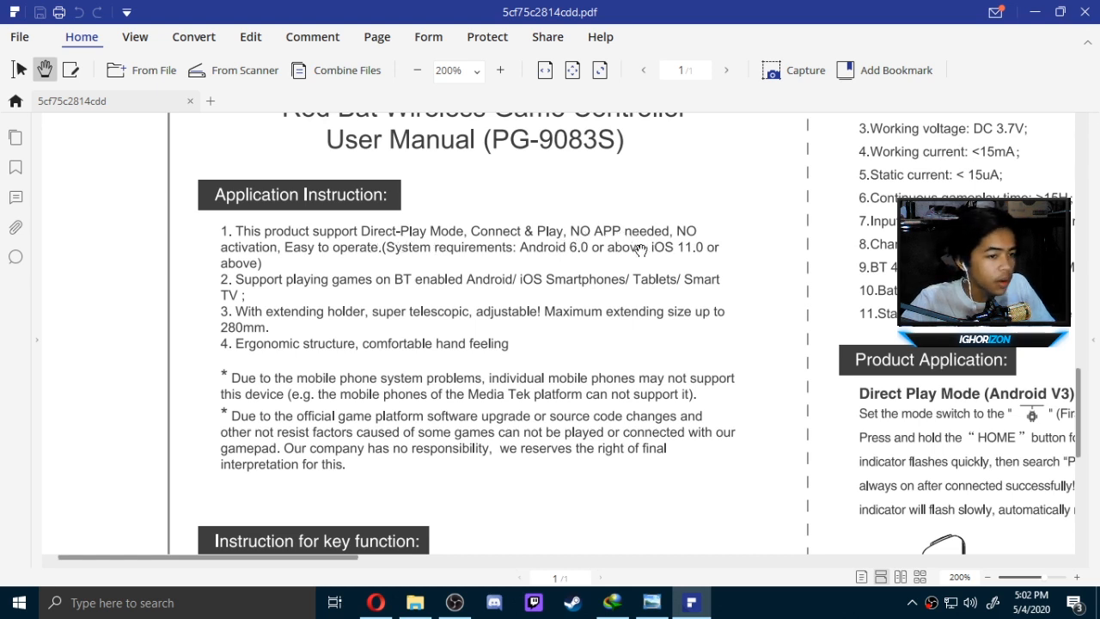
{"action": "mouse_move", "coordinate": [646, 262]}
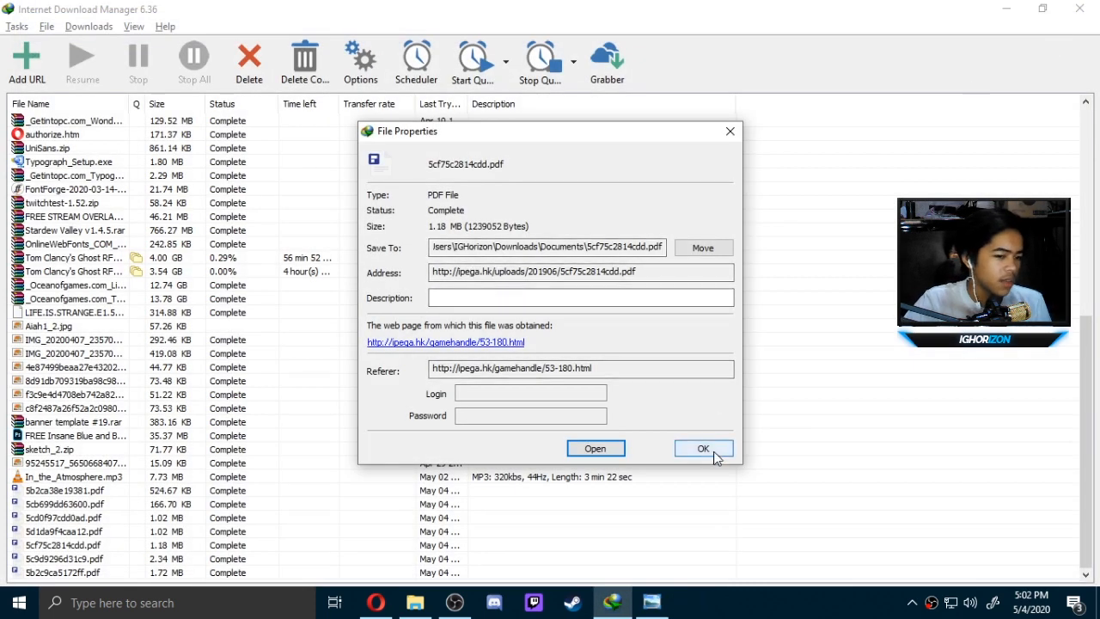
Dismiss the 5cf75c2814cdd.pdf File Properties dialog and return to the viewer comment image
{"action": "left_click", "coordinate": [653, 601]}
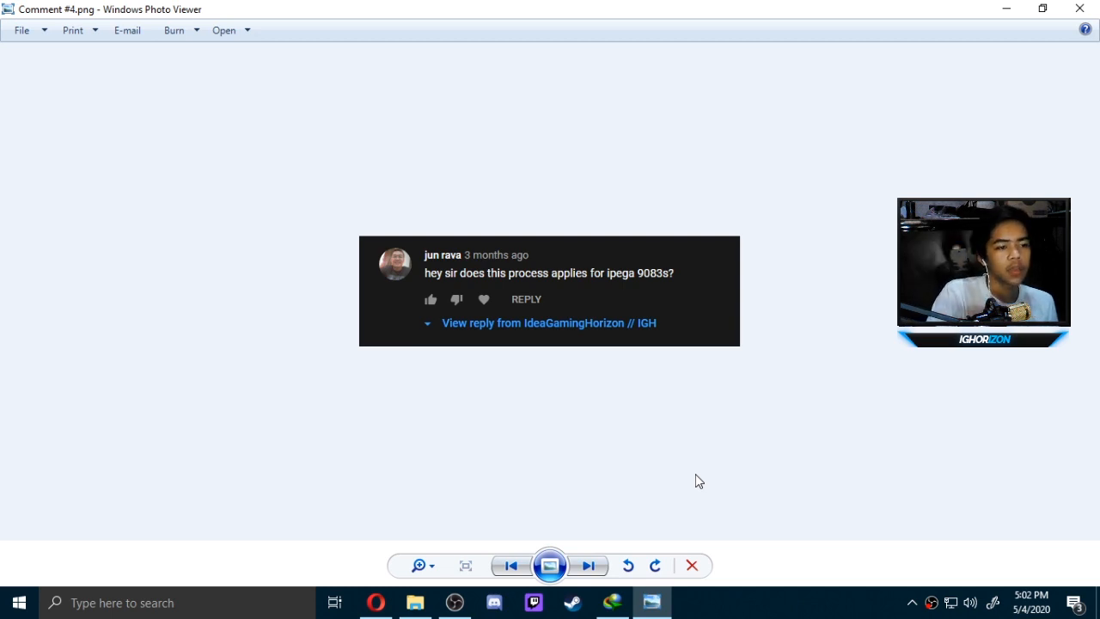
Show the ipega 9118 viewer comment, then search Google for 'ipega 9118' in Opera
{"action": "left_click", "coordinate": [588, 566]}
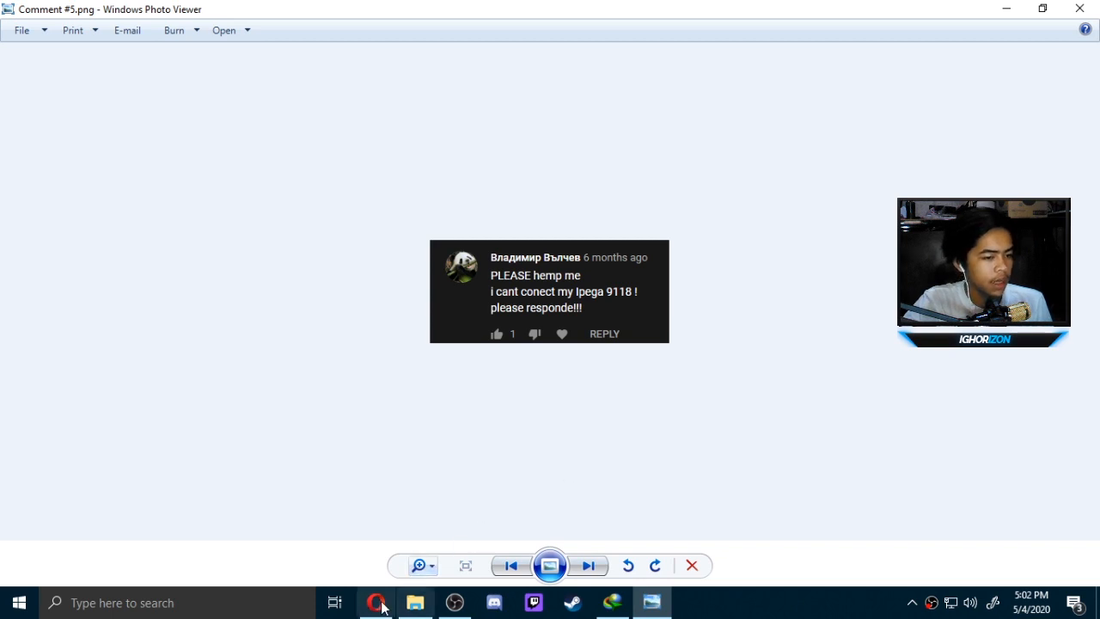
{"action": "left_click", "coordinate": [377, 602]}
{"action": "type", "text": "ipega 911"}
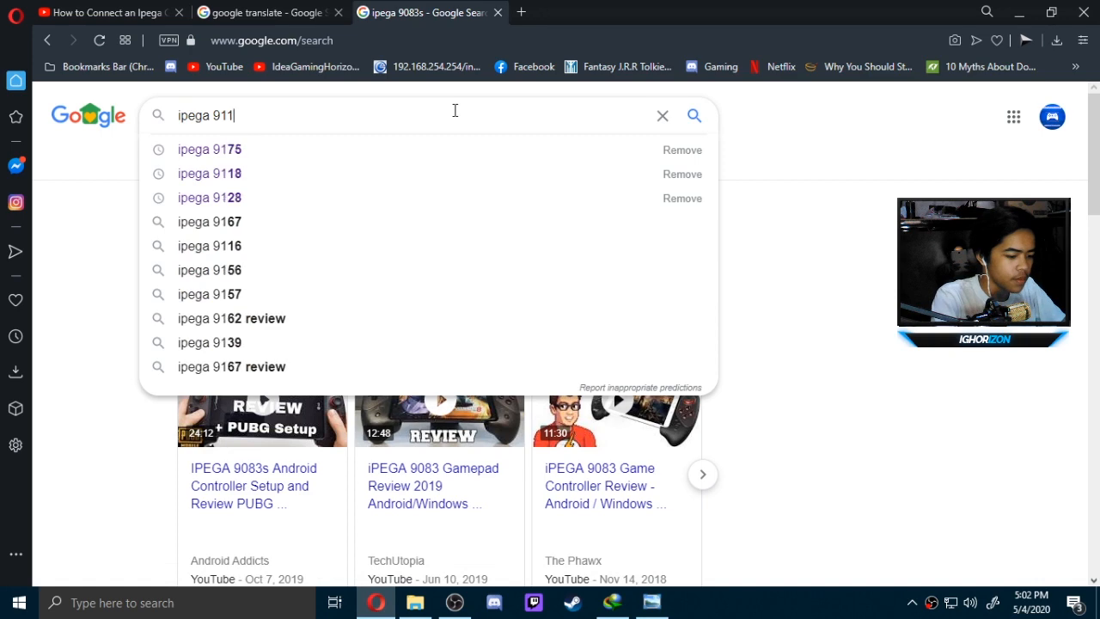
{"action": "left_click", "coordinate": [210, 172]}
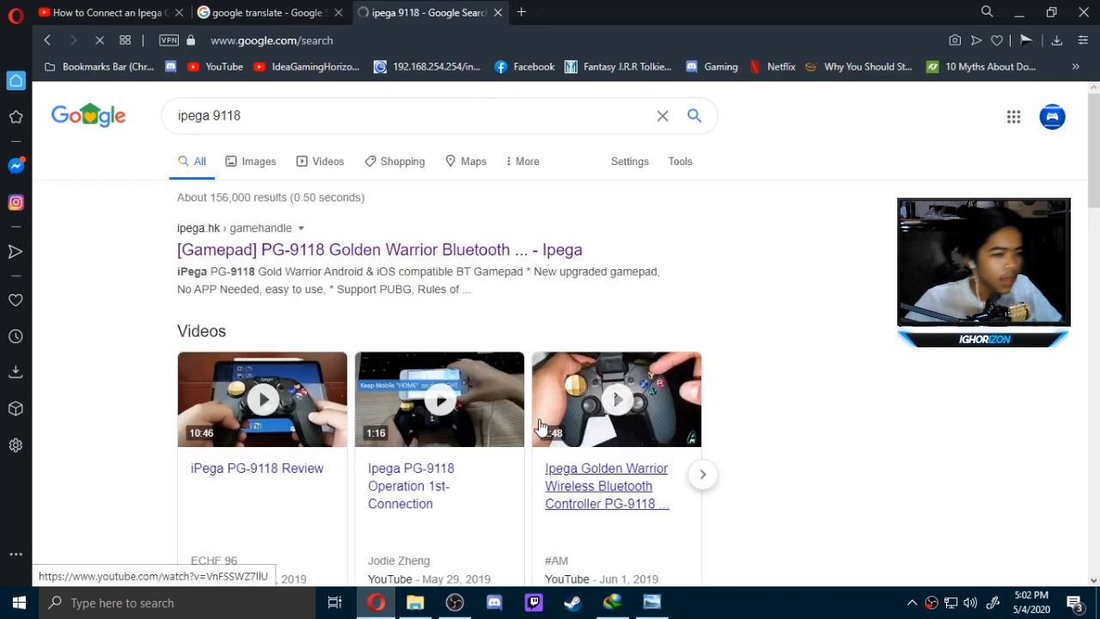
{"action": "mouse_move", "coordinate": [842, 360]}
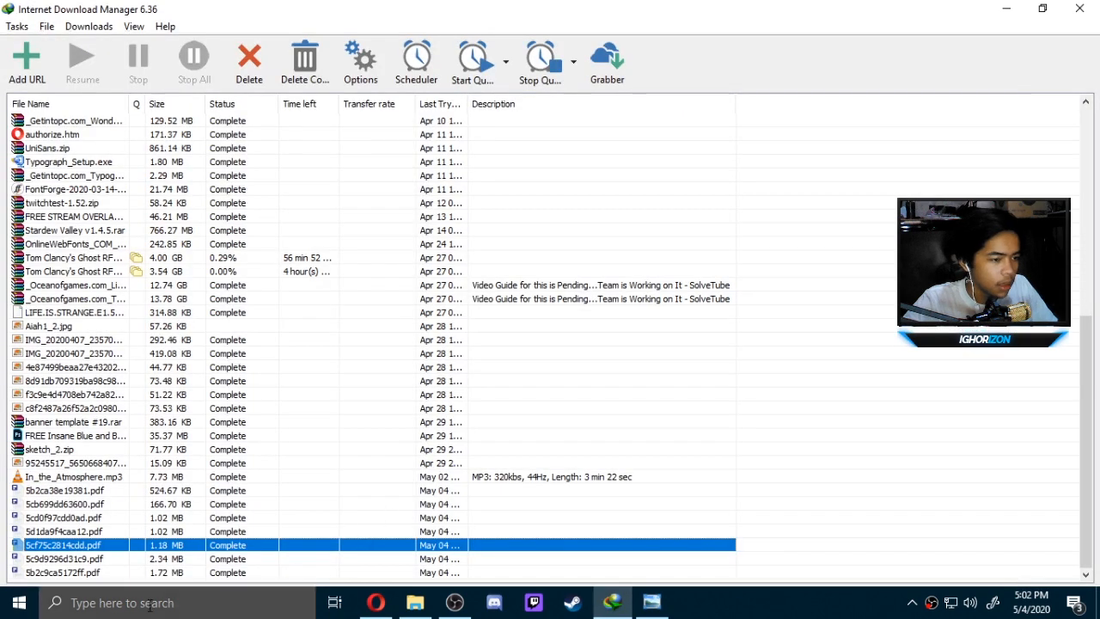
Open the downloaded 5c9d9296d31c9.pdf PG-9118 Golden Warrior manual in PDFelement
{"action": "double_click", "coordinate": [65, 558]}
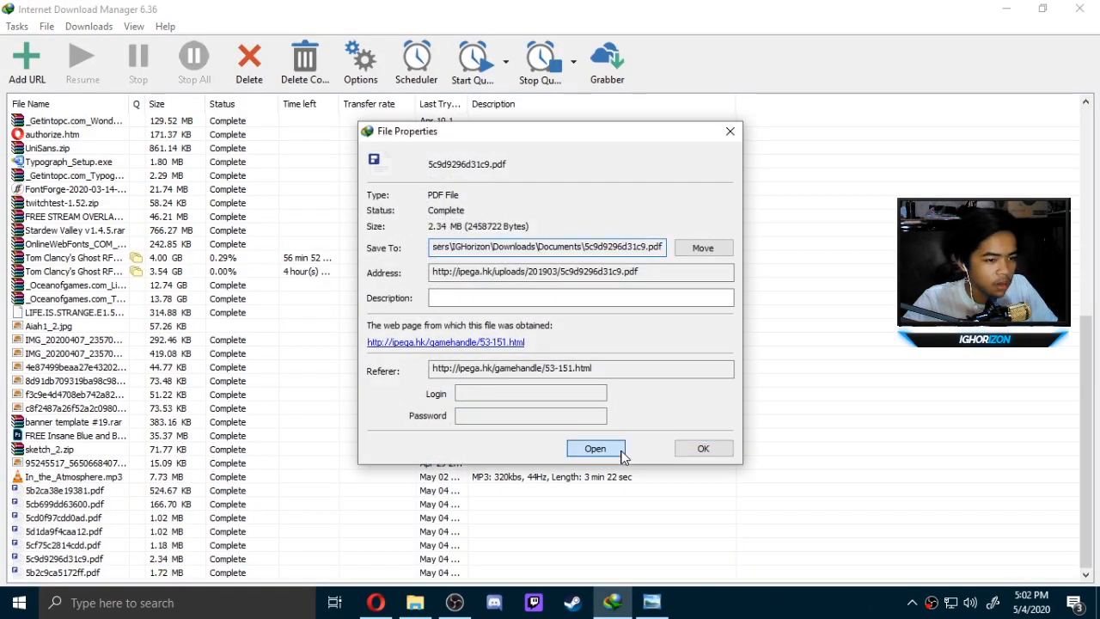
{"action": "left_click", "coordinate": [595, 447]}
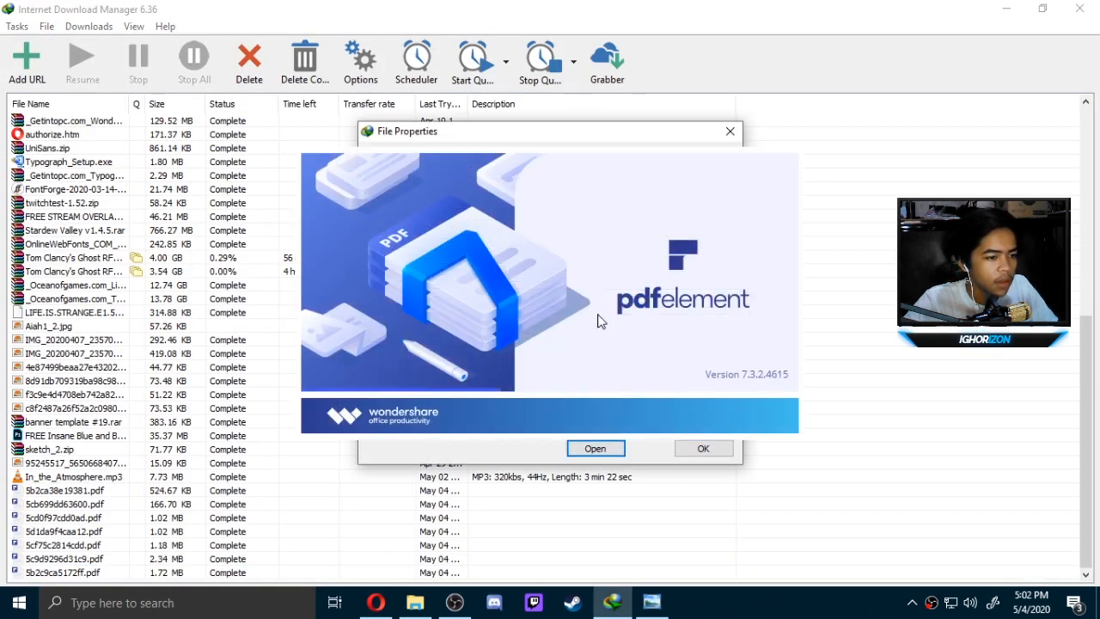
{"action": "left_click", "coordinate": [595, 447]}
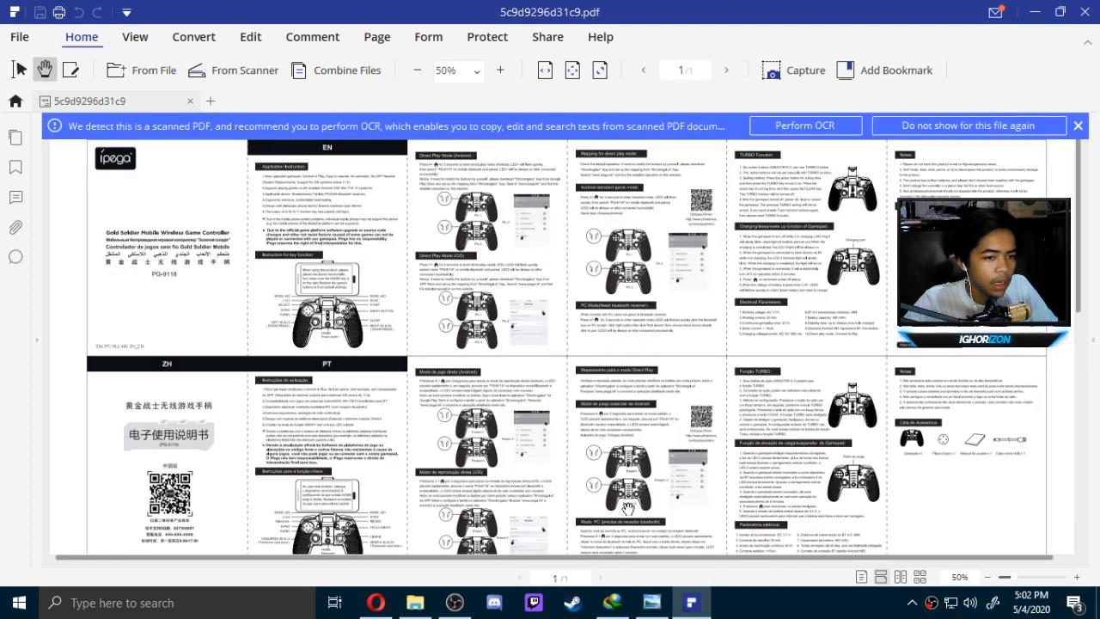
Zoom the manual to 300% on its PC Mode (Need bluetooth receiver) instructions
{"action": "left_click", "coordinate": [500, 68]}
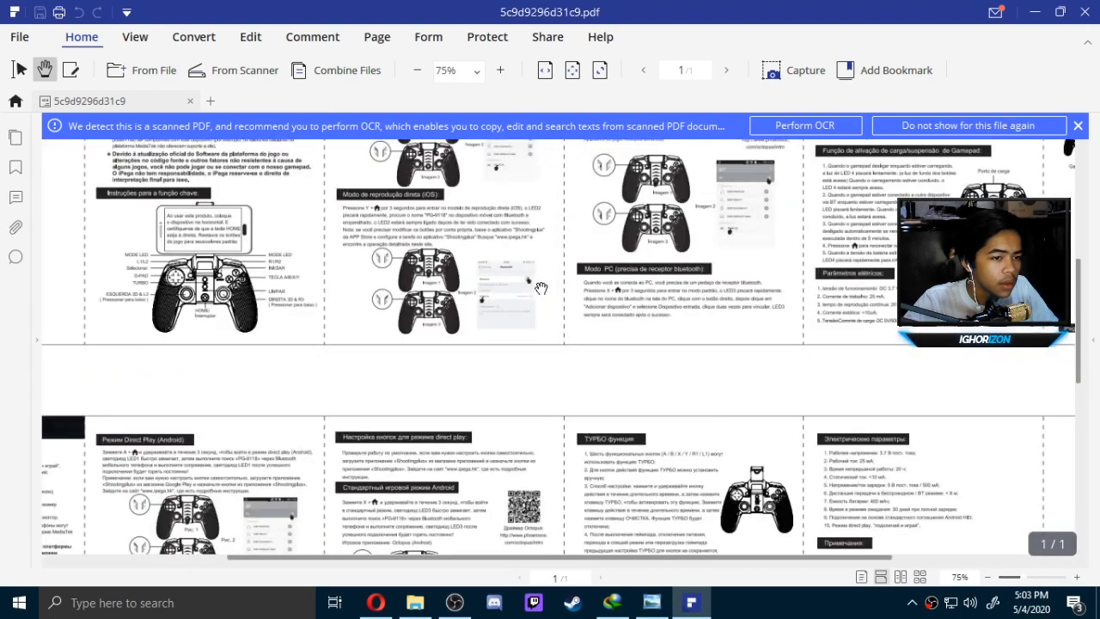
{"action": "left_click", "coordinate": [500, 69]}
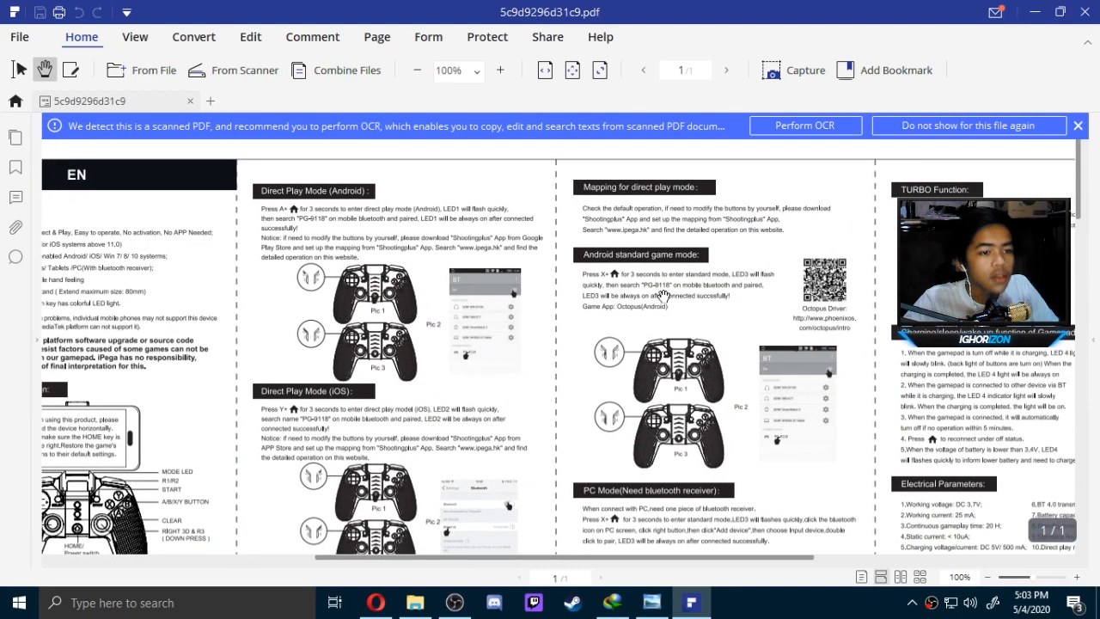
{"action": "left_click", "coordinate": [500, 69]}
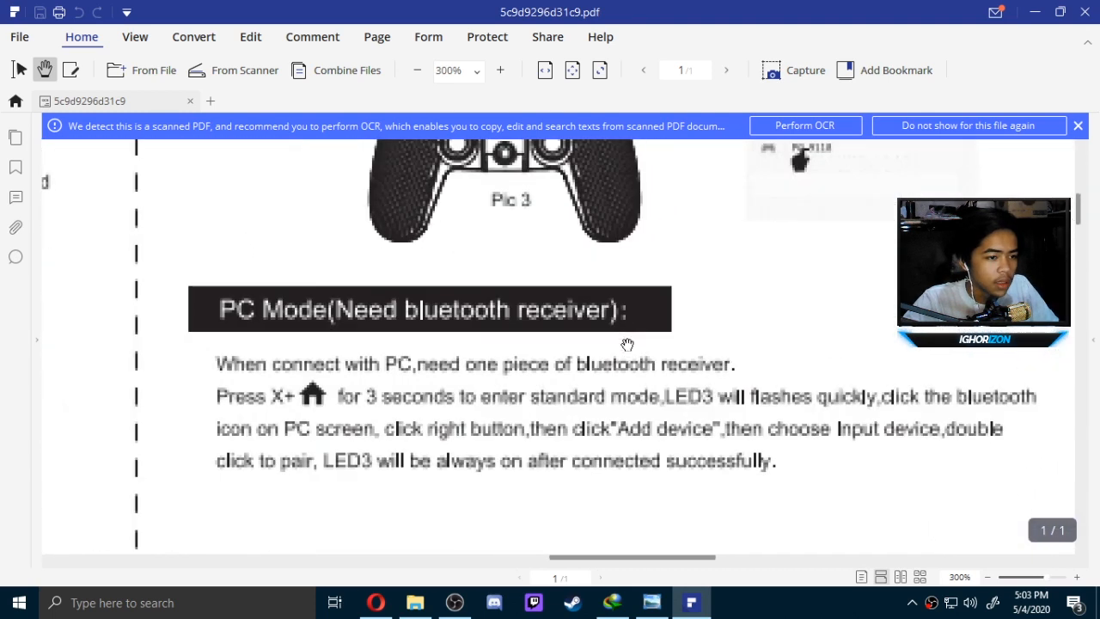
{"action": "mouse_move", "coordinate": [612, 384]}
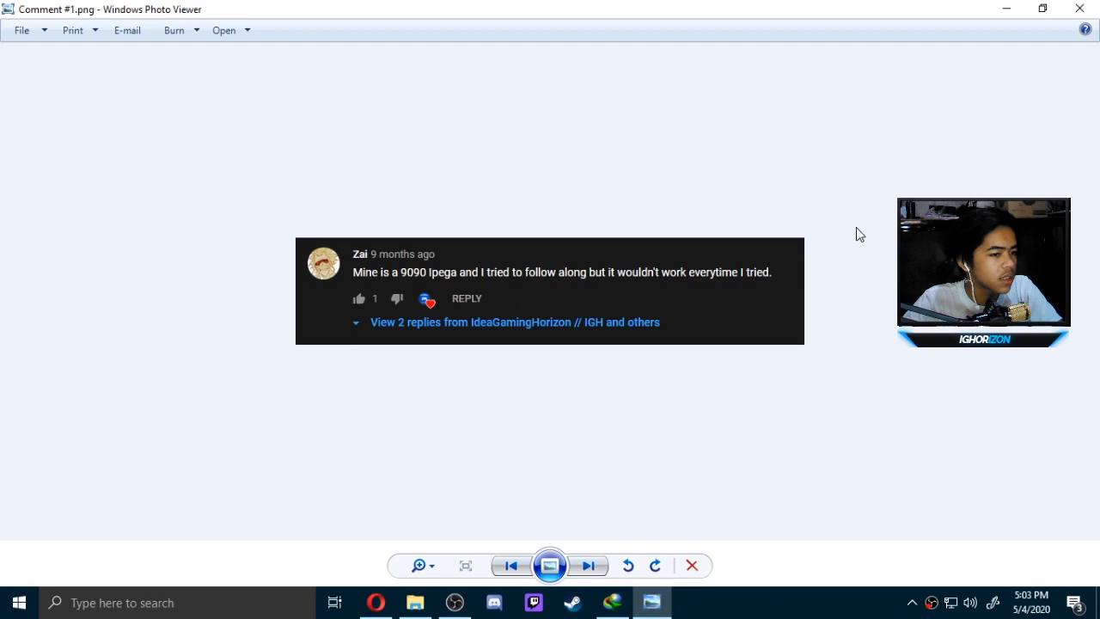
Close the comment image and open the 5b2c9ca5172ff.pdf PG-9023 manual from PDFelement's Recent list
{"action": "left_click", "coordinate": [650, 601]}
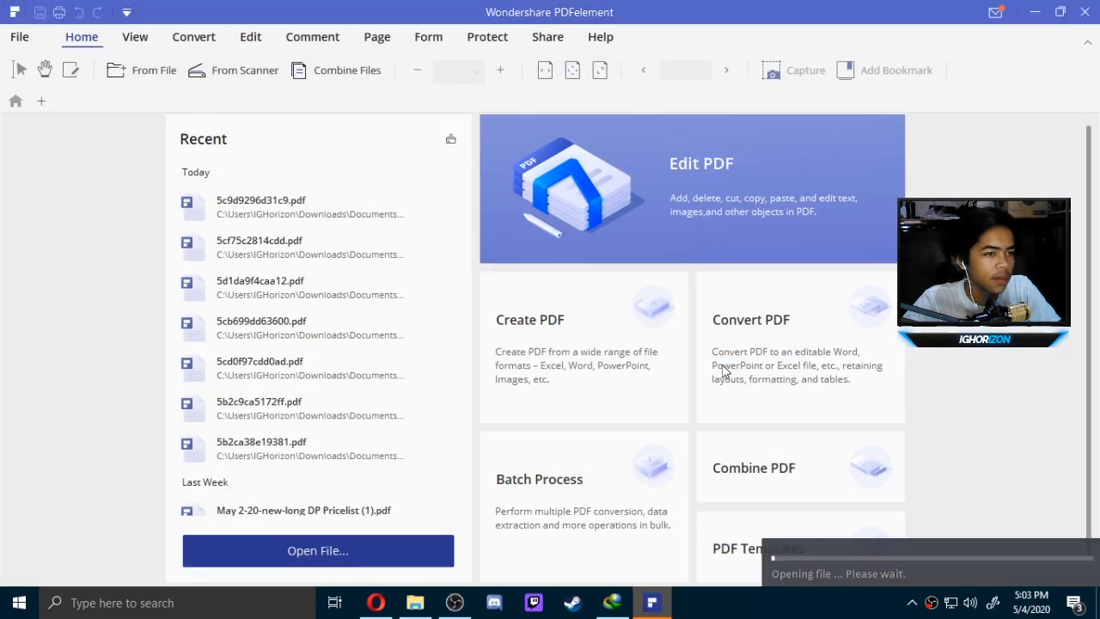
{"action": "double_click", "coordinate": [258, 402]}
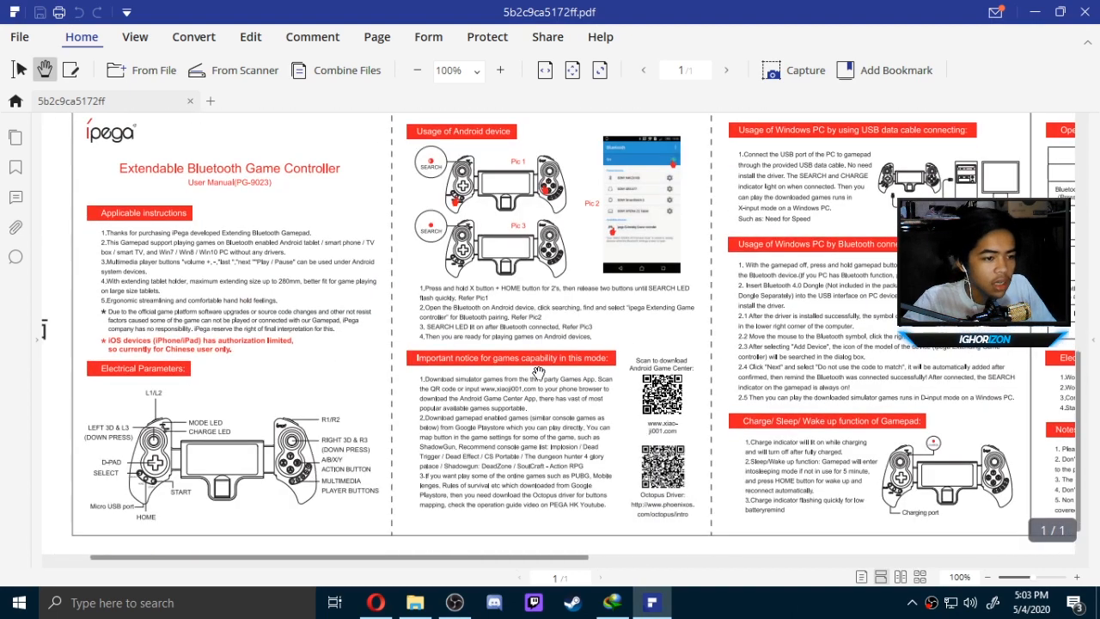
Zoom the PG-9023 manual to 300% on its Windows PC USB data cable connecting section
{"action": "left_click", "coordinate": [500, 69]}
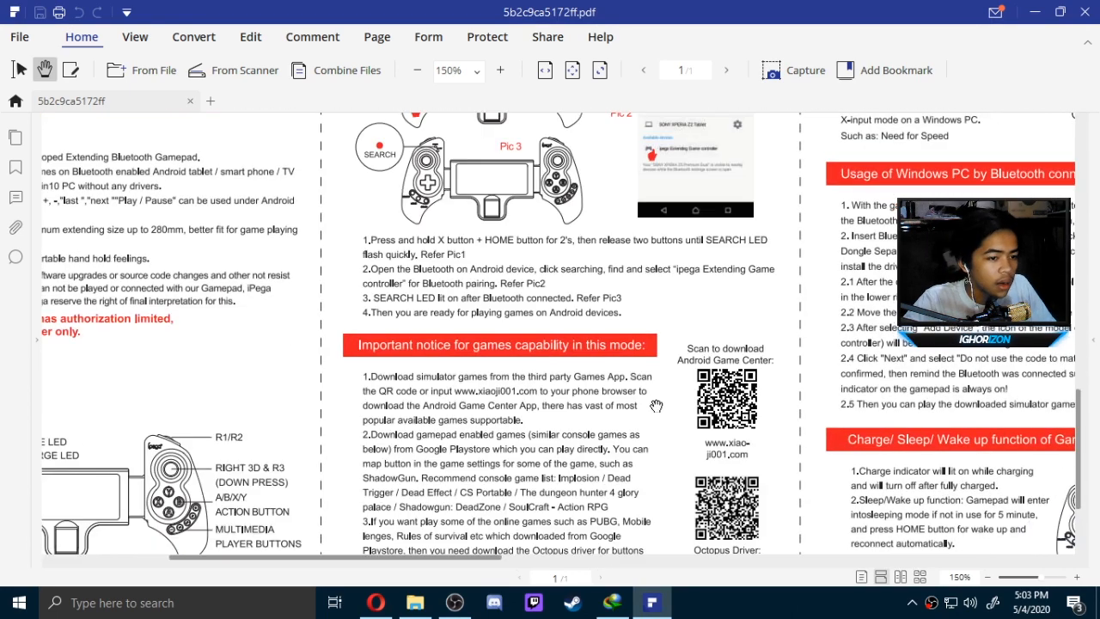
{"action": "left_click", "coordinate": [500, 69]}
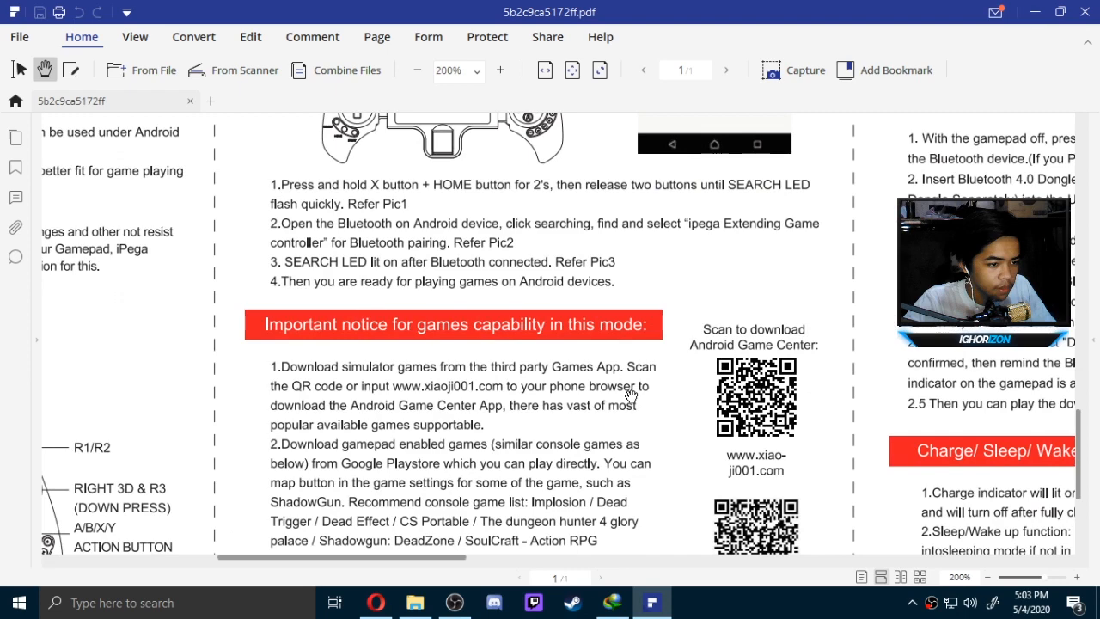
{"action": "left_click", "coordinate": [418, 69]}
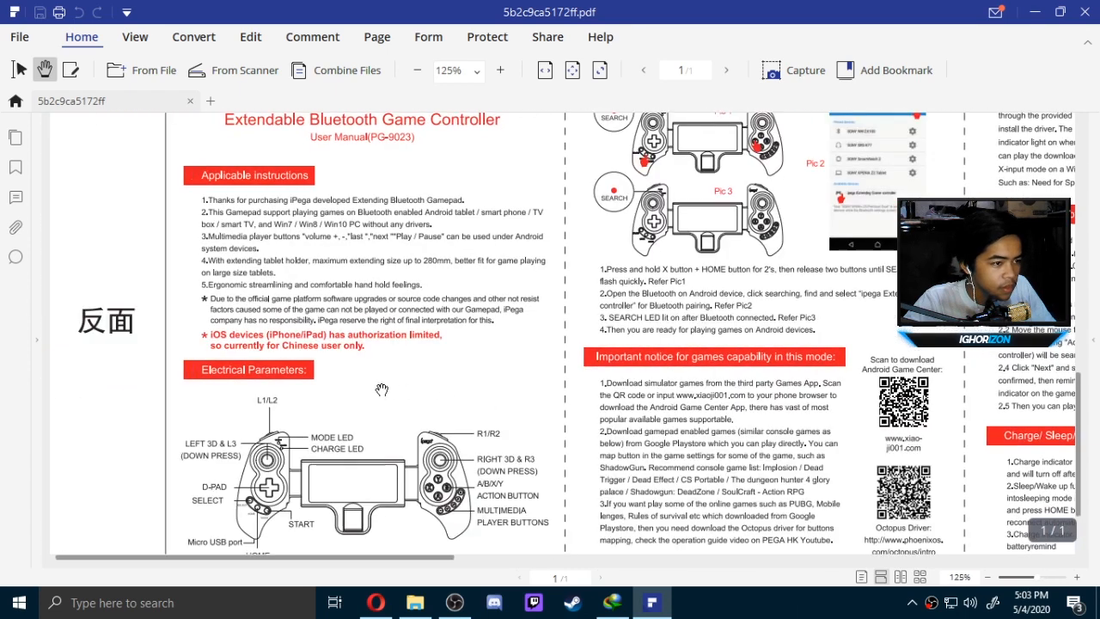
{"action": "mouse_move", "coordinate": [296, 375]}
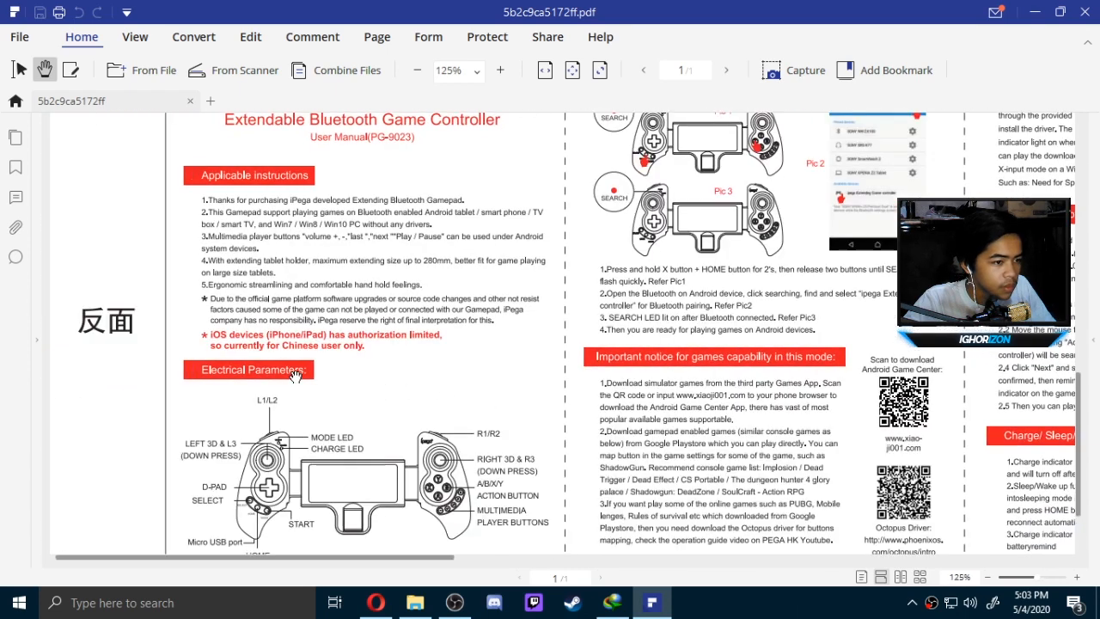
{"action": "left_click", "coordinate": [500, 69]}
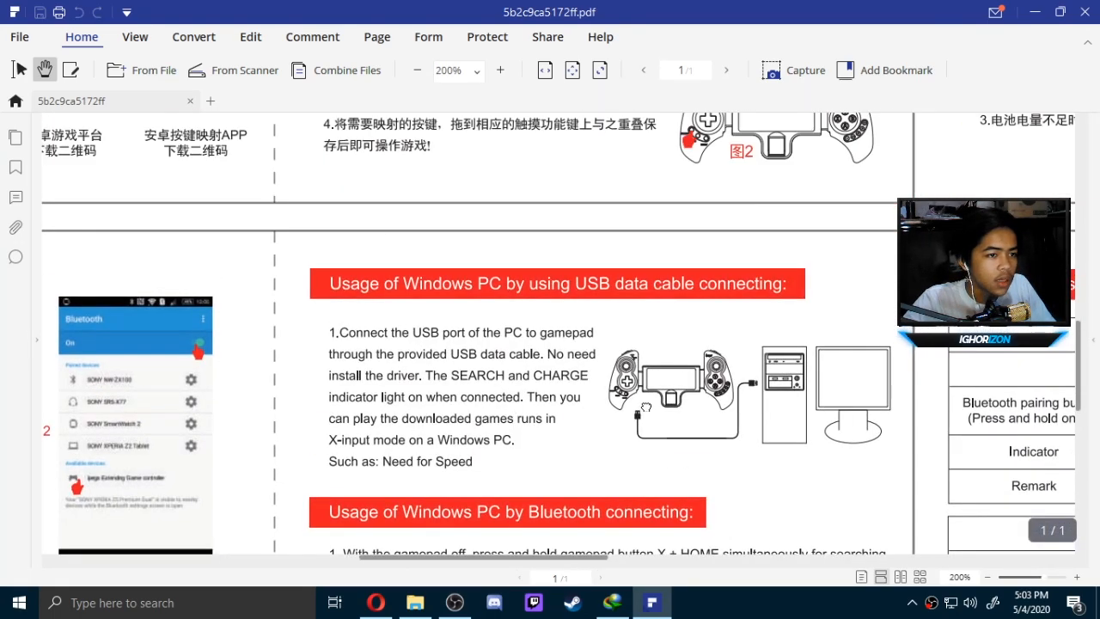
{"action": "left_click", "coordinate": [501, 68]}
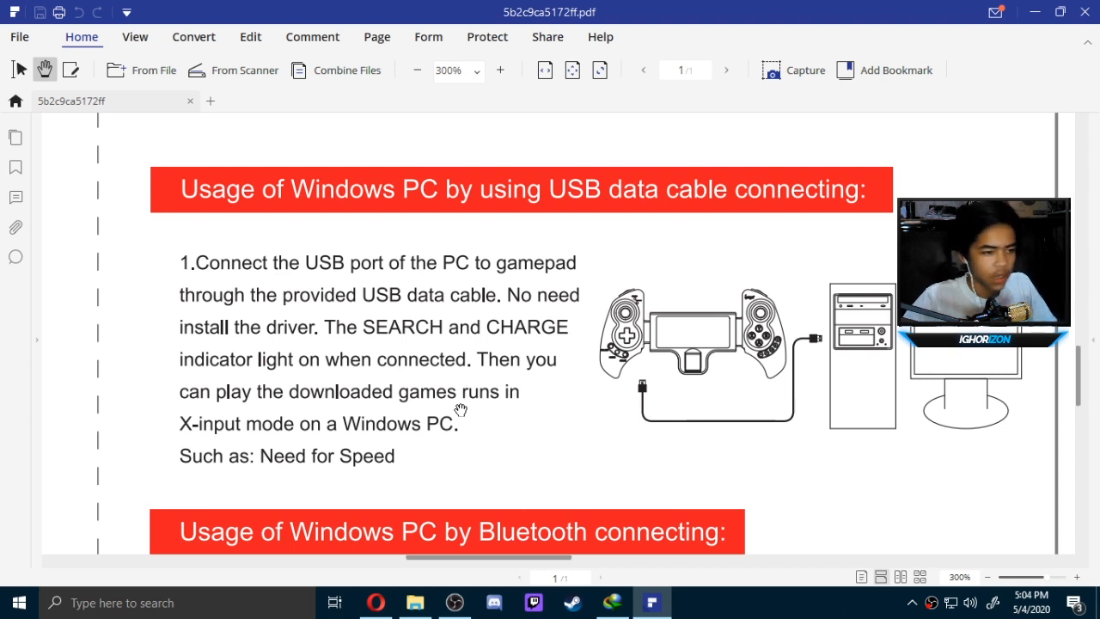
{"action": "mouse_move", "coordinate": [726, 233]}
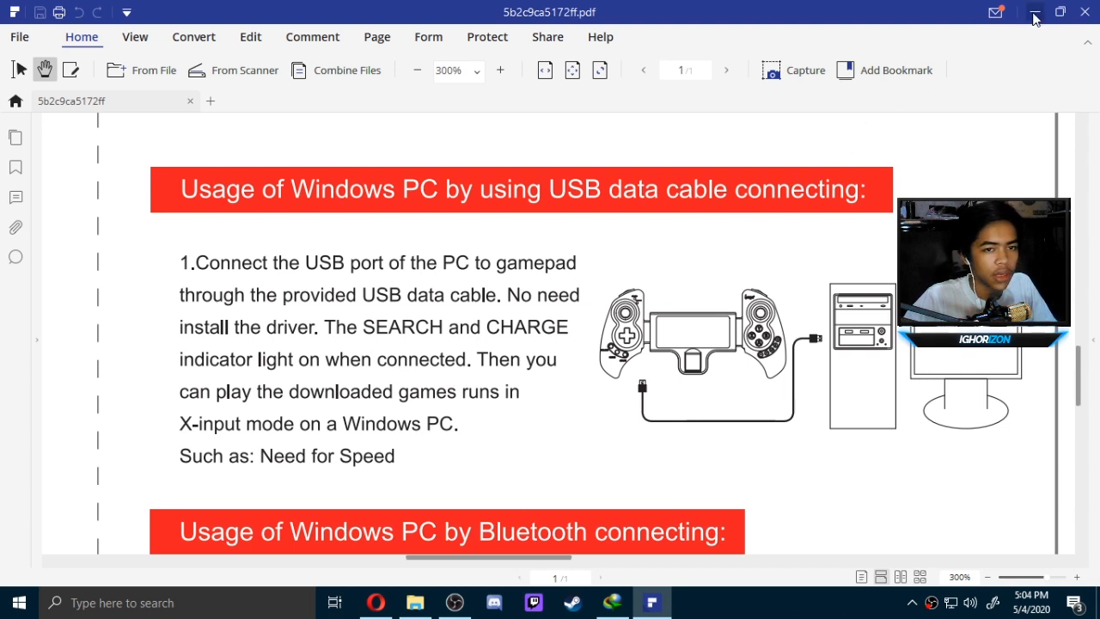
{"action": "mouse_move", "coordinate": [1035, 15]}
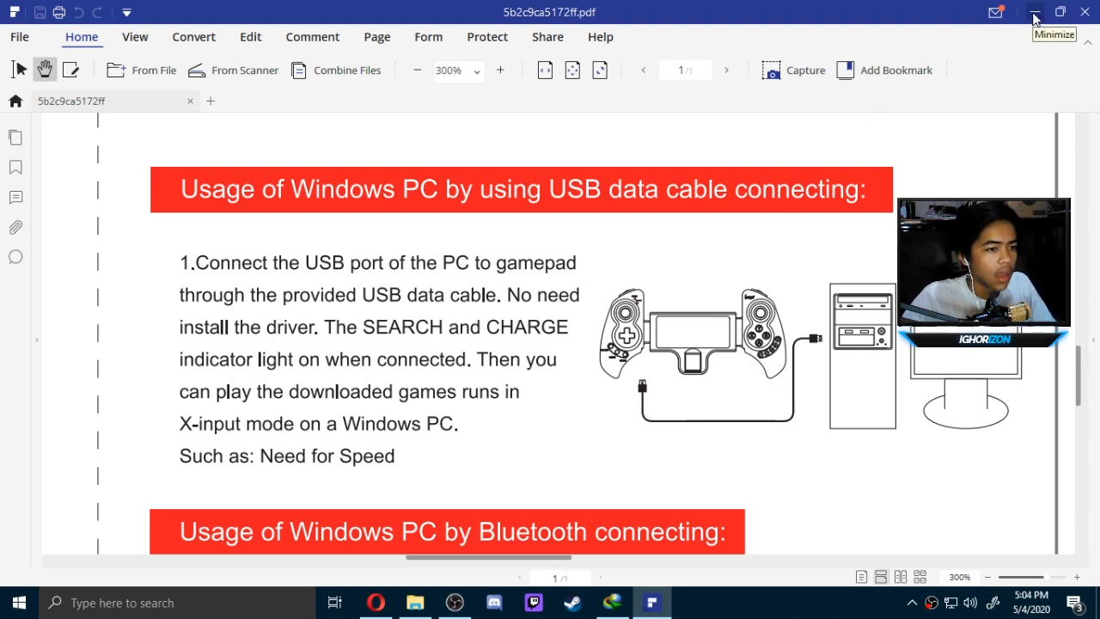
{"action": "mouse_move", "coordinate": [567, 292]}
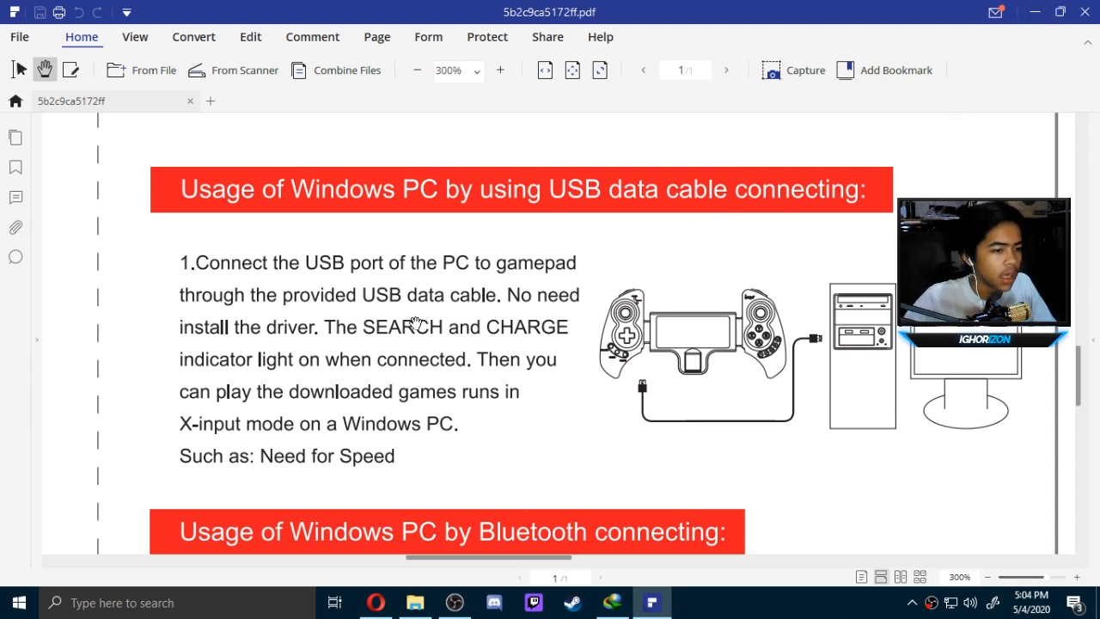
{"action": "mouse_move", "coordinate": [485, 406]}
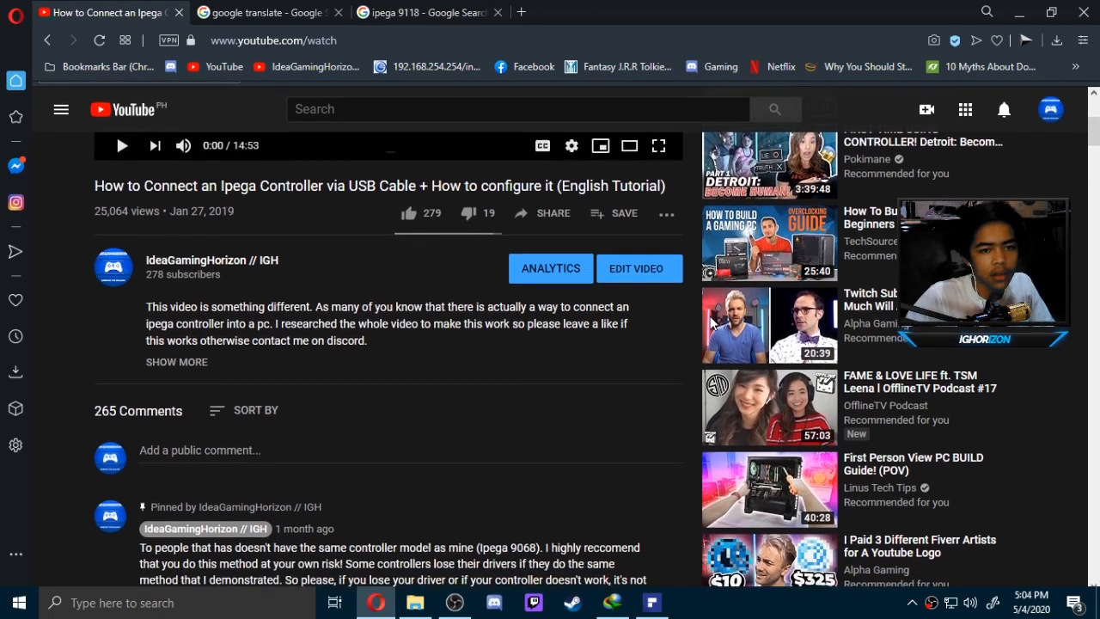
Search the YouTube comments for '902' and show replies to 'Does it work with ipega 9023?'
{"action": "scroll", "scroll_direction": "down", "scroll_amount": 3}
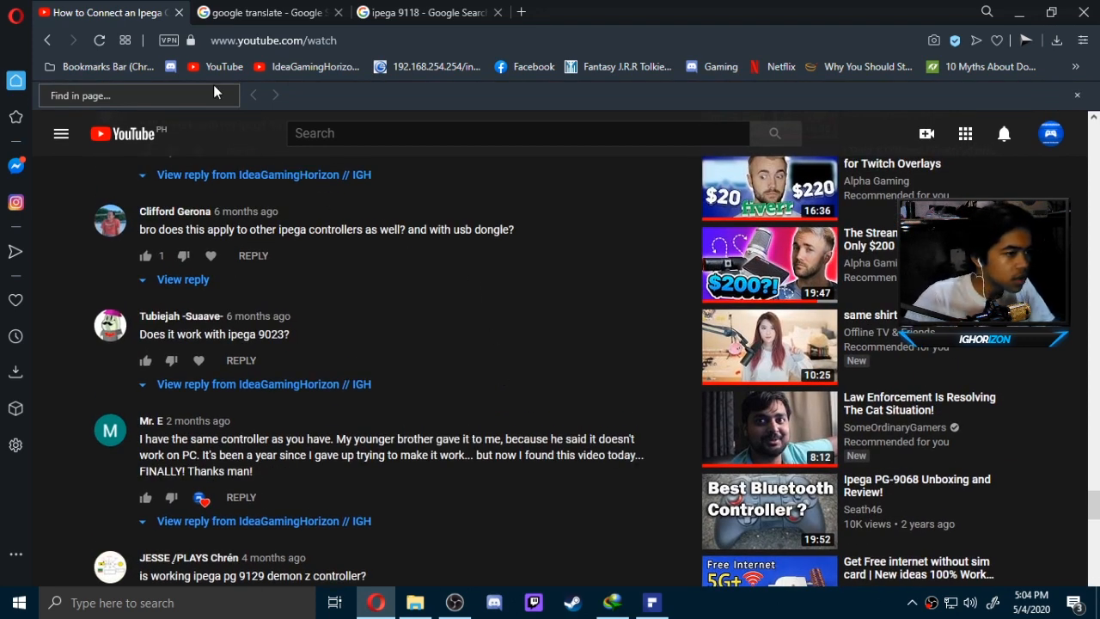
{"action": "type", "text": "902"}
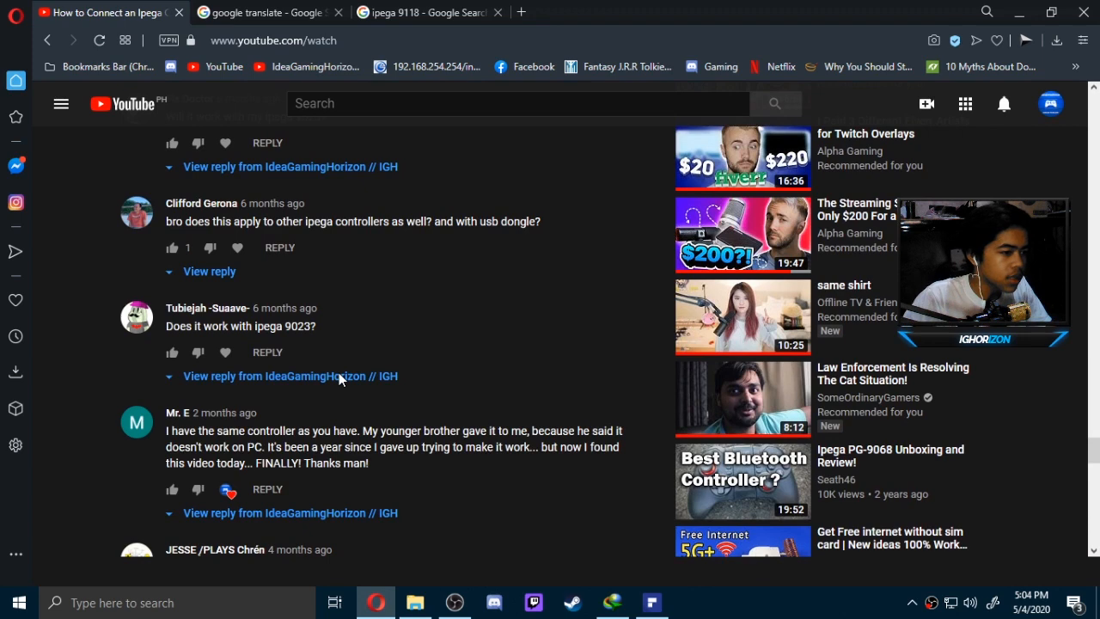
{"action": "mouse_move", "coordinate": [375, 239]}
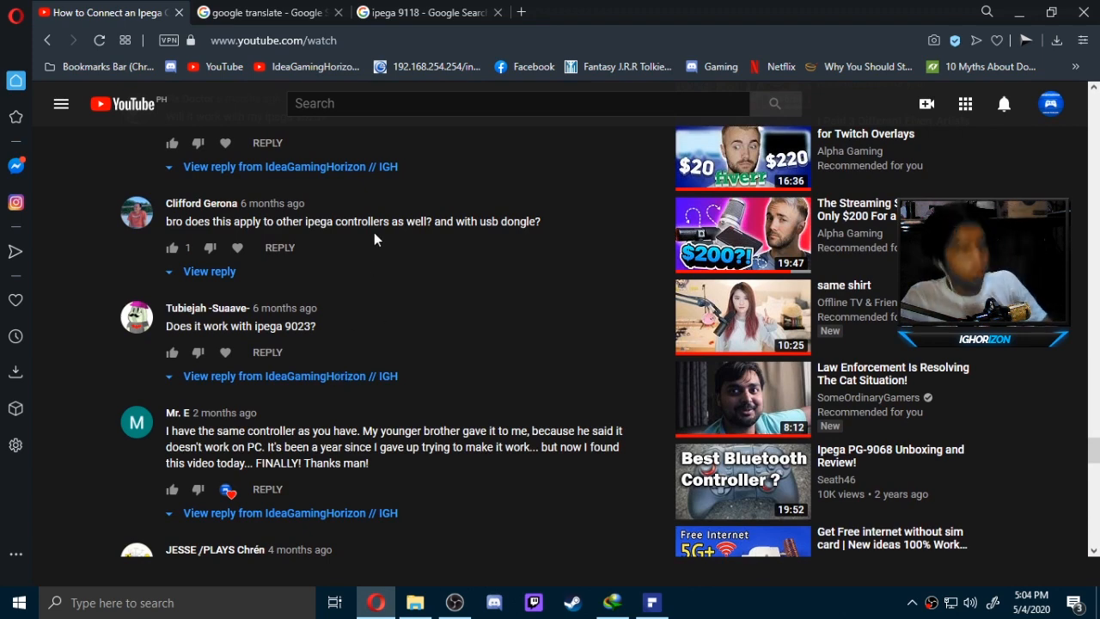
{"action": "left_click", "coordinate": [209, 374]}
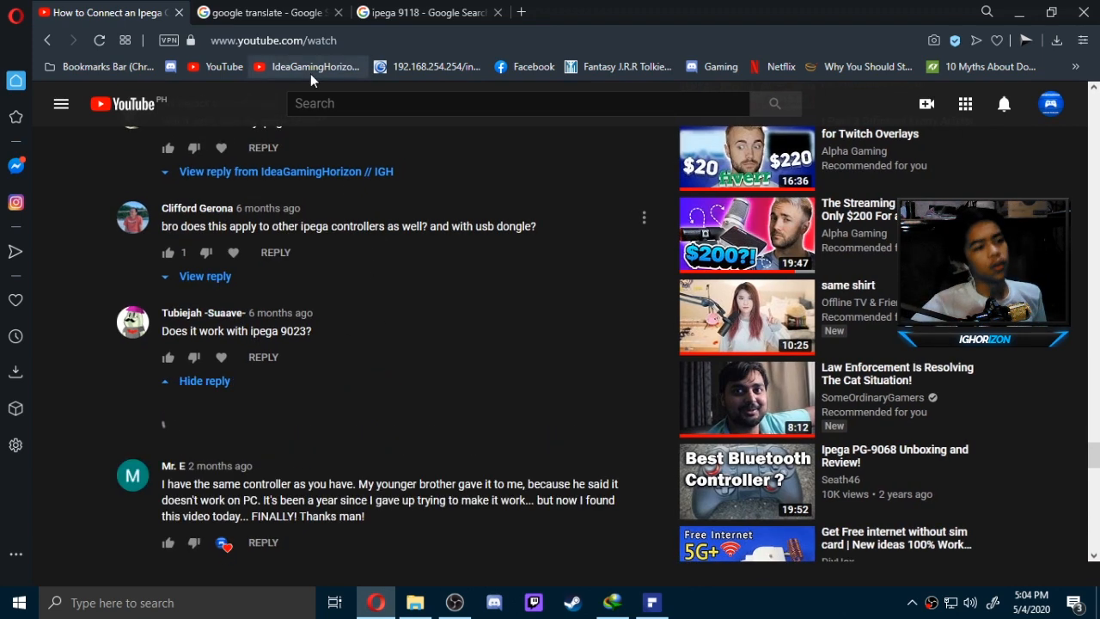
{"action": "left_click", "coordinate": [421, 13]}
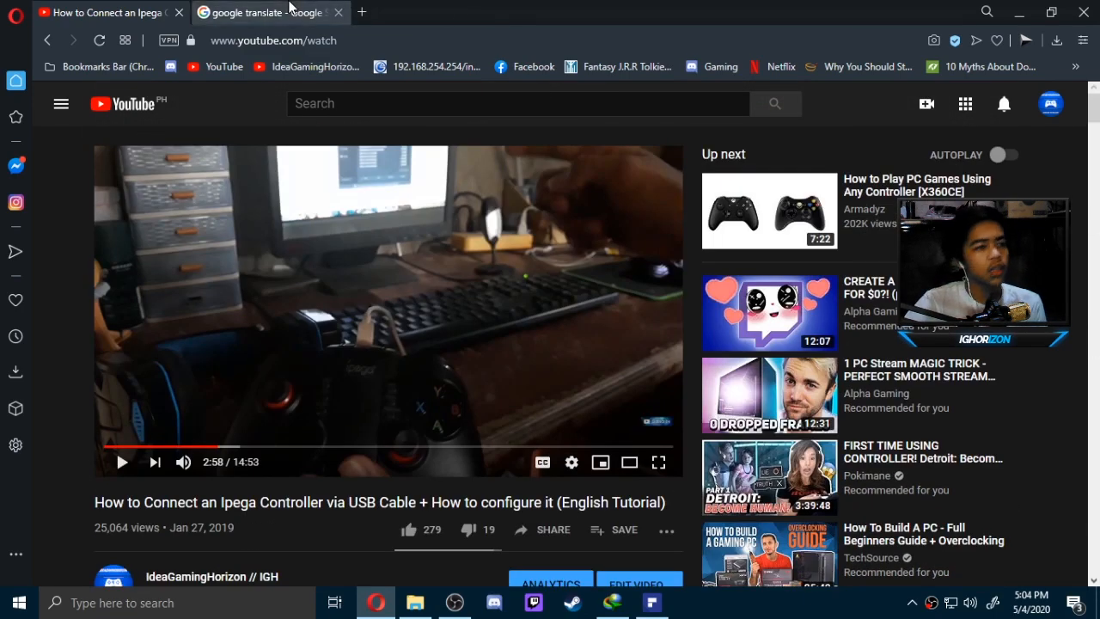
Switch to the Google Translate tab with the English 2.4G mode instructions
{"action": "left_click", "coordinate": [266, 12]}
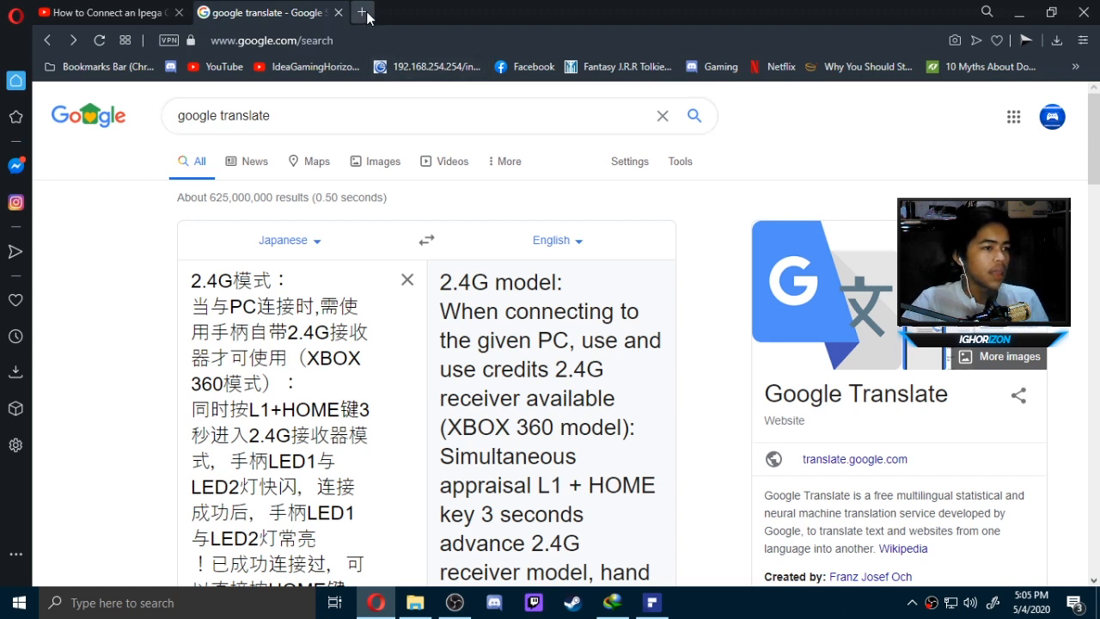
{"action": "mouse_move", "coordinate": [361, 12]}
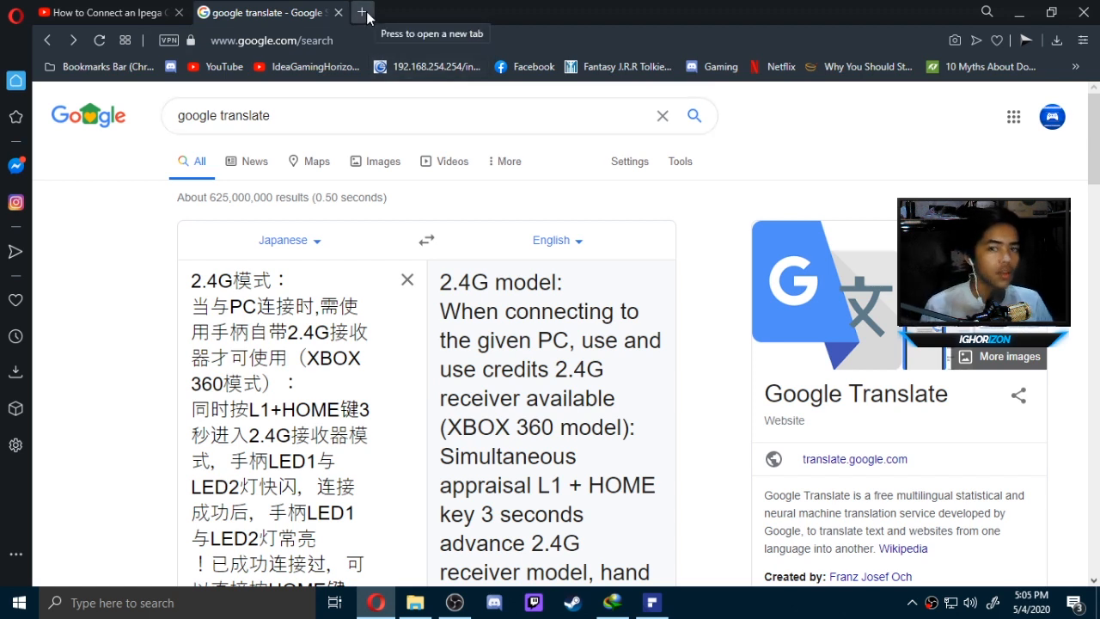